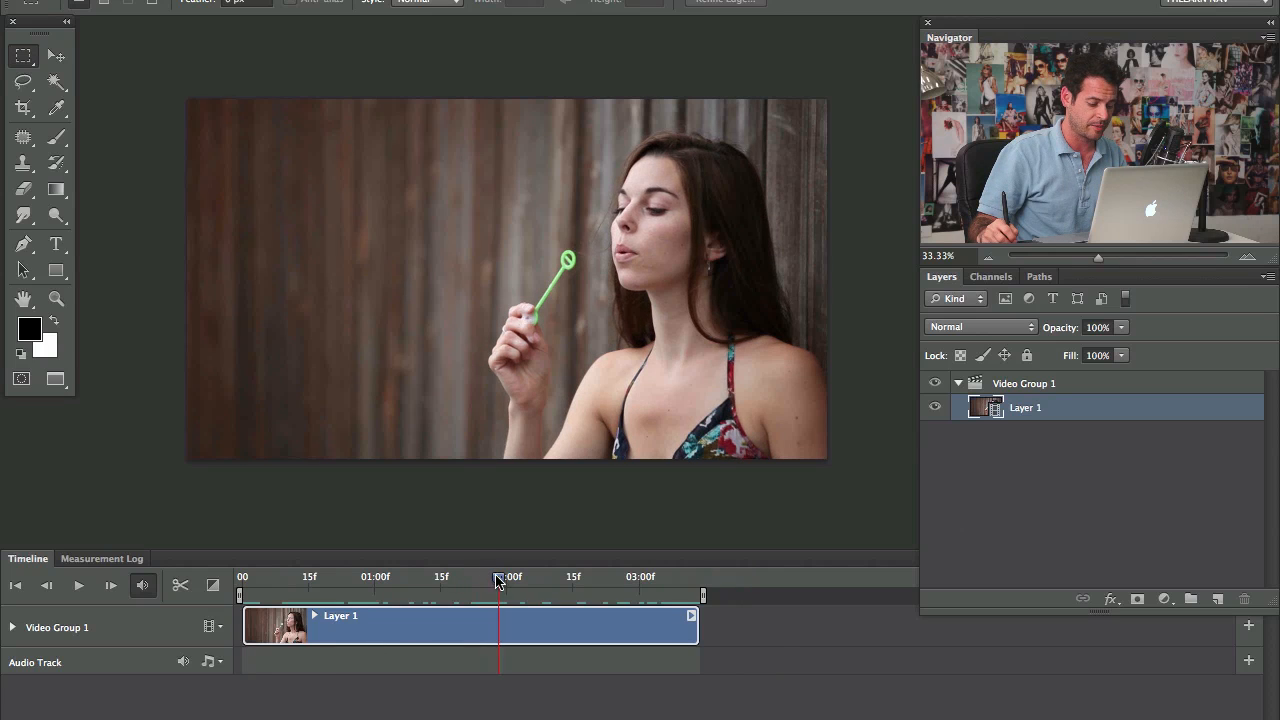
# Scrub through the bubble frames, then trim the clip's end to about 01:05f
pyautogui.moveTo(500, 582); pyautogui.dragTo(472, 582)
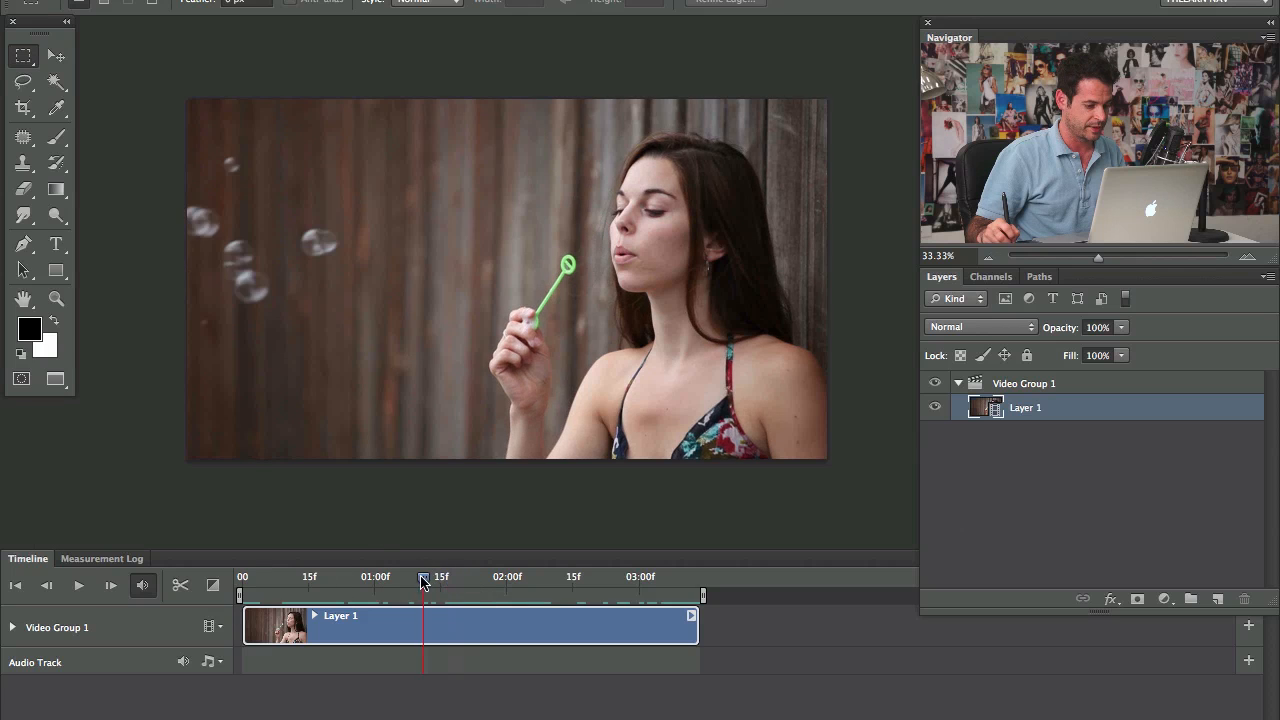
pyautogui.moveTo(422, 580); pyautogui.dragTo(373, 580)
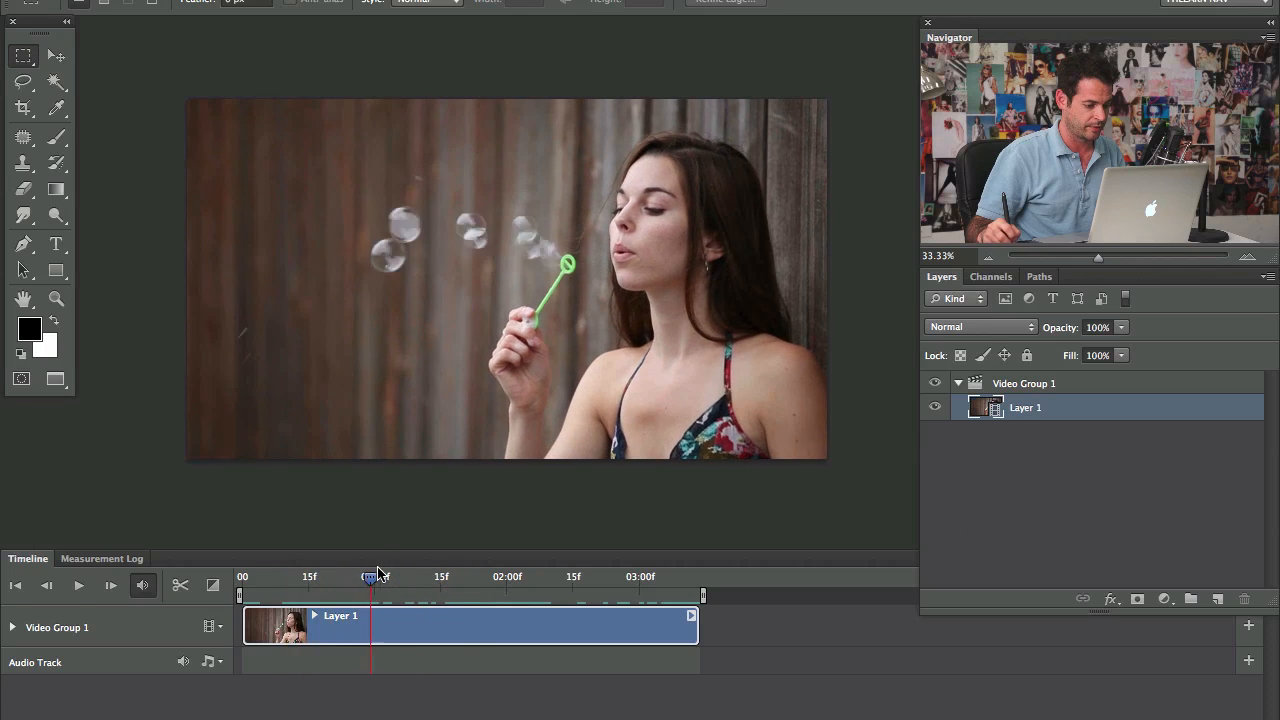
pyautogui.moveTo(373, 595); pyautogui.dragTo(550, 595)
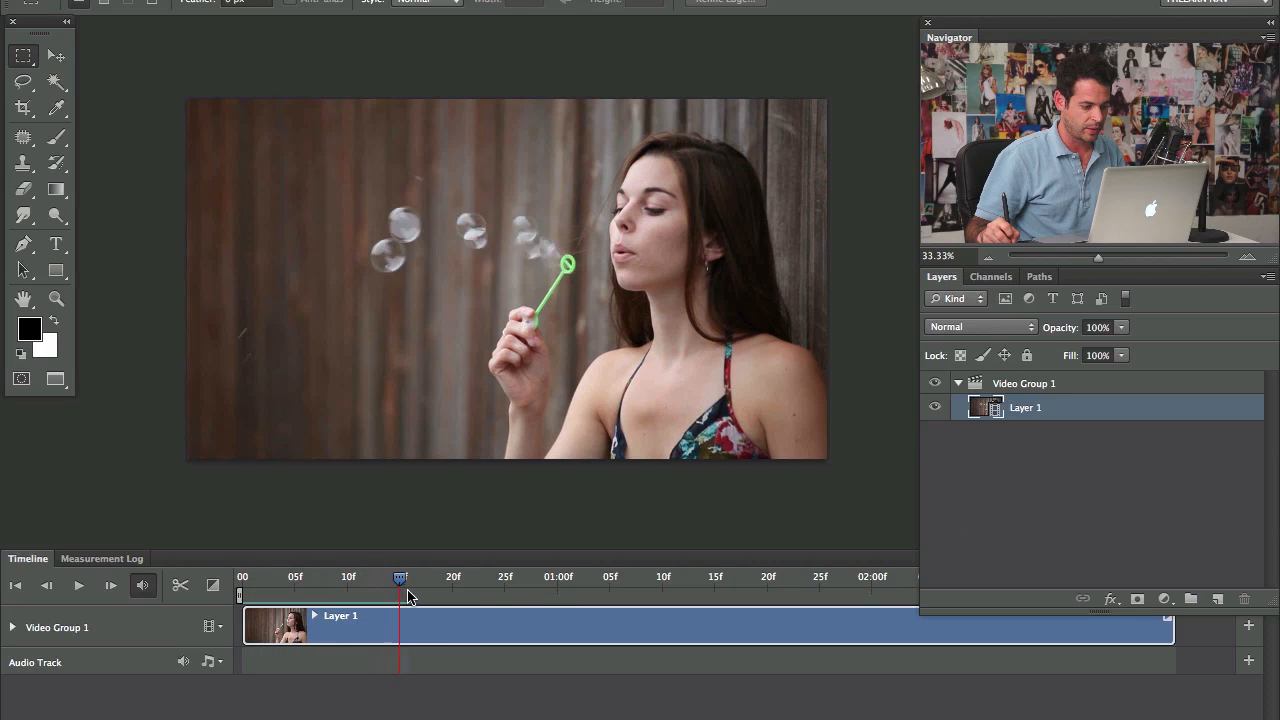
pyautogui.moveTo(401, 577); pyautogui.dragTo(548, 577)
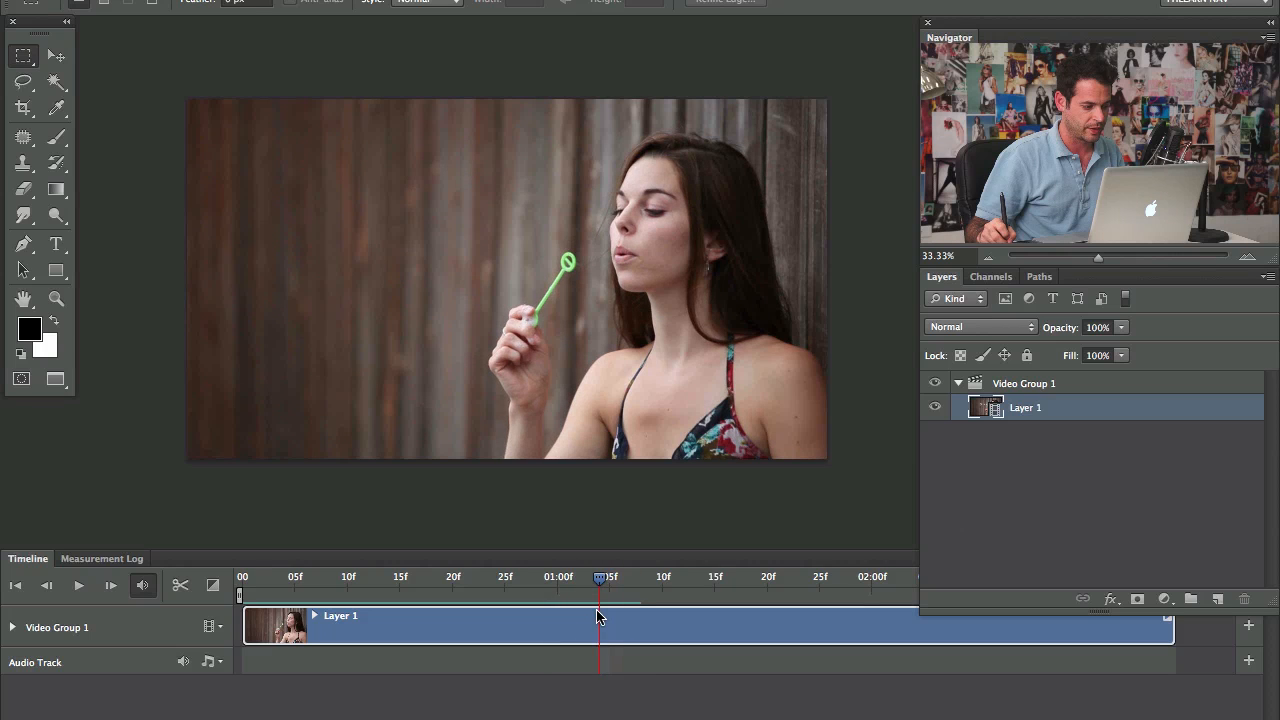
pyautogui.moveTo(600, 580); pyautogui.dragTo(610, 580)
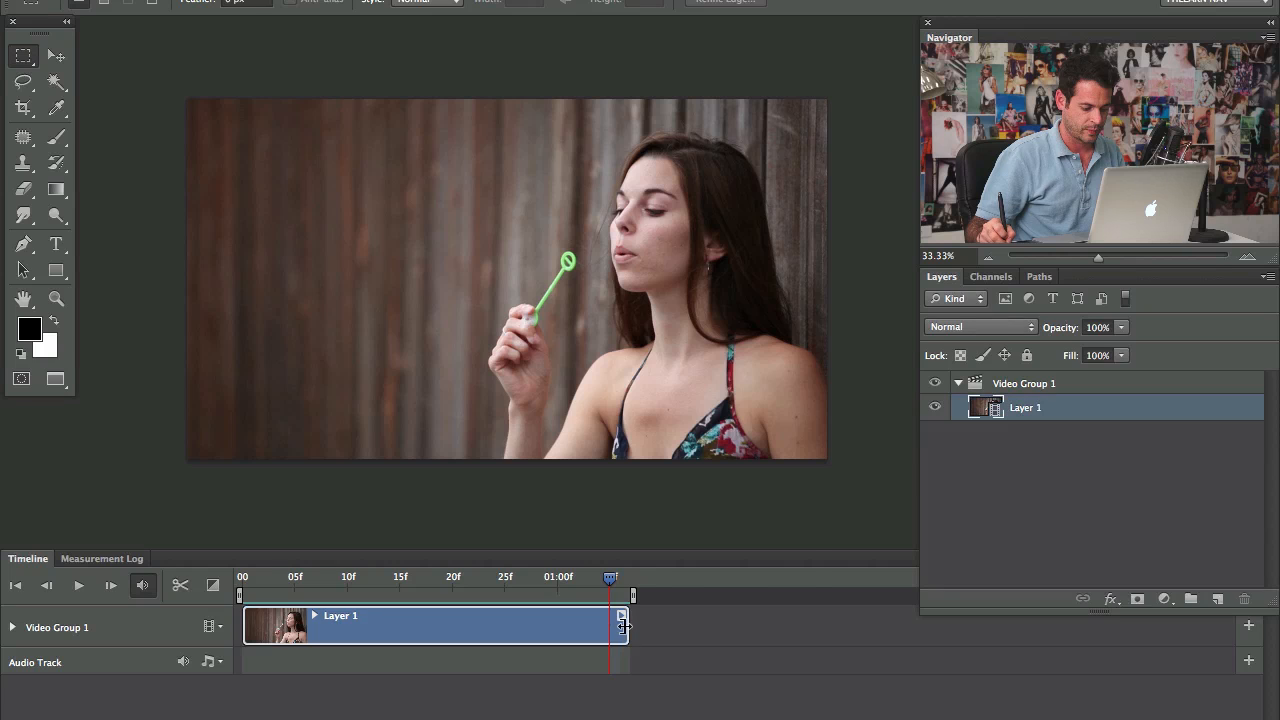
pyautogui.moveTo(633, 595); pyautogui.dragTo(603, 595)
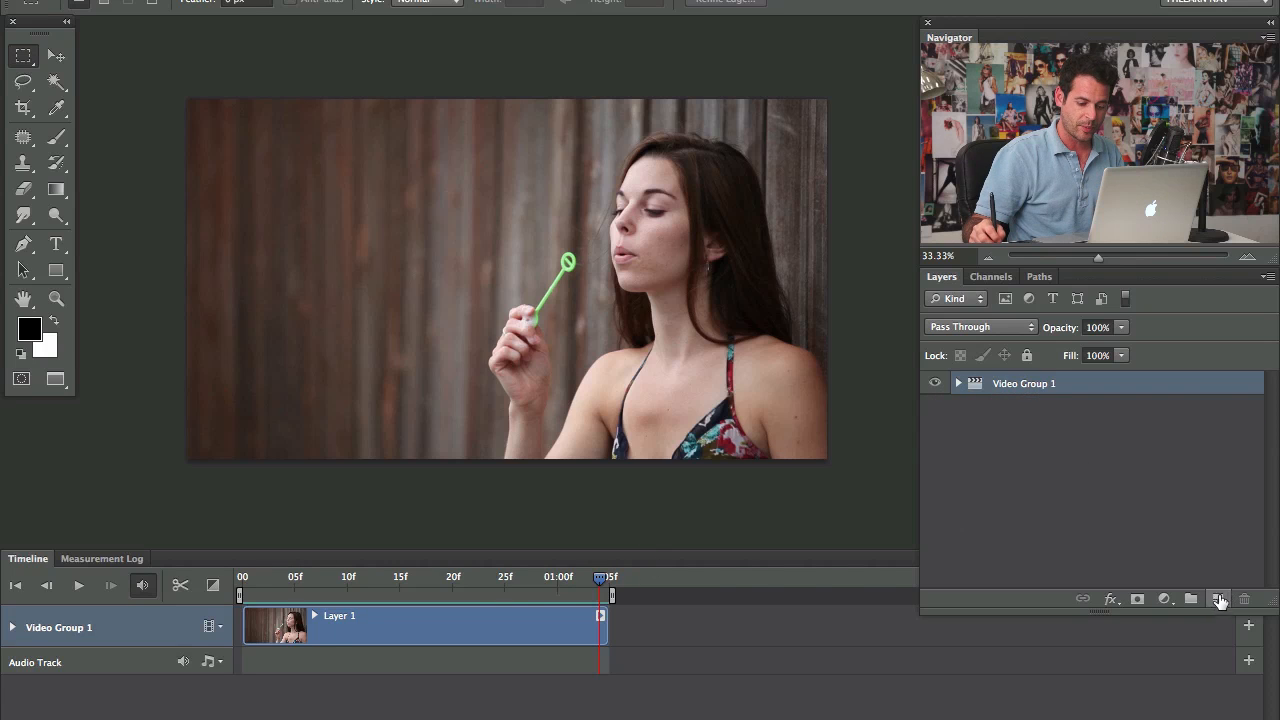
# Create empty Layer 2 above Video Group 1 from the Layers panel
pyautogui.click(1217, 599)
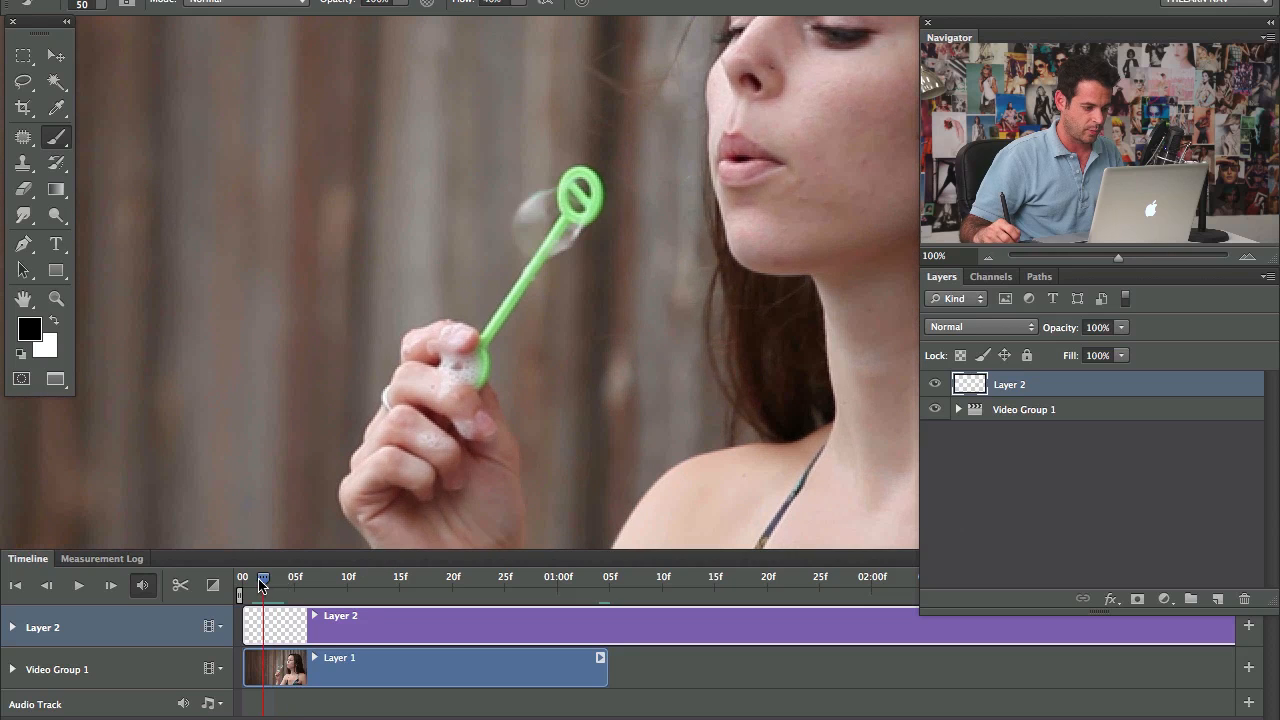
# On the first frame, set the foreground to blue and paint the emerging bubbles
pyautogui.click(262, 576)
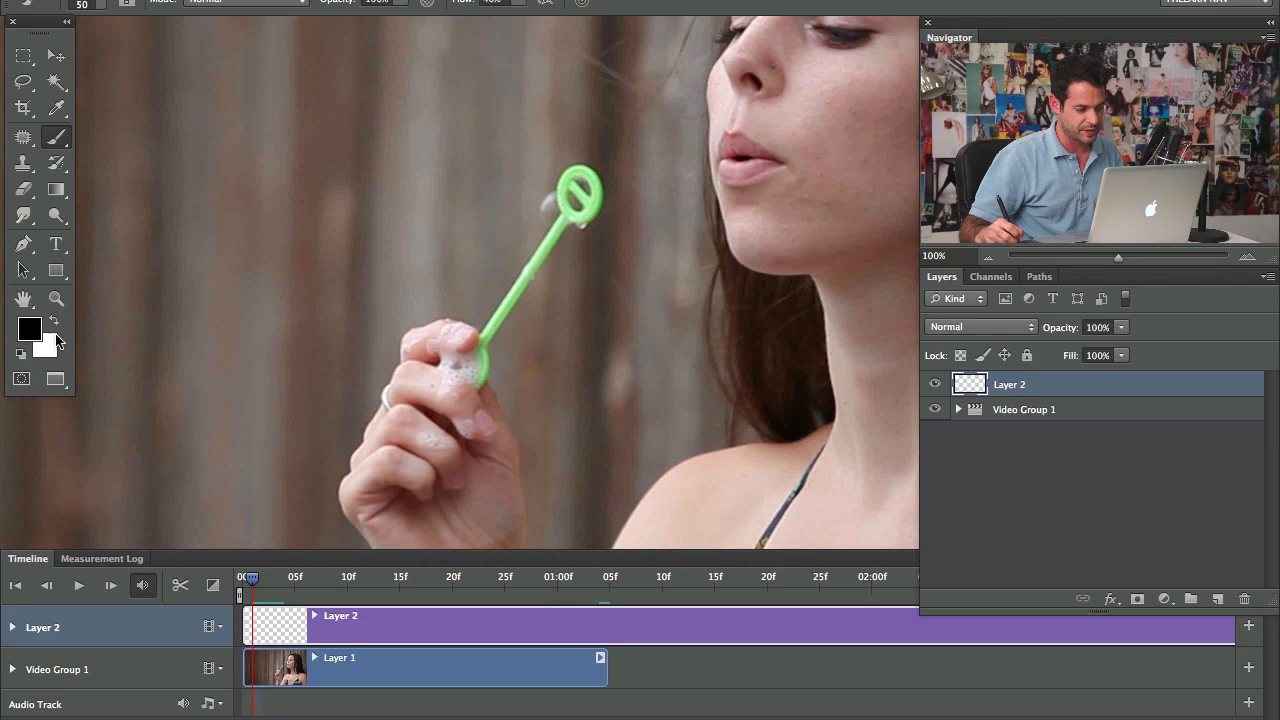
pyautogui.click(29, 328)
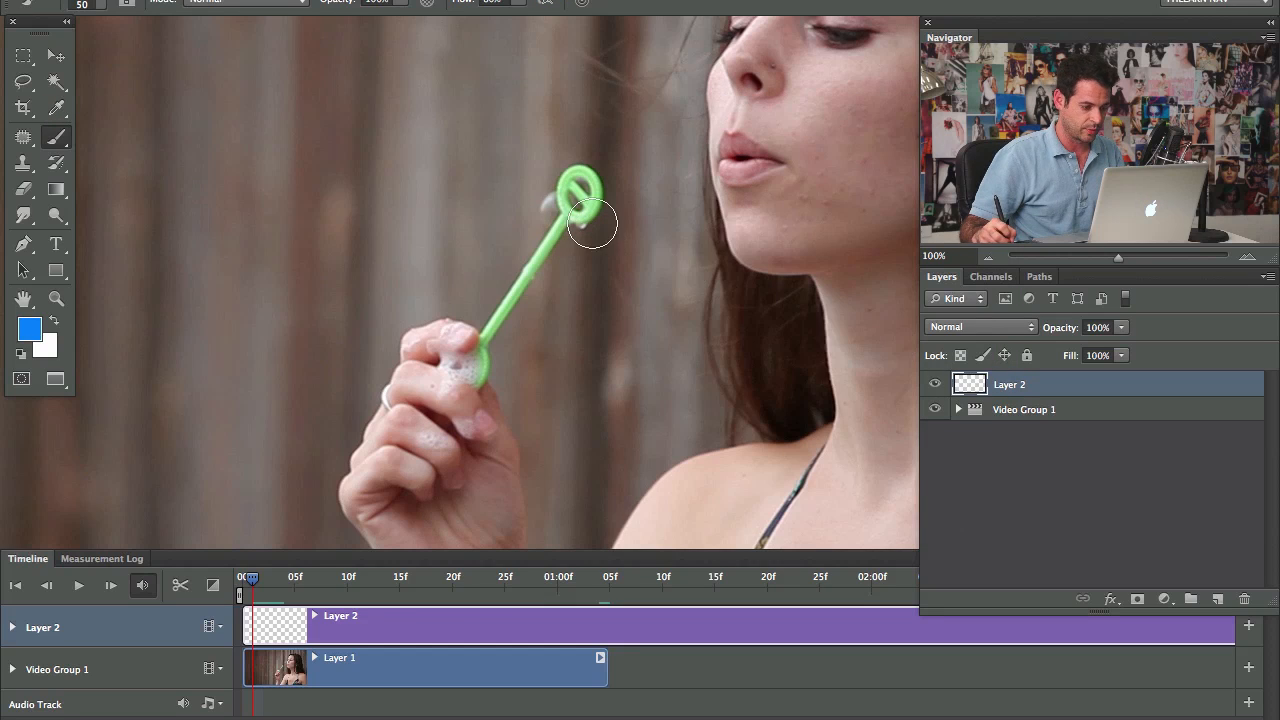
pyautogui.click(555, 207)
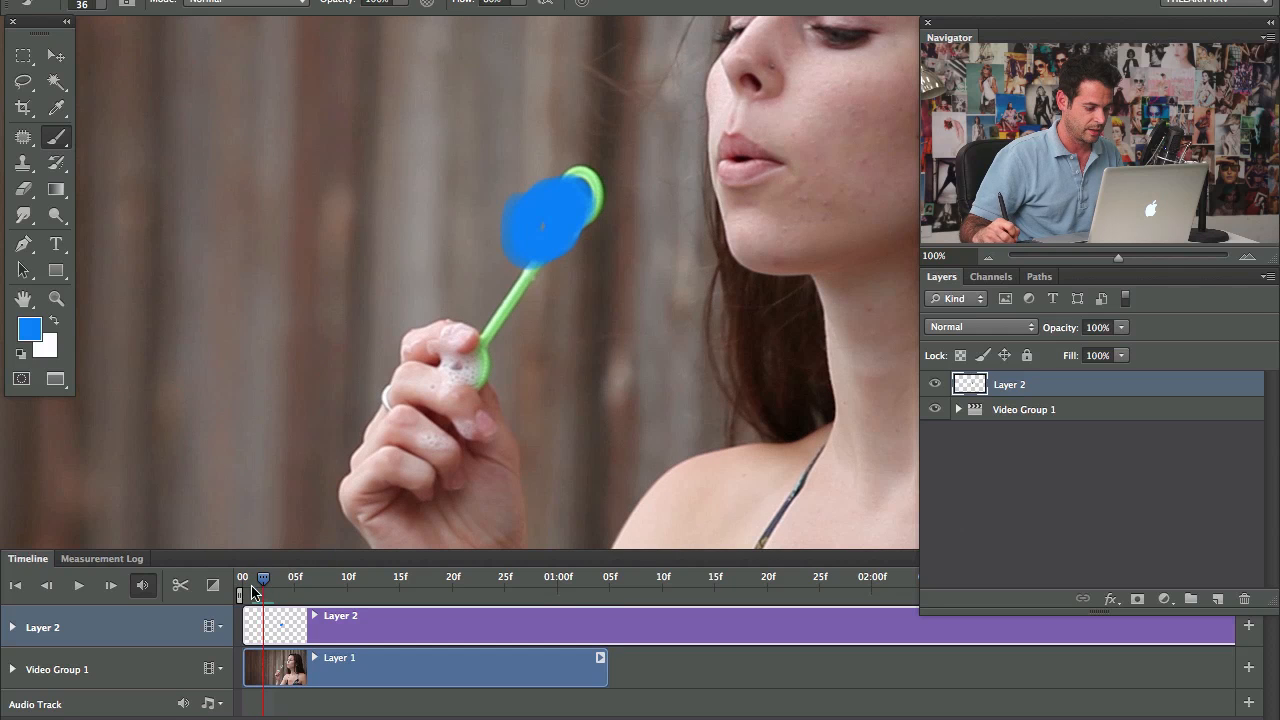
pyautogui.moveTo(545, 225); pyautogui.dragTo(470, 200)
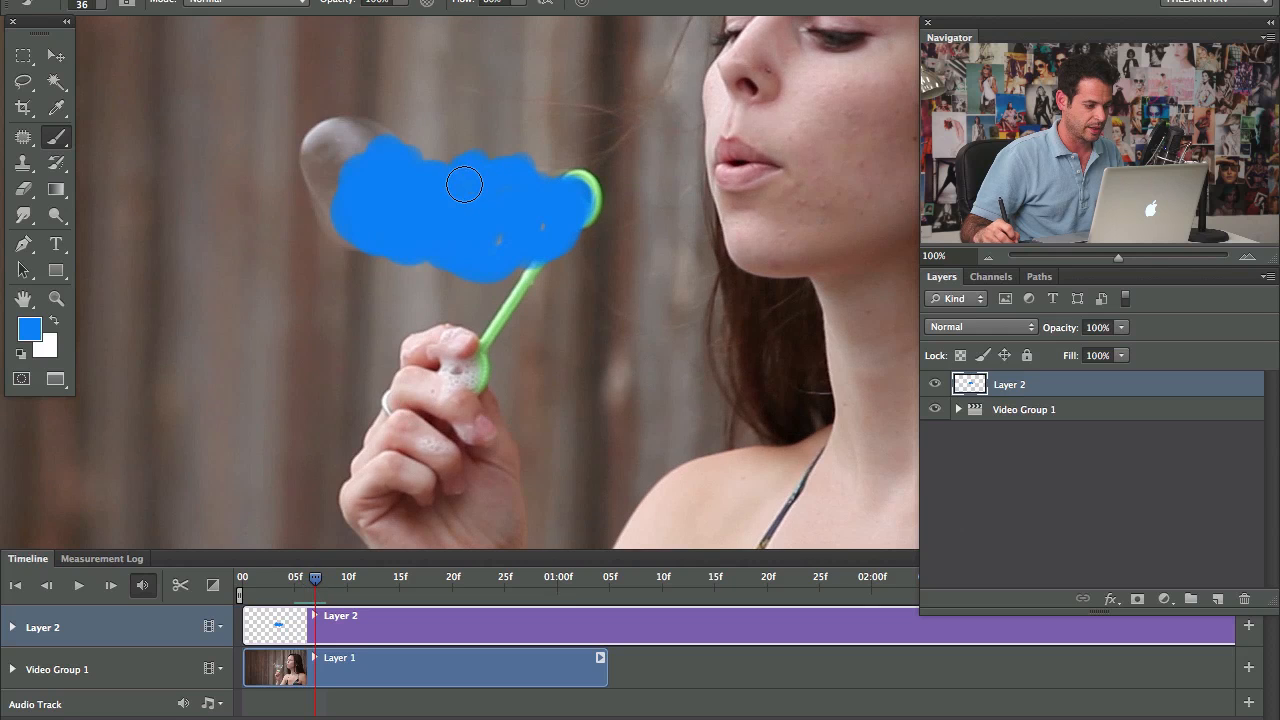
pyautogui.moveTo(463, 183); pyautogui.dragTo(373, 187)
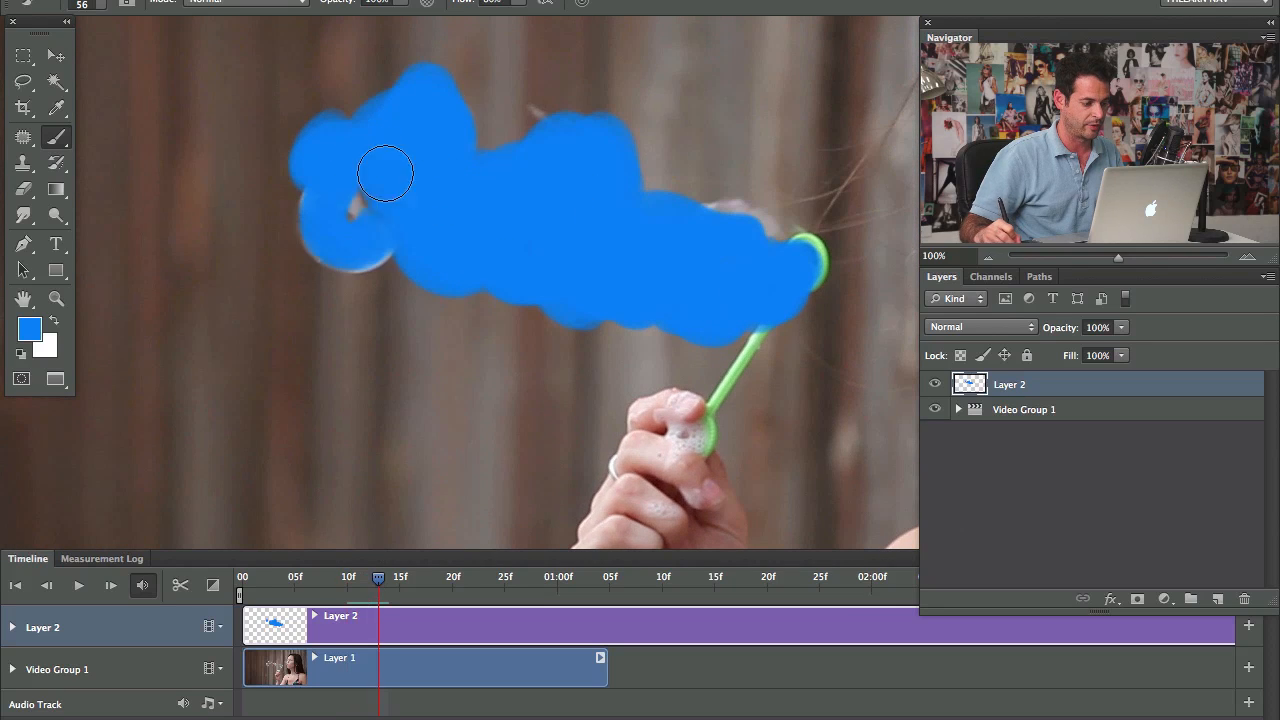
# Paint blue over the spreading and left-drifting bubbles in the next few frames
pyautogui.moveTo(385, 175); pyautogui.dragTo(760, 255)
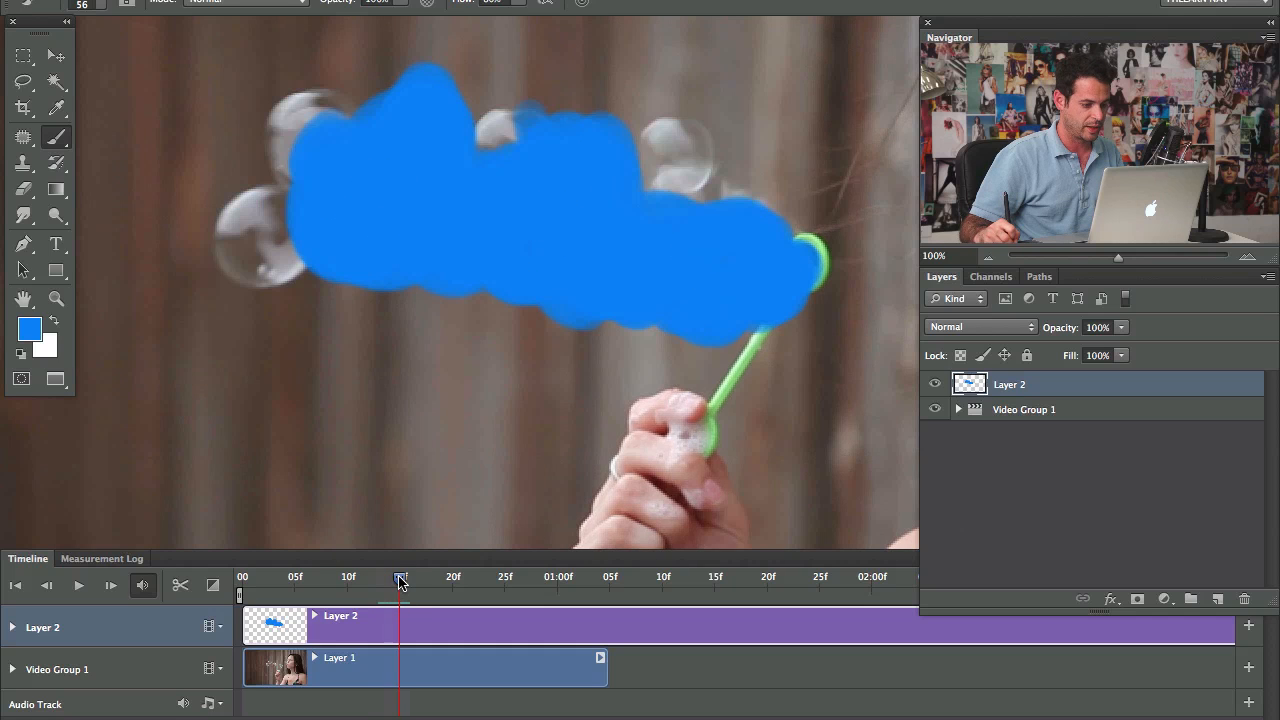
pyautogui.moveTo(400, 180); pyautogui.dragTo(736, 225)
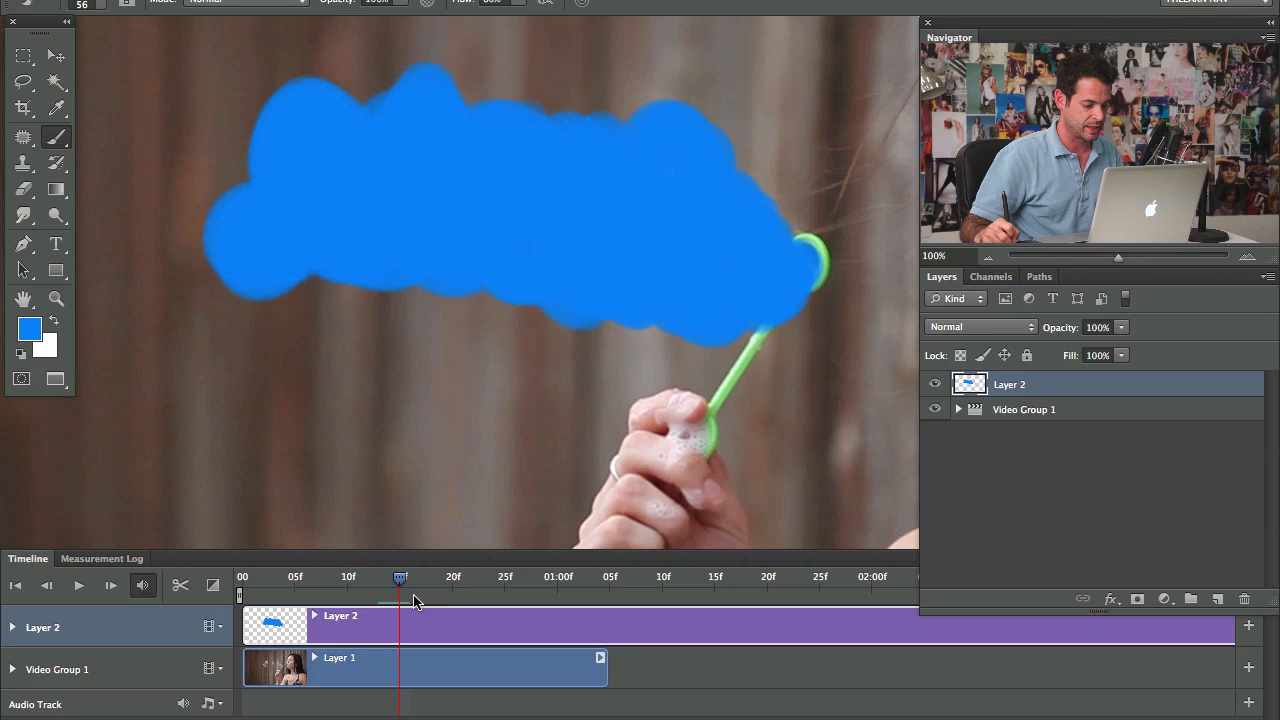
pyautogui.moveTo(400, 576); pyautogui.dragTo(420, 576)
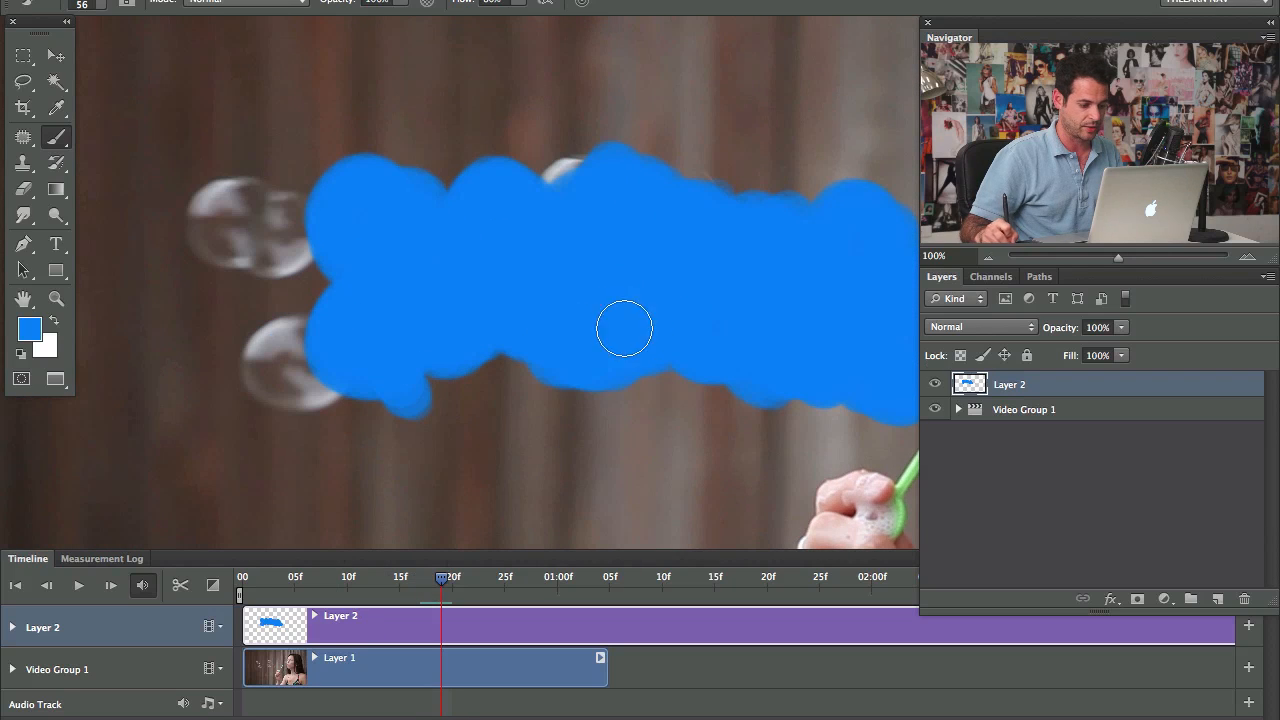
pyautogui.moveTo(625, 329); pyautogui.dragTo(237, 190)
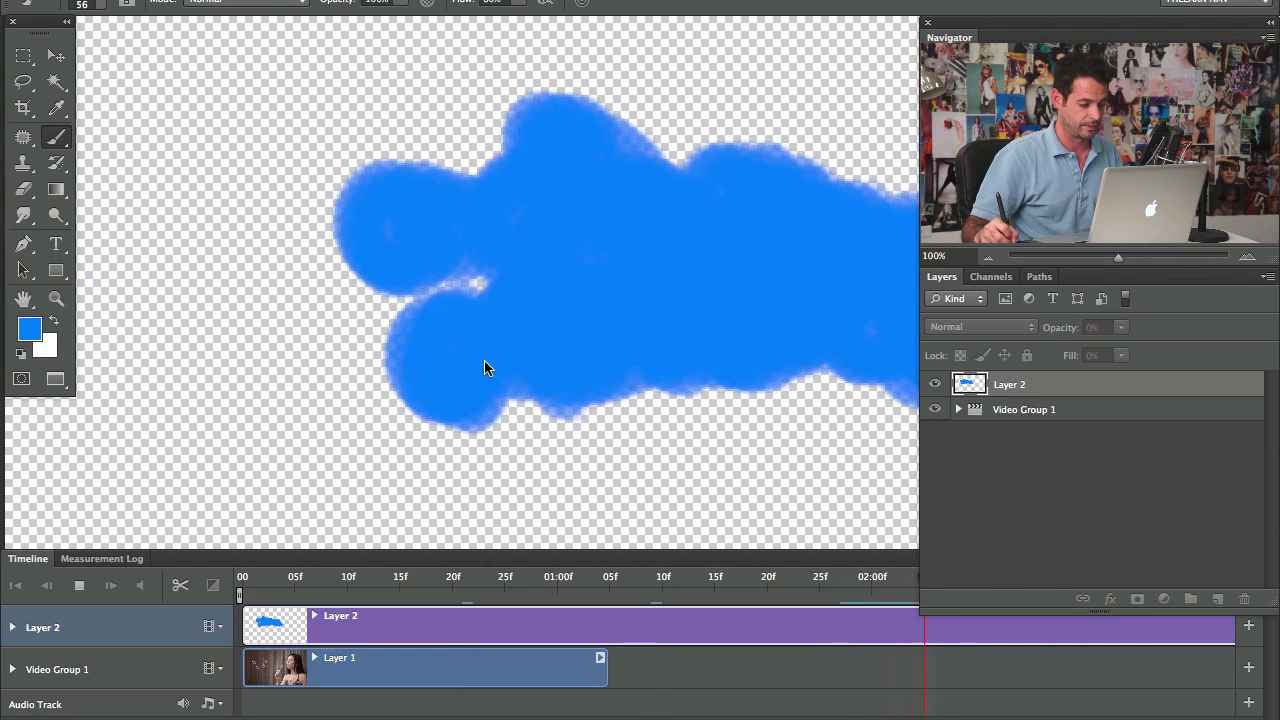
# Paint blue over the upper and lower-left bubble paths, with a 65-pixel brush
pyautogui.click(445, 596)
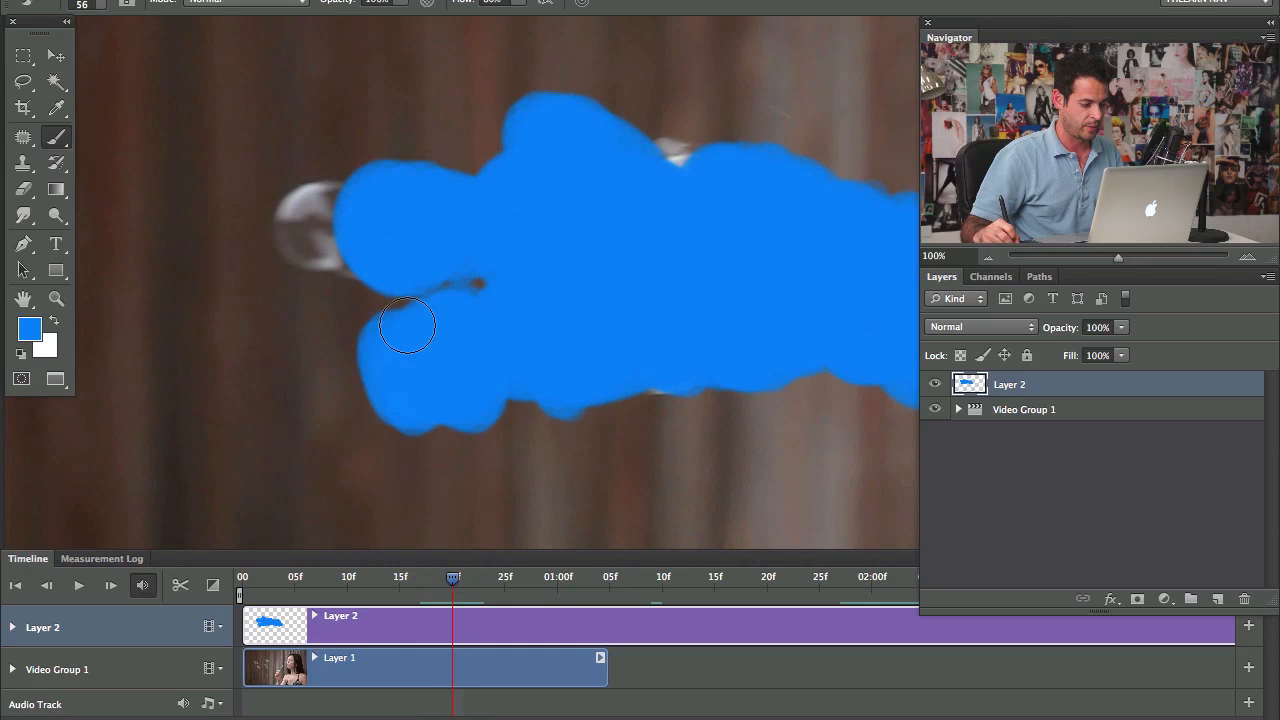
pyautogui.moveTo(407, 325); pyautogui.dragTo(330, 227)
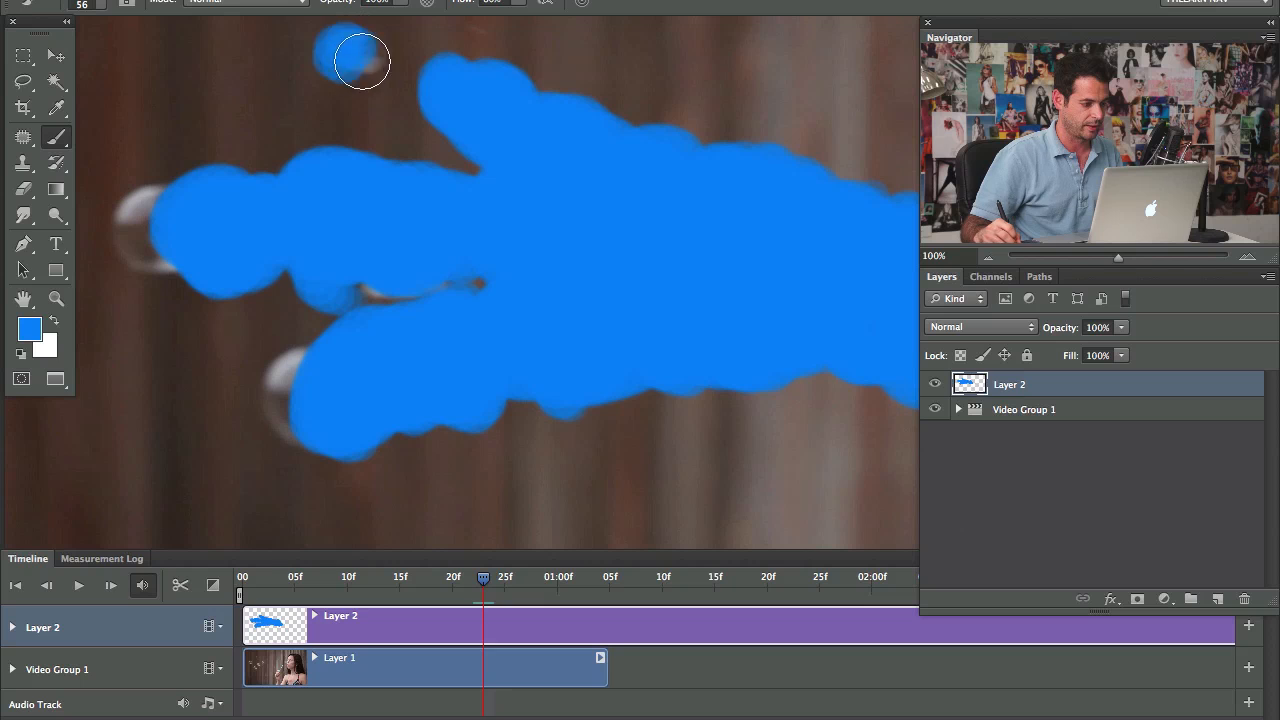
pyautogui.moveTo(362, 62); pyautogui.dragTo(292, 385)
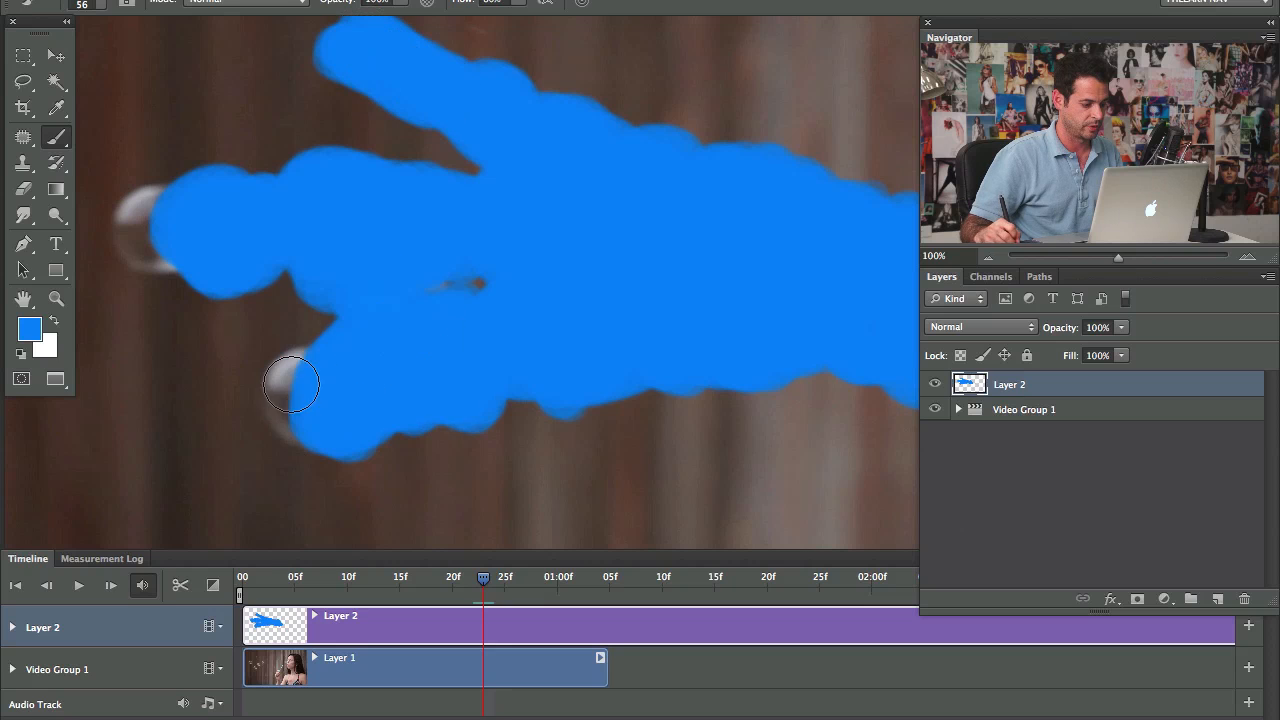
pyautogui.moveTo(290, 385); pyautogui.dragTo(368, 523)
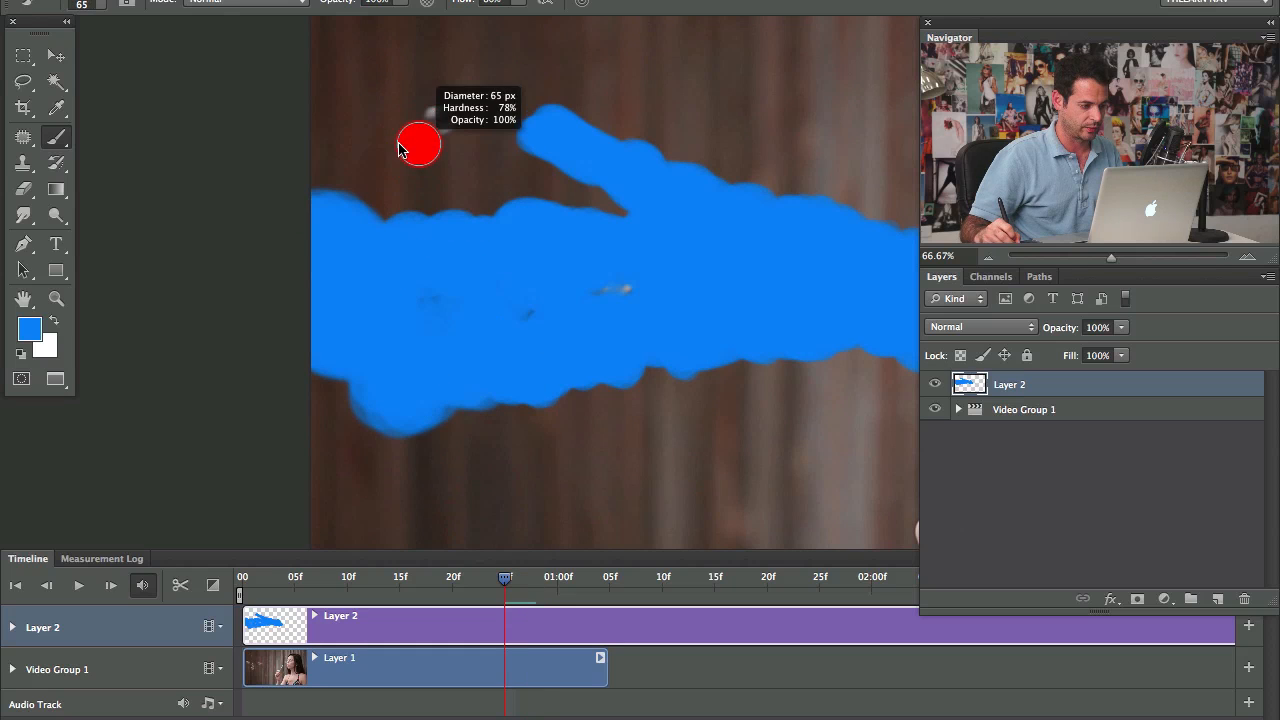
pyautogui.moveTo(418, 145); pyautogui.dragTo(362, 172)
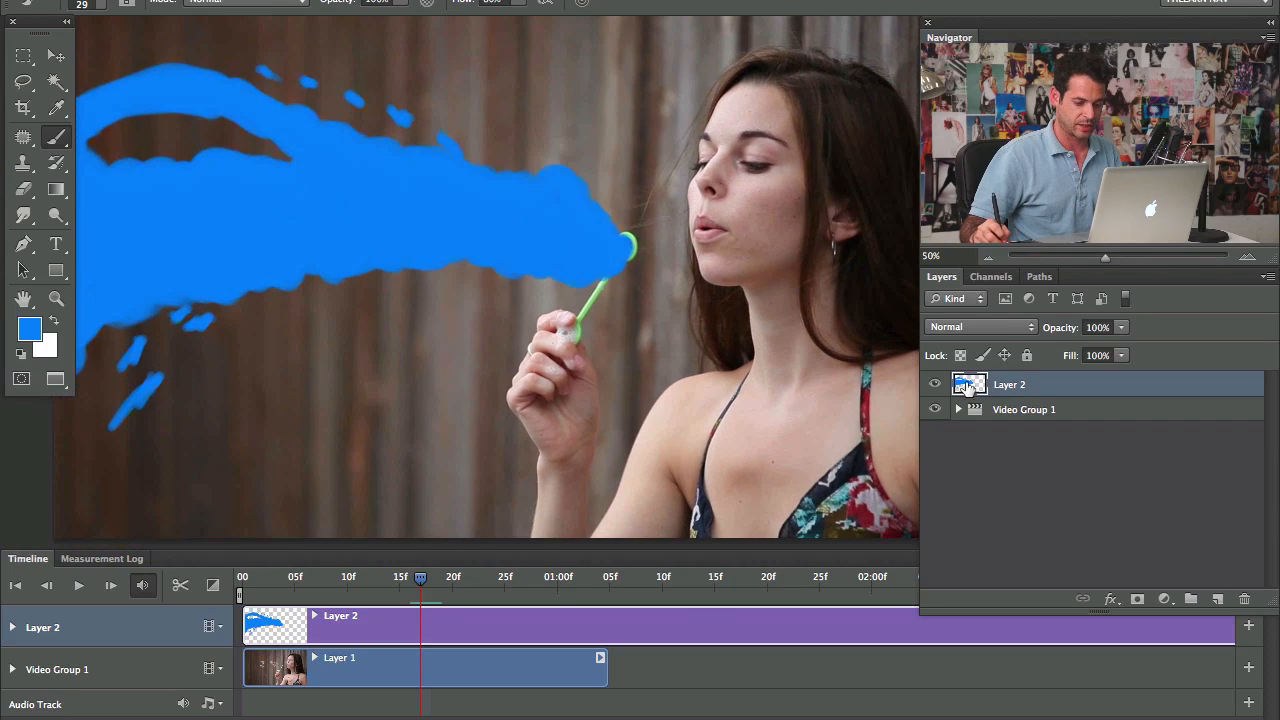
# Create Layer 3 from a frame of the woman, beneath the visible blue Layer 2
pyautogui.click(934, 384)
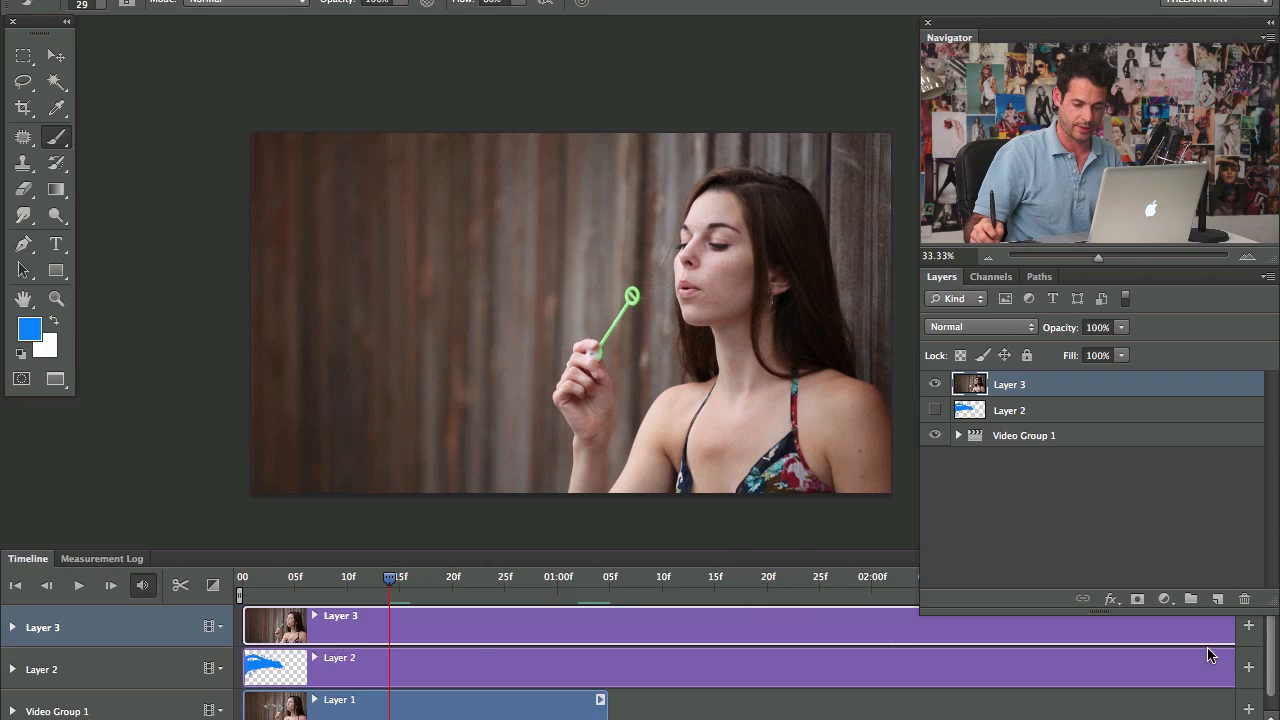
pyautogui.moveTo(1266, 558)
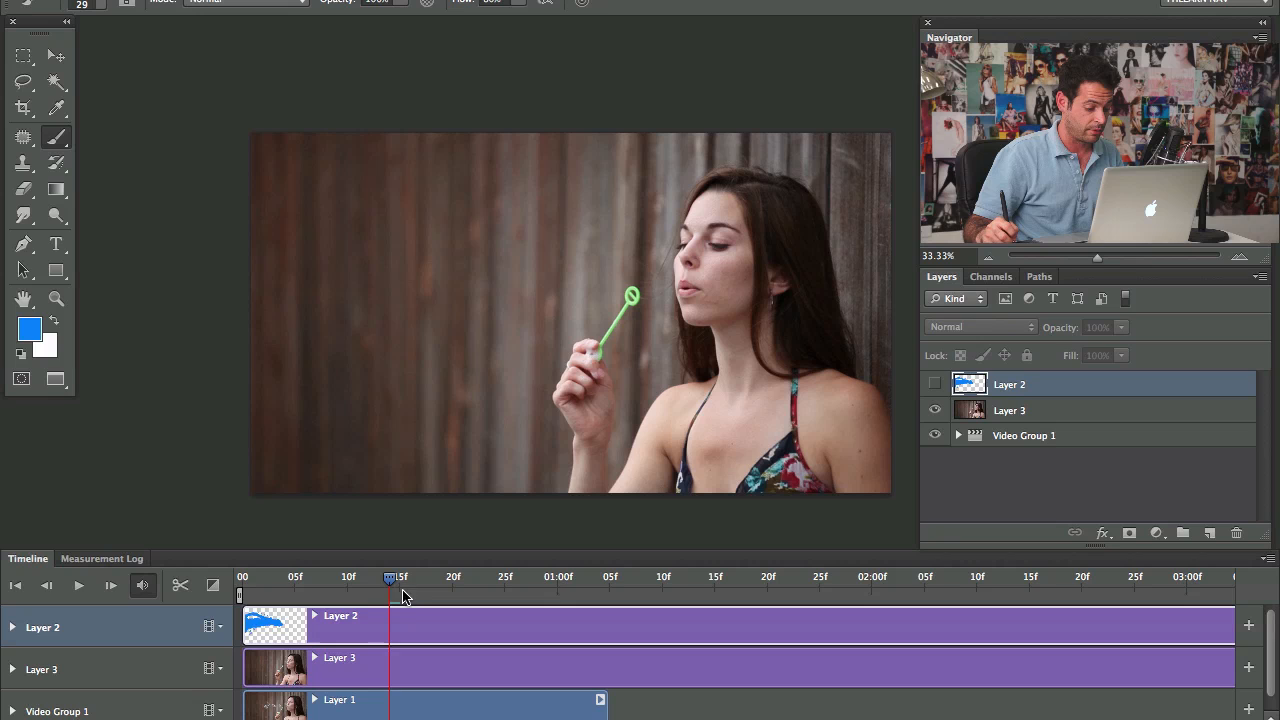
pyautogui.moveTo(390, 576); pyautogui.dragTo(340, 576)
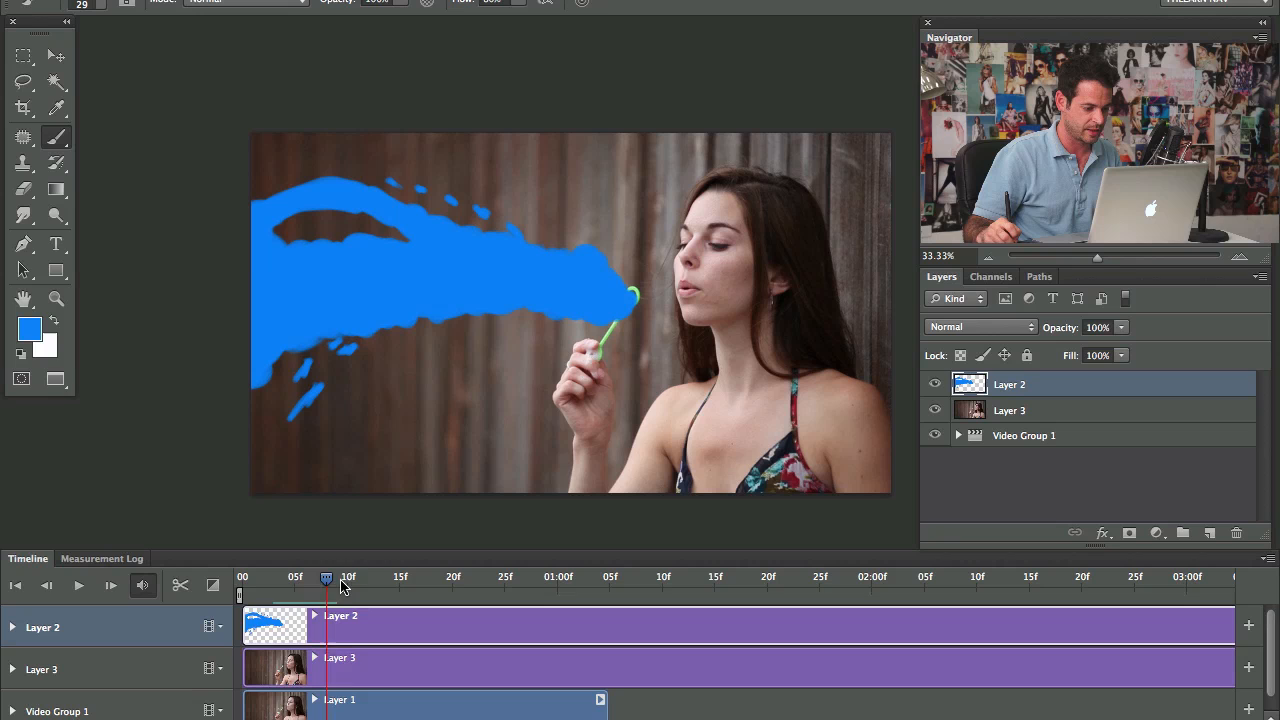
pyautogui.moveTo(326, 578); pyautogui.dragTo(340, 578)
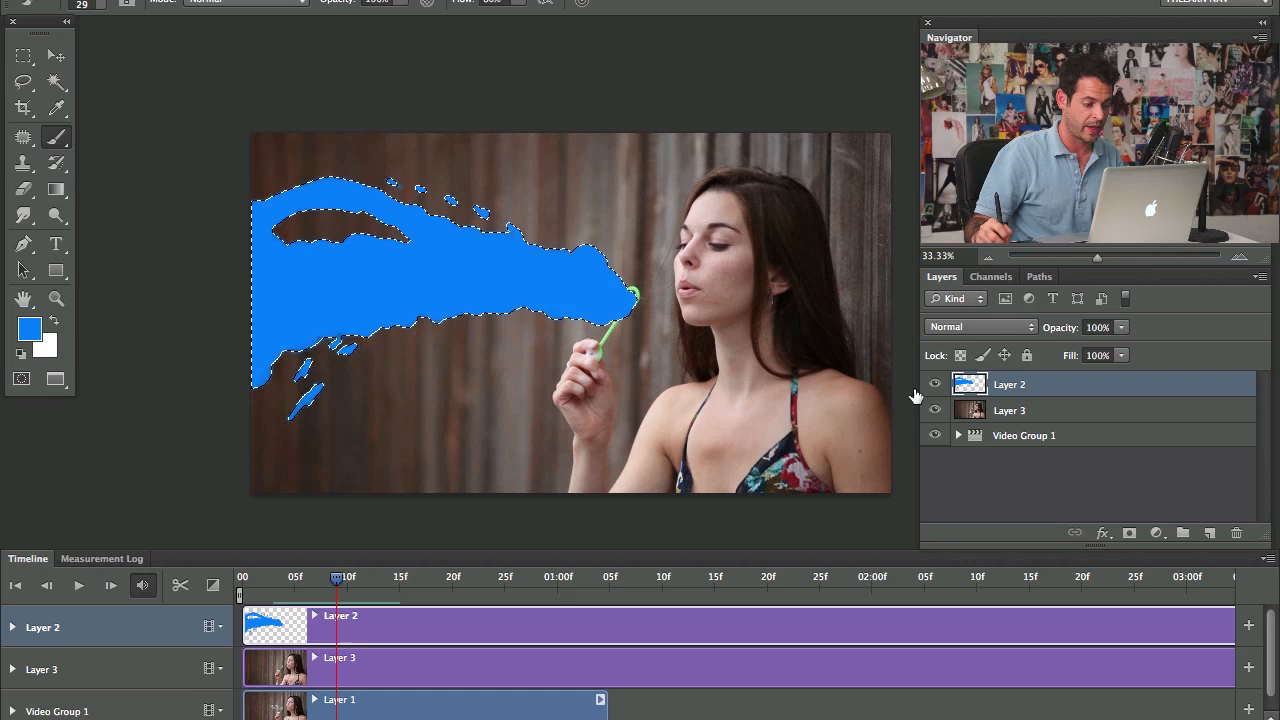
# Delete Layer 2, preview the bubble motion, and trim Layer 3 to end at 05:00
pyautogui.click(934, 384)
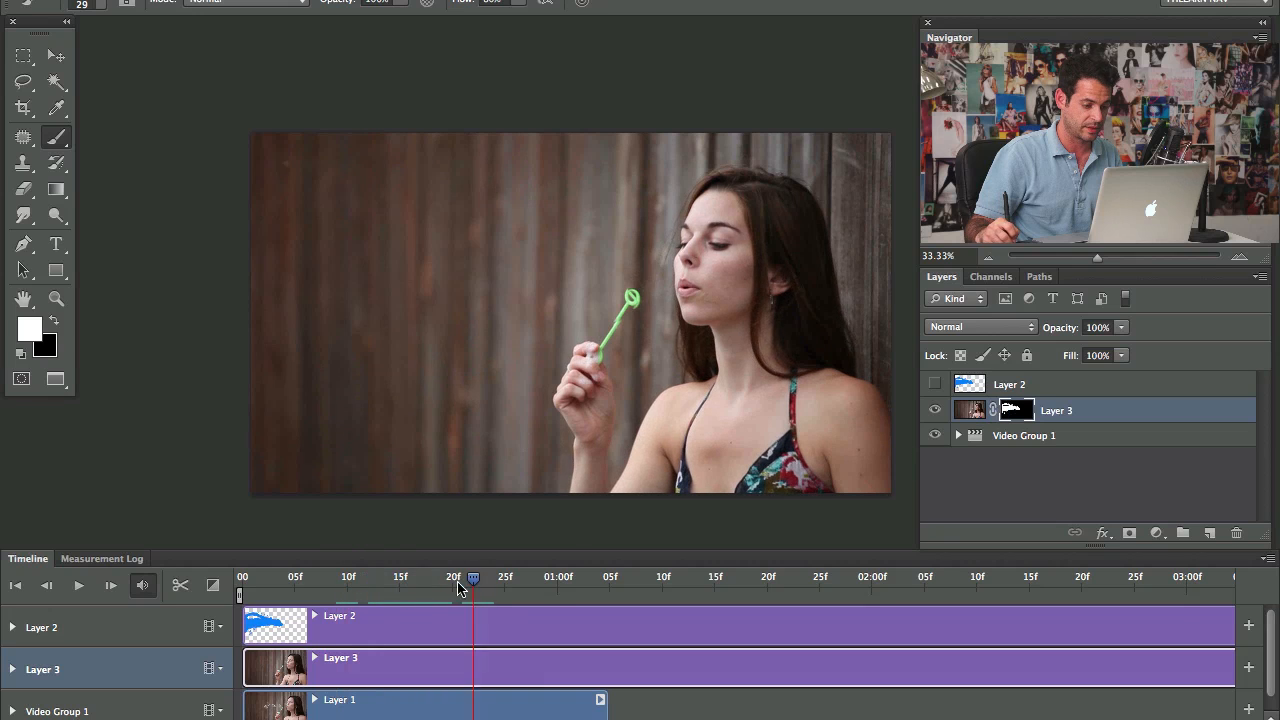
pyautogui.moveTo(472, 580); pyautogui.dragTo(495, 580)
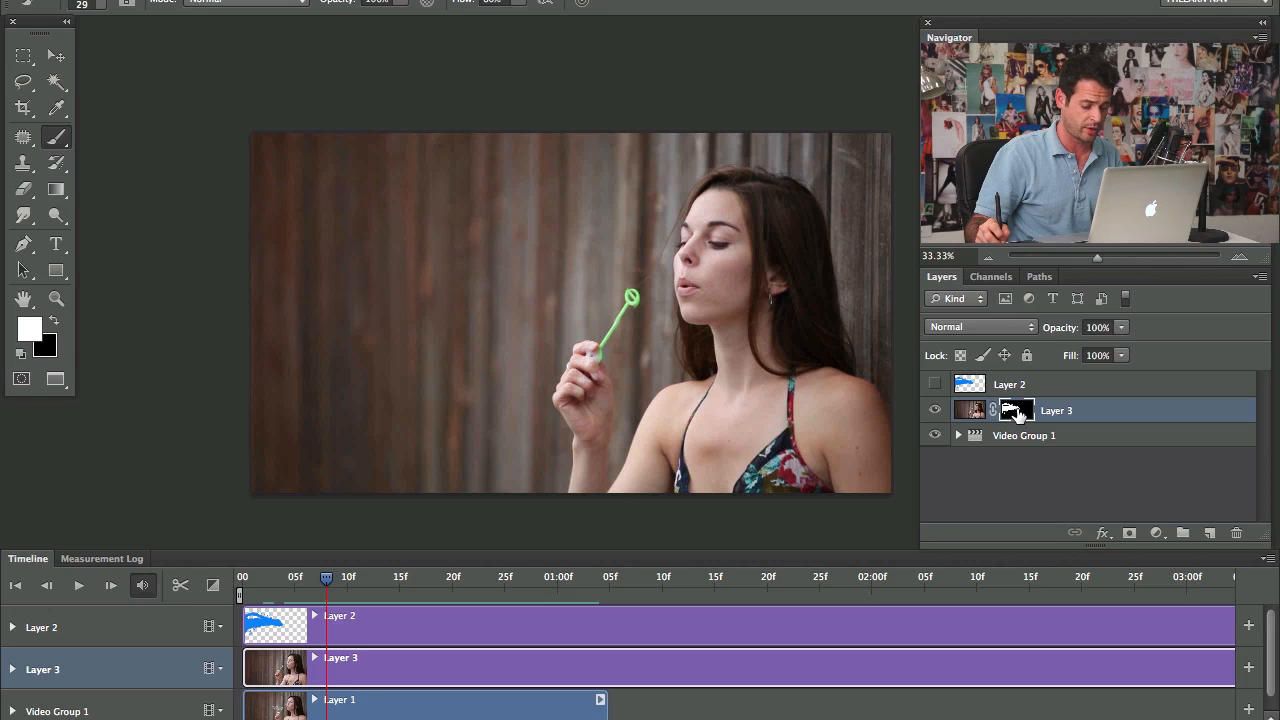
pyautogui.moveTo(970, 377)
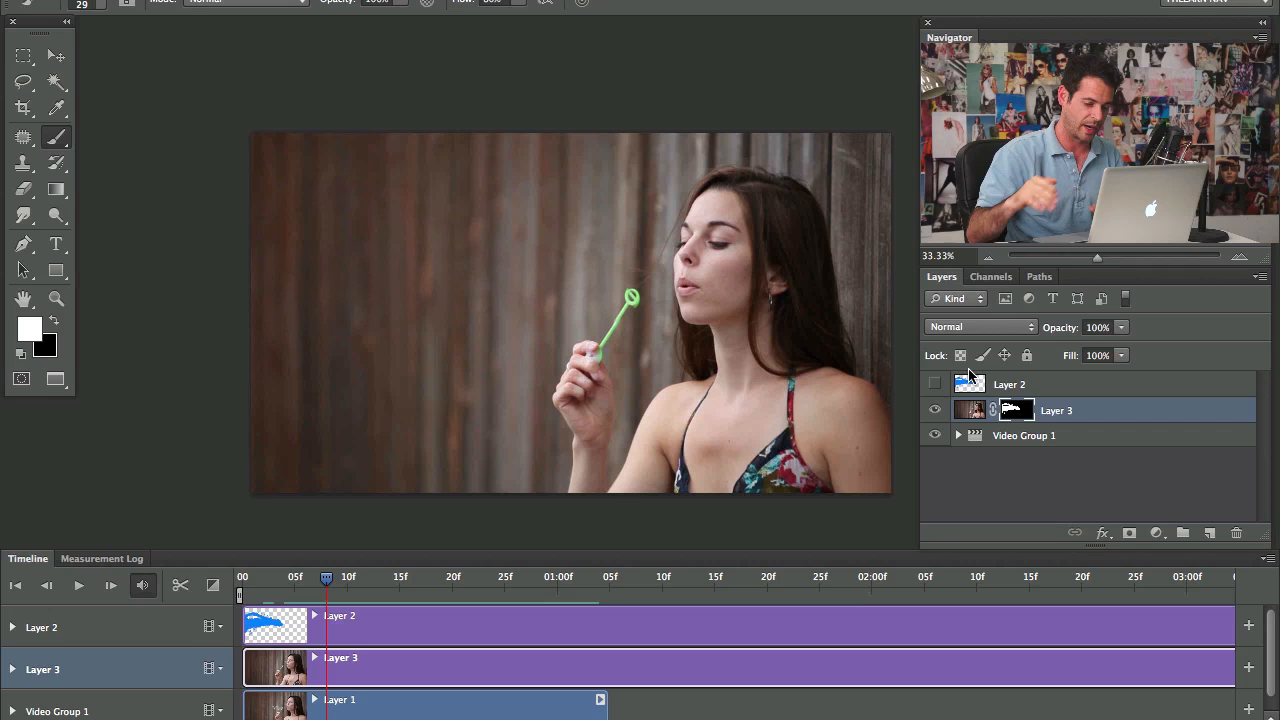
pyautogui.moveTo(882, 395)
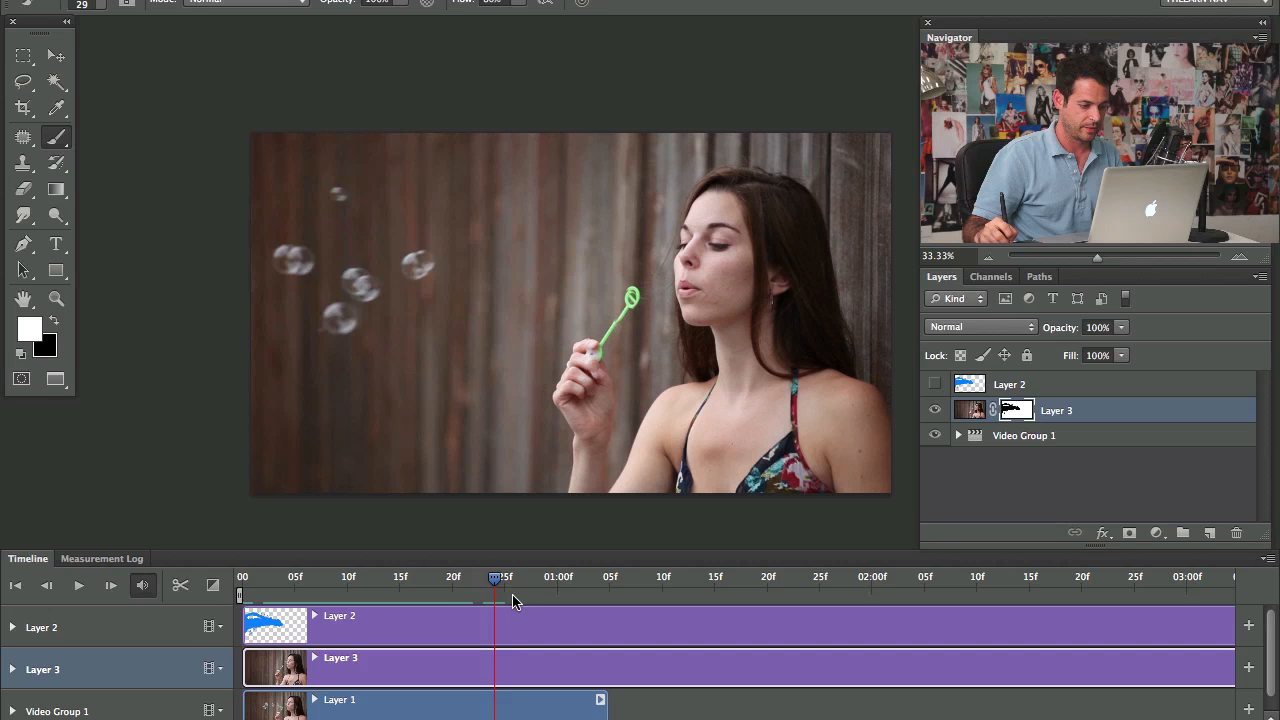
pyautogui.moveTo(495, 578); pyautogui.dragTo(442, 578)
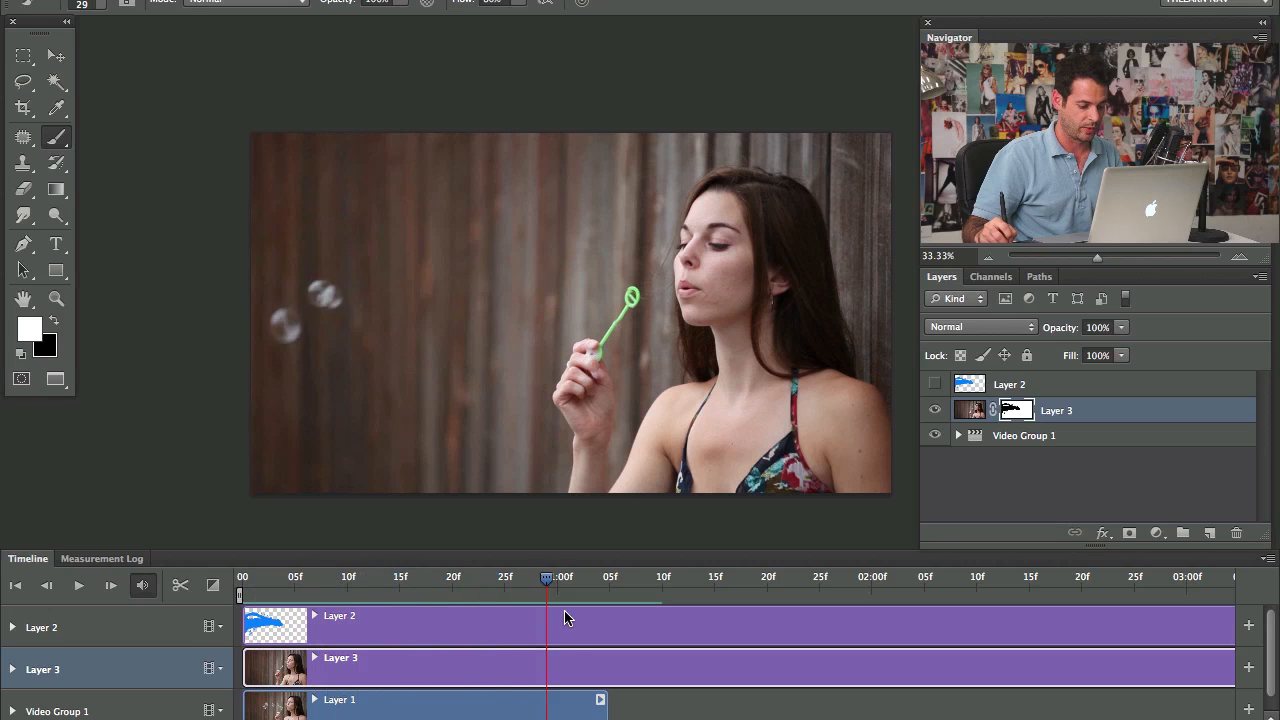
pyautogui.moveTo(548, 576); pyautogui.dragTo(483, 576)
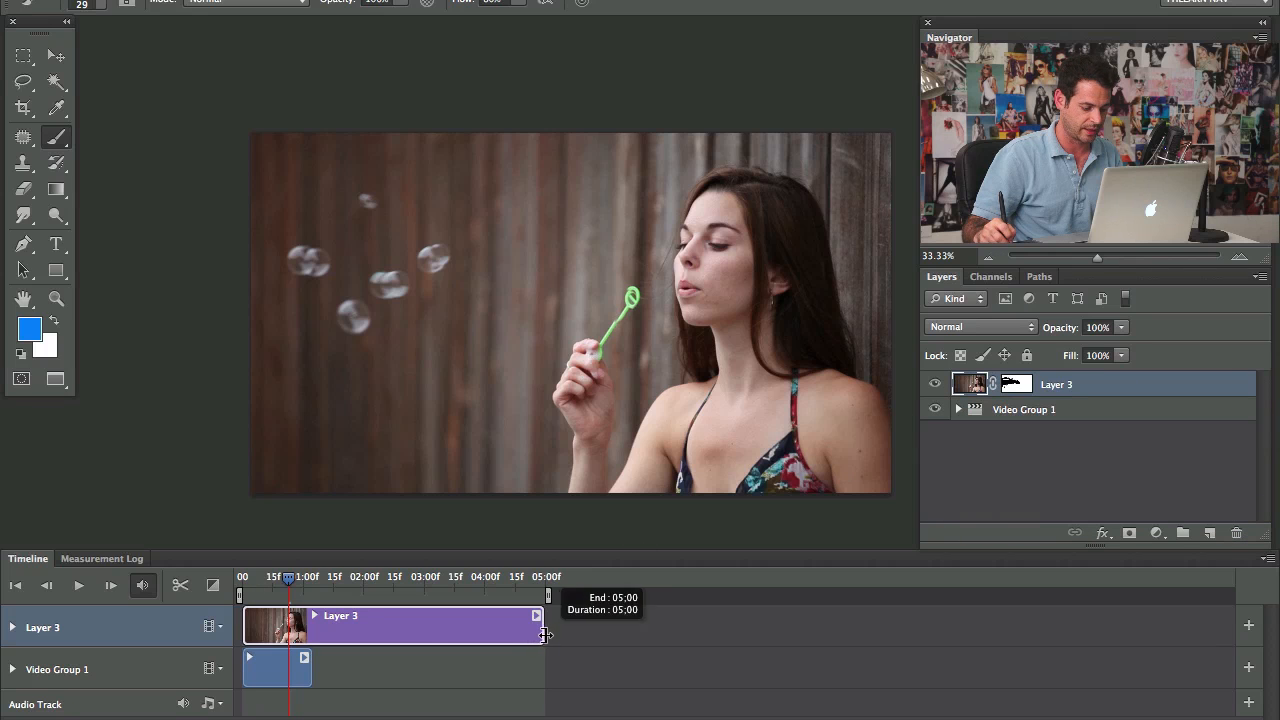
pyautogui.moveTo(545, 630); pyautogui.dragTo(305, 625)
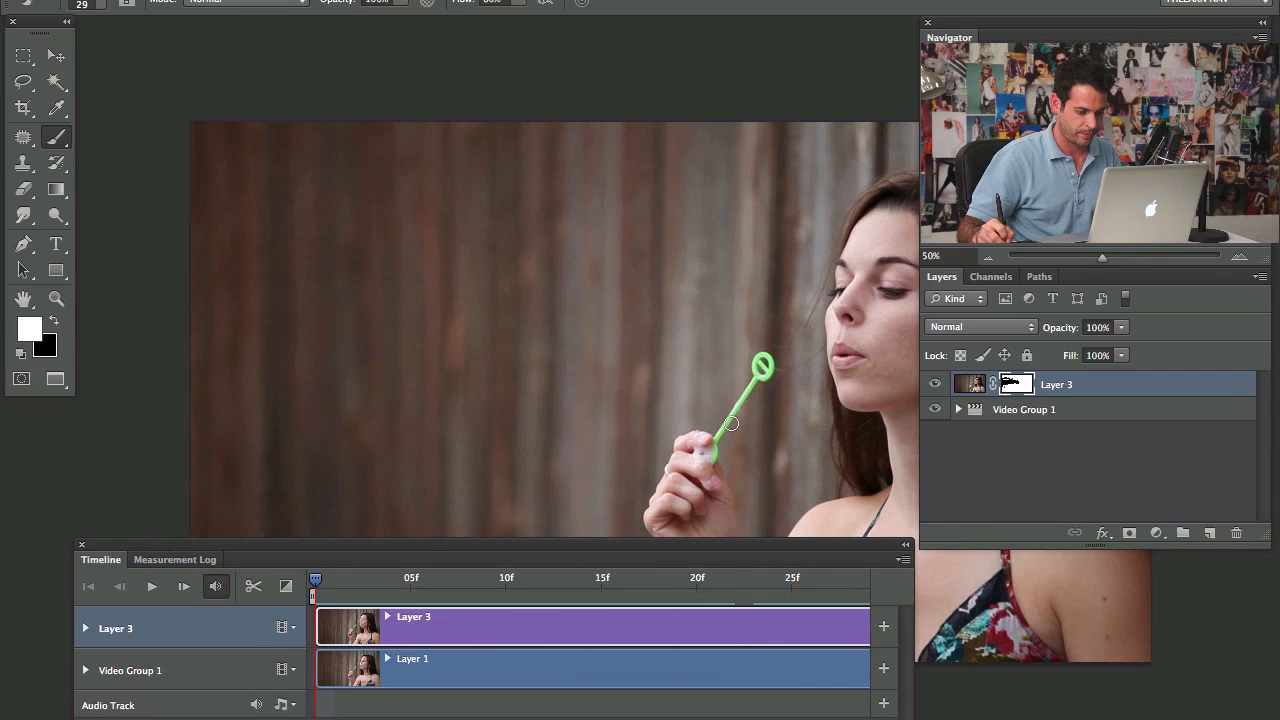
# Fit the whole frame in view while the playhead is near frame 6
pyautogui.click(465, 578)
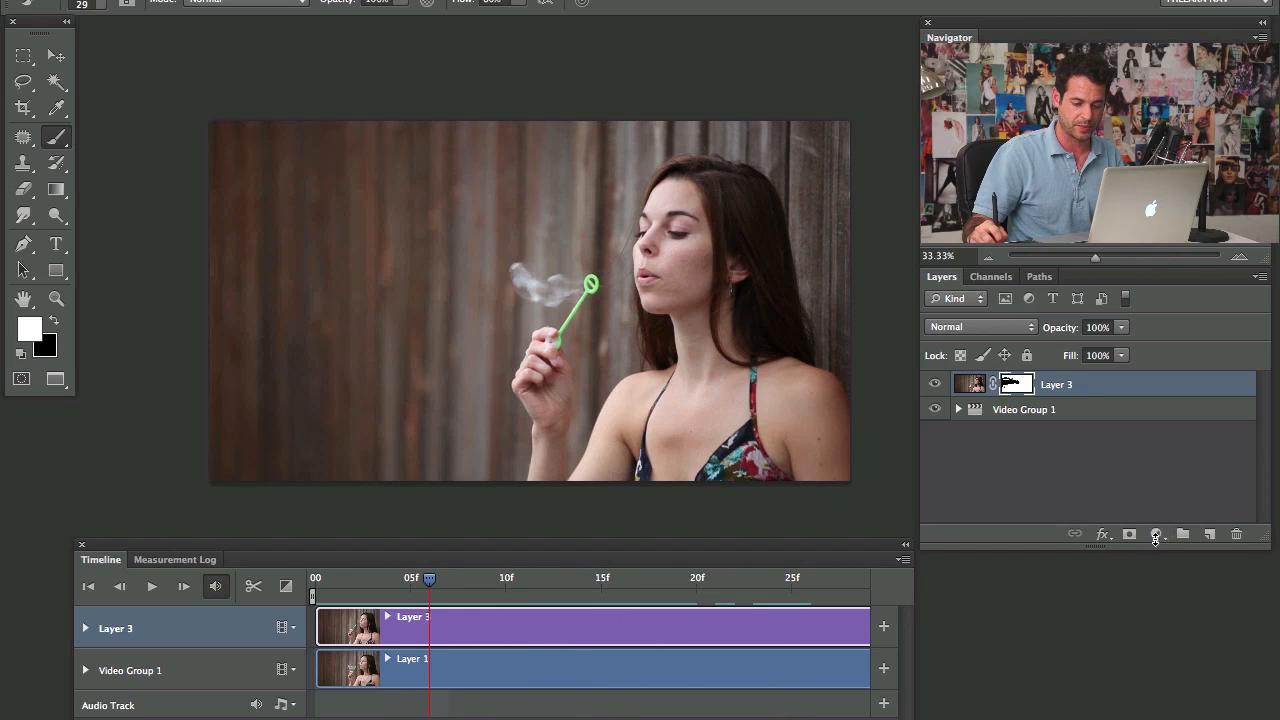
# Add a Levels adjustment with Blue channel output 25–222, comparing before and after
pyautogui.click(1155, 534)
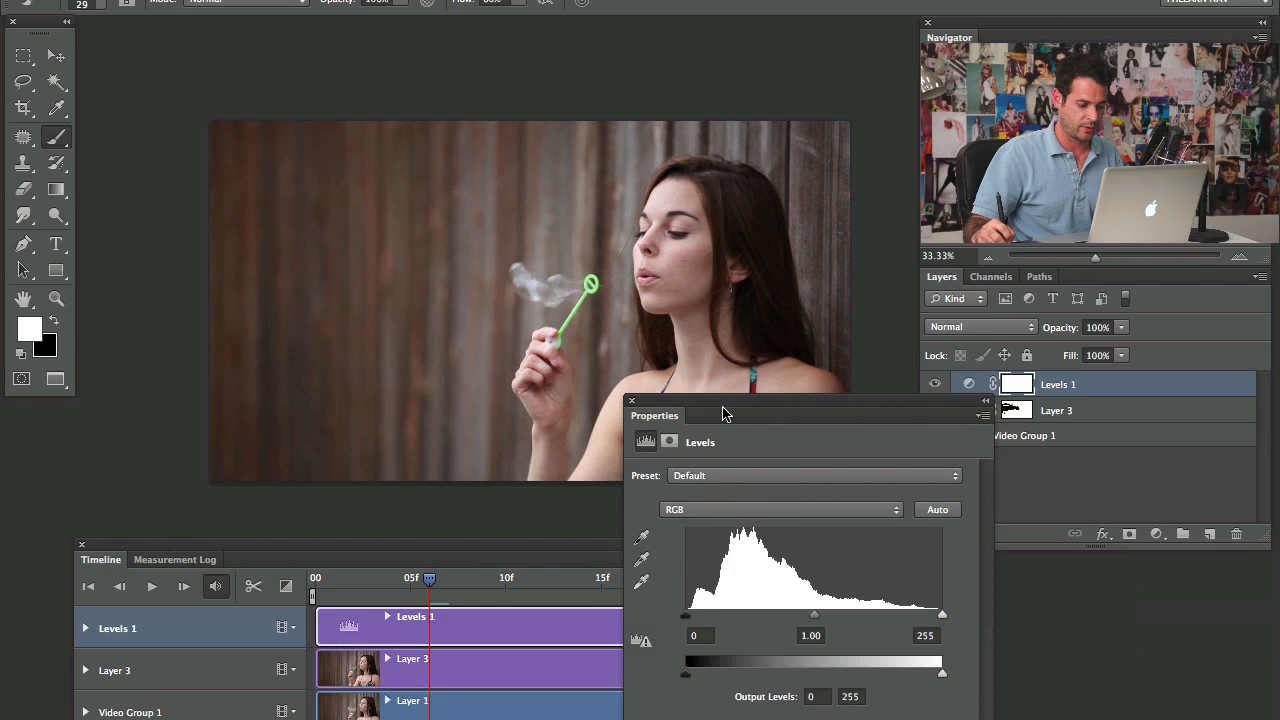
pyautogui.moveTo(725, 414); pyautogui.dragTo(255, 42)
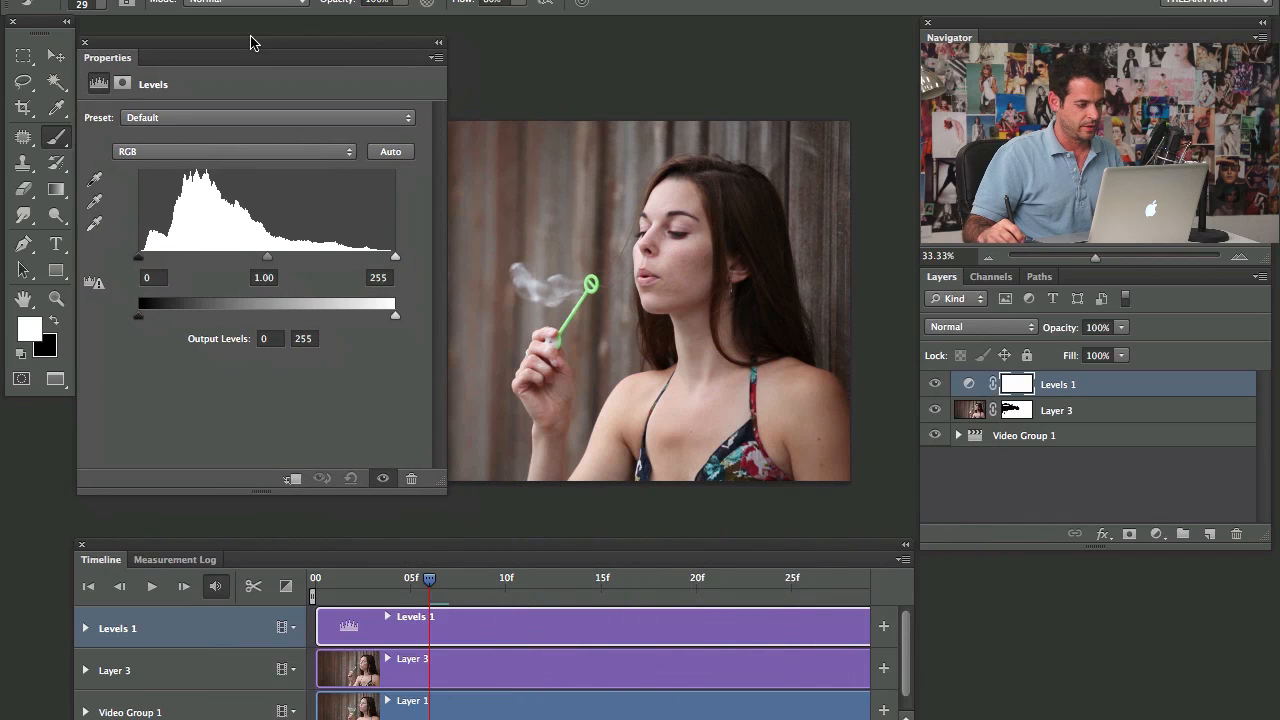
pyautogui.click(234, 151)
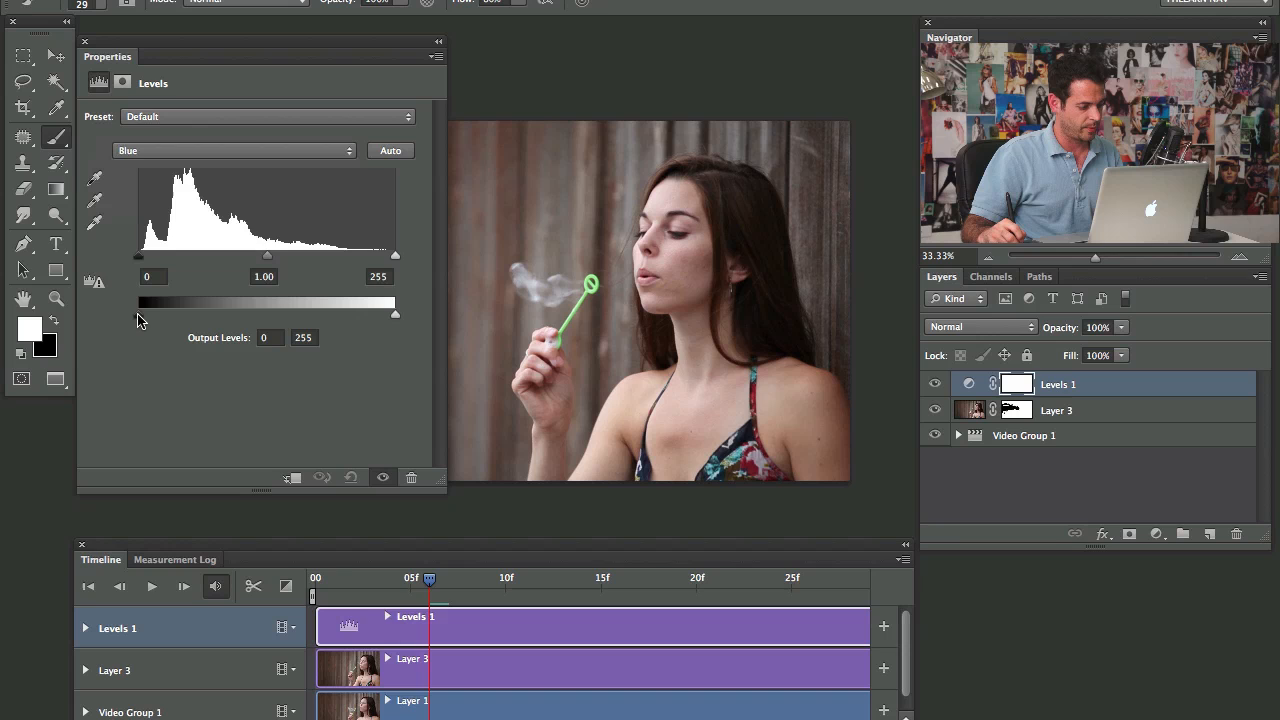
pyautogui.moveTo(140, 314); pyautogui.dragTo(164, 314)
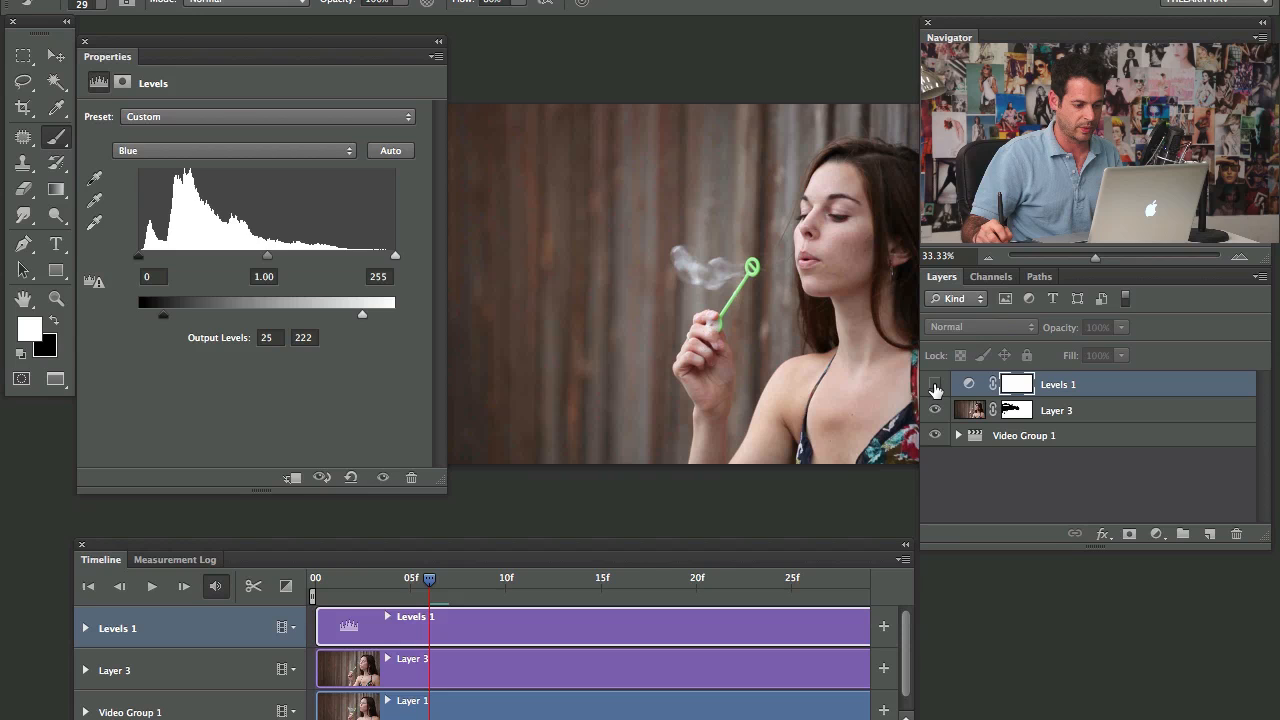
pyautogui.click(234, 150)
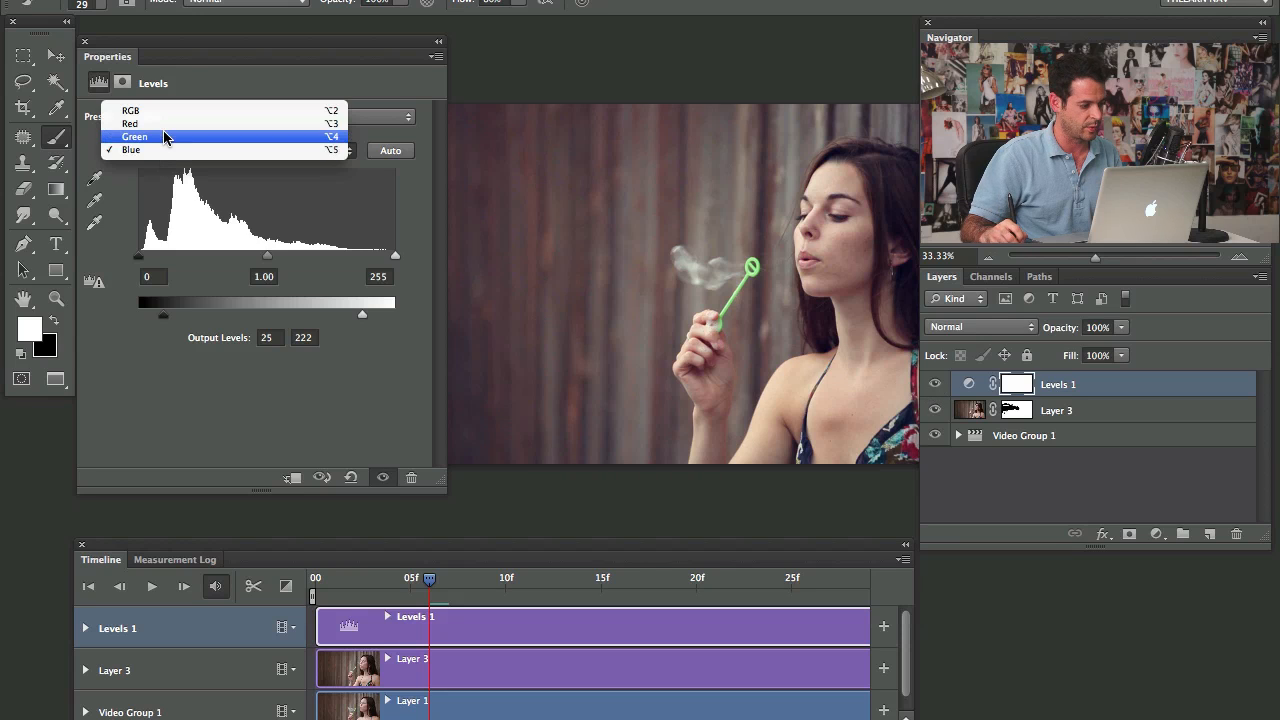
pyautogui.click(165, 137)
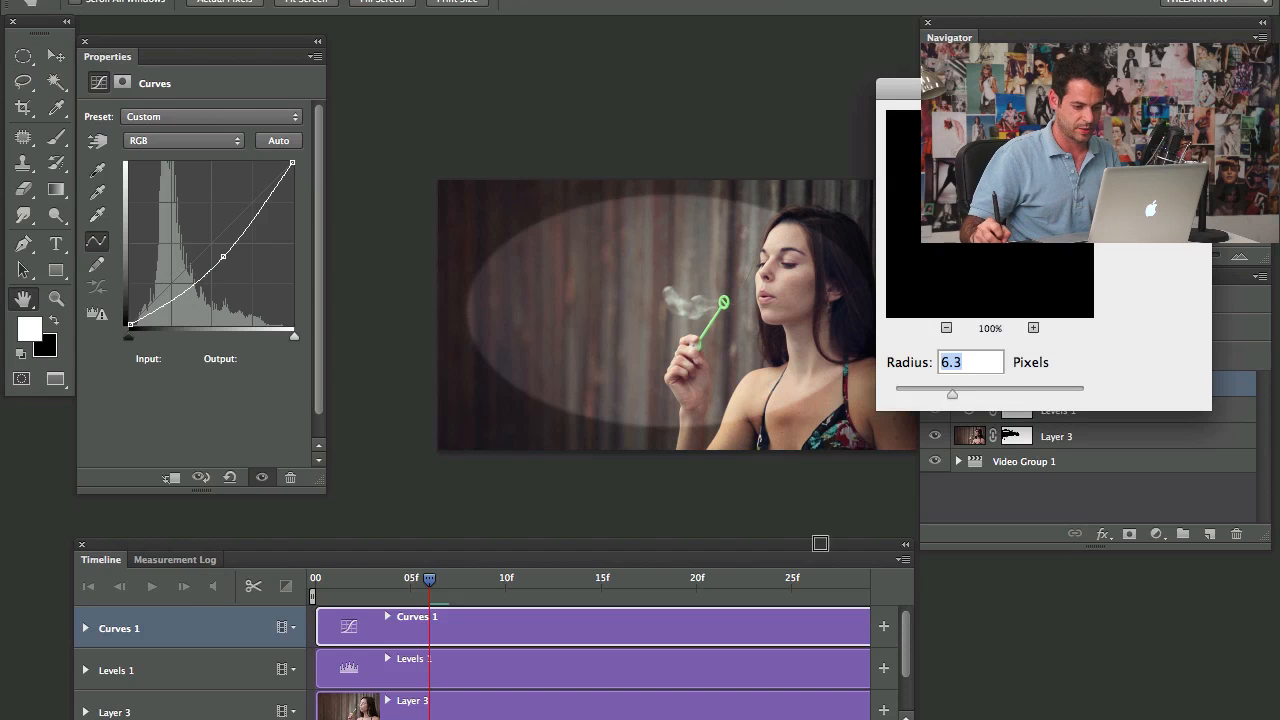
# Set the feather radius on the inverted oval selection for the Curves vignette
pyautogui.moveTo(952, 393); pyautogui.dragTo(1030, 388)
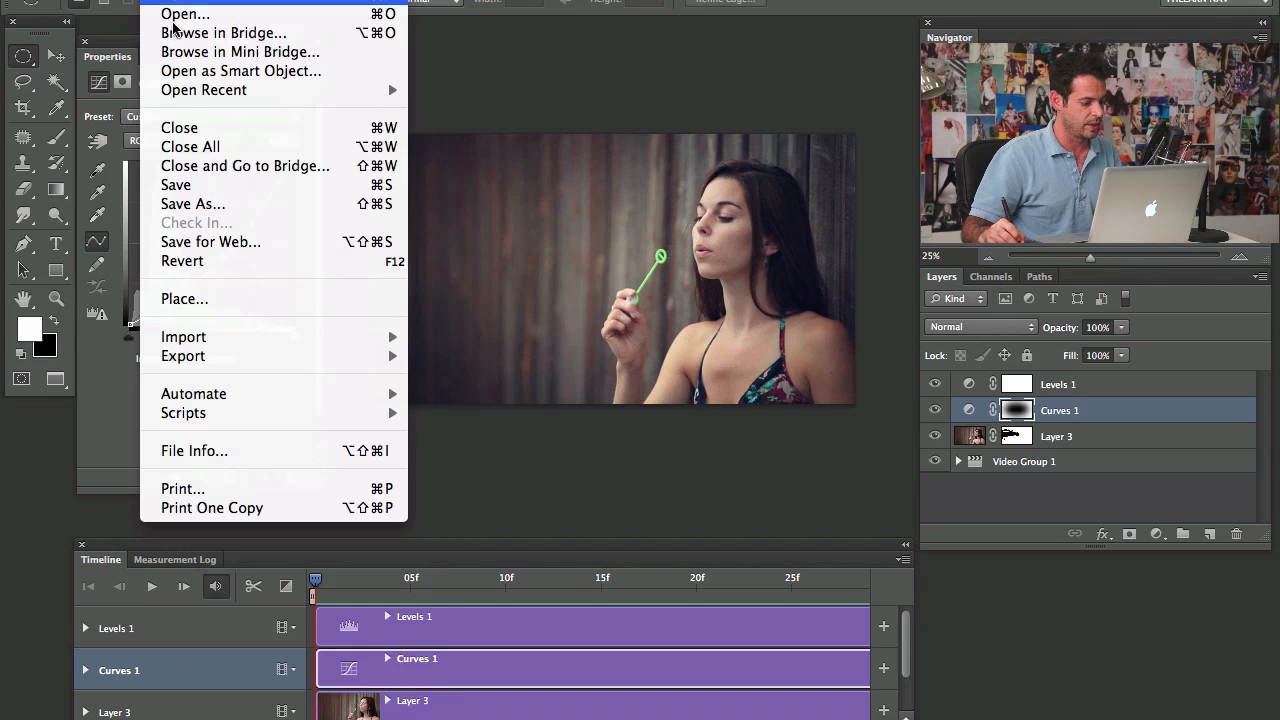
pyautogui.moveTo(210, 242)
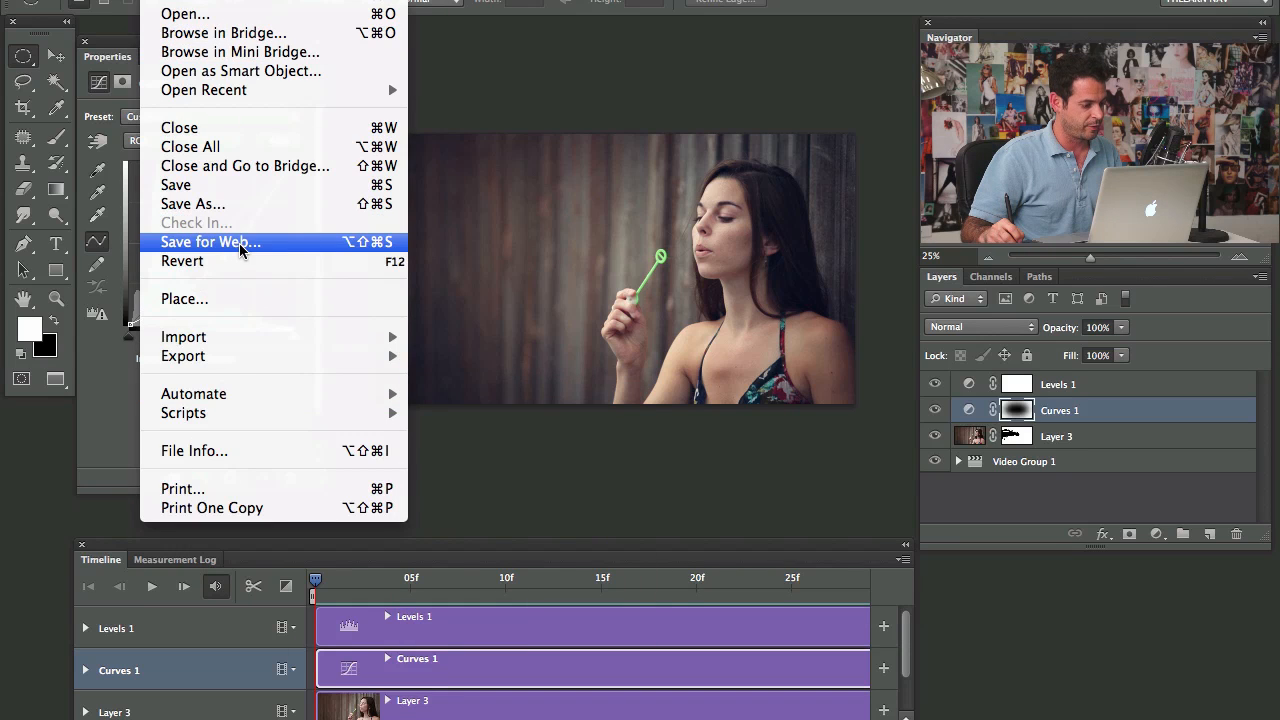
# Open Save for Web, zoom the preview out to 33.3%, and choose GIF format
pyautogui.click(210, 242)
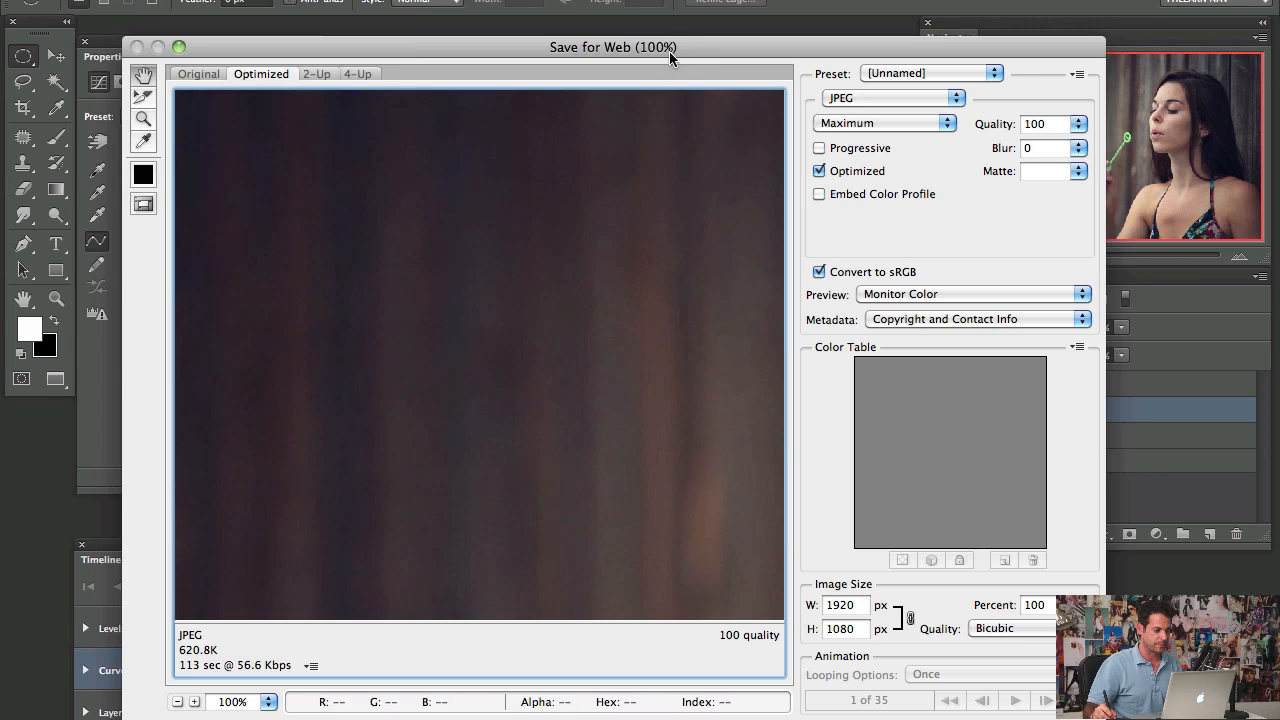
pyautogui.click(176, 699)
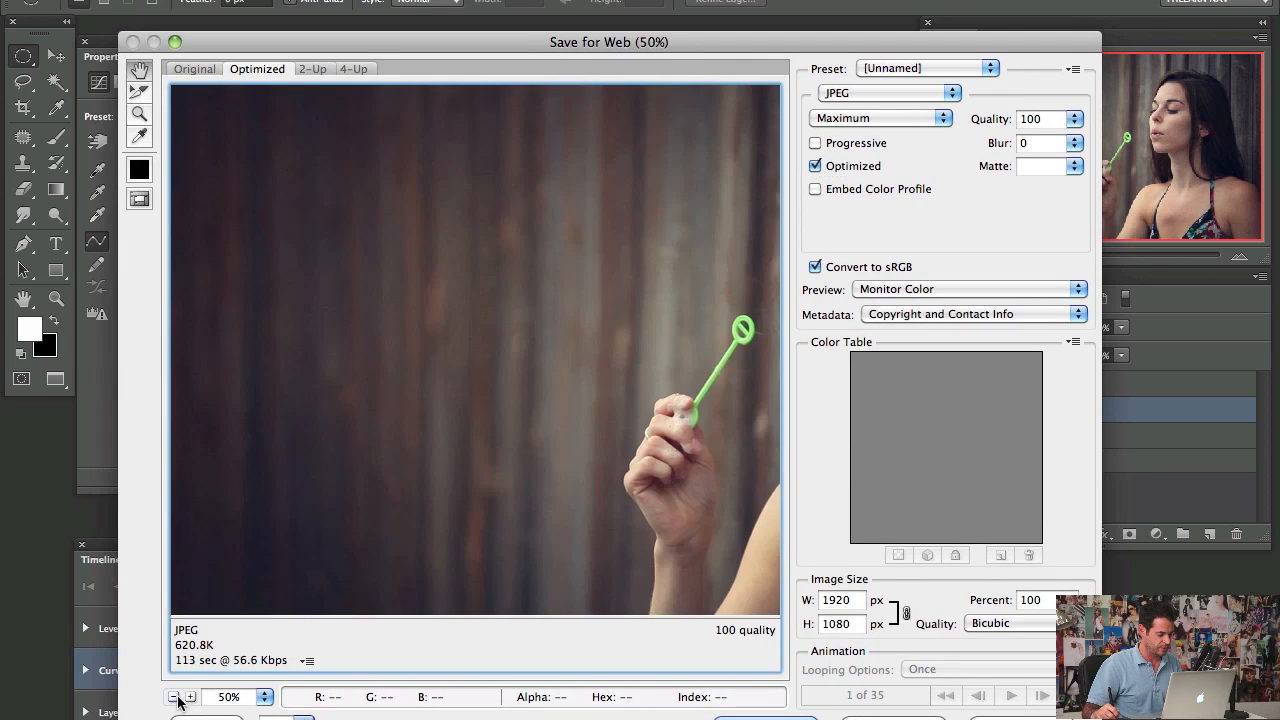
pyautogui.click(178, 697)
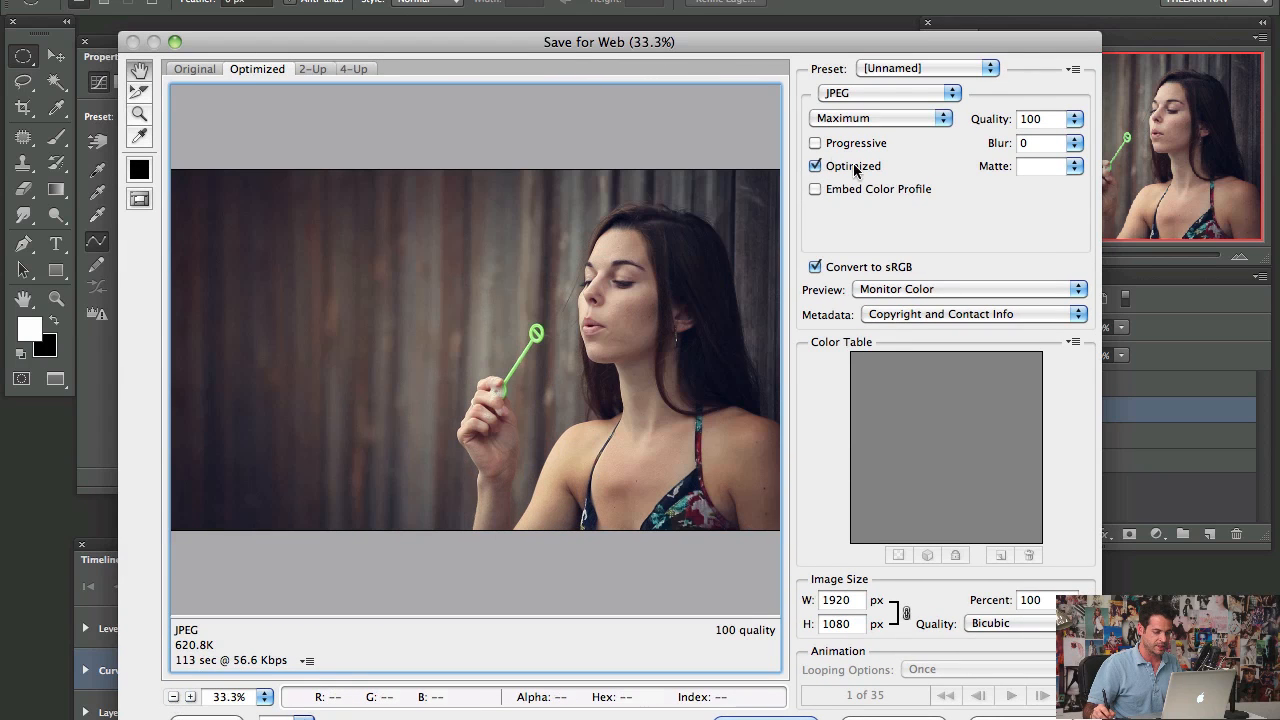
pyautogui.click(883, 92)
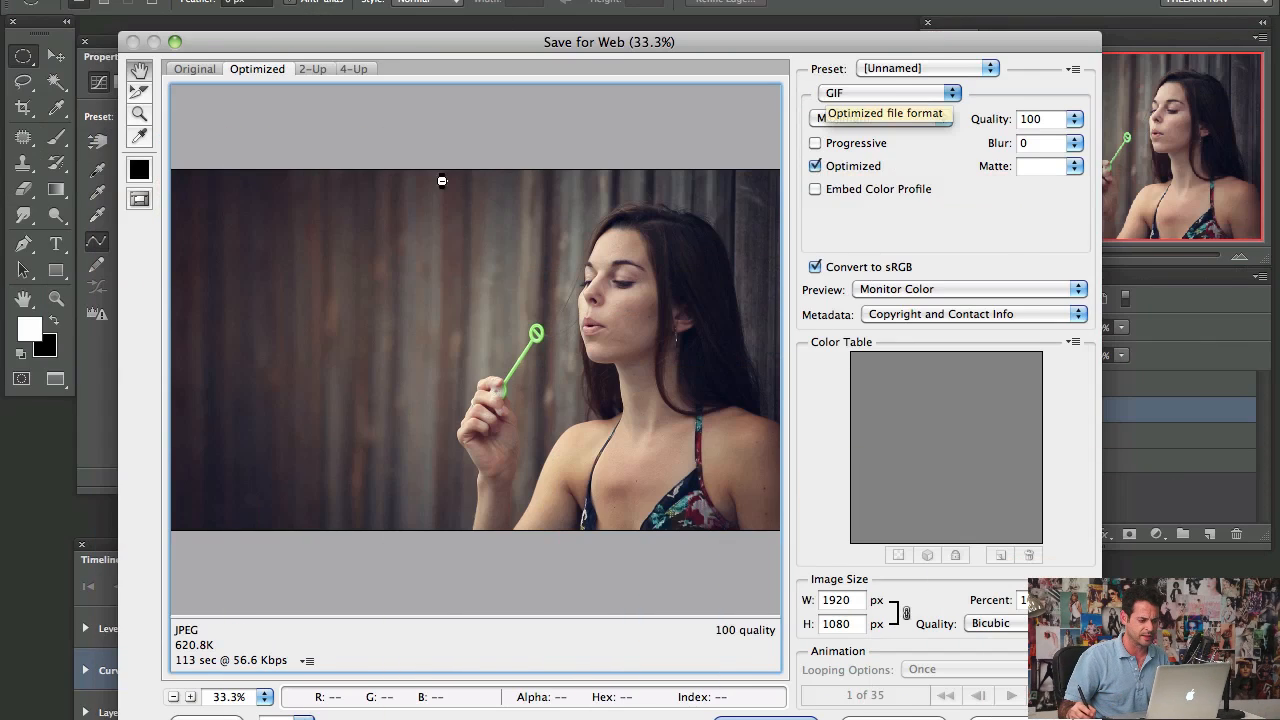
# Export as GIF with transparency off, a Perceptual palette and Noise dithering
pyautogui.click(918, 92)
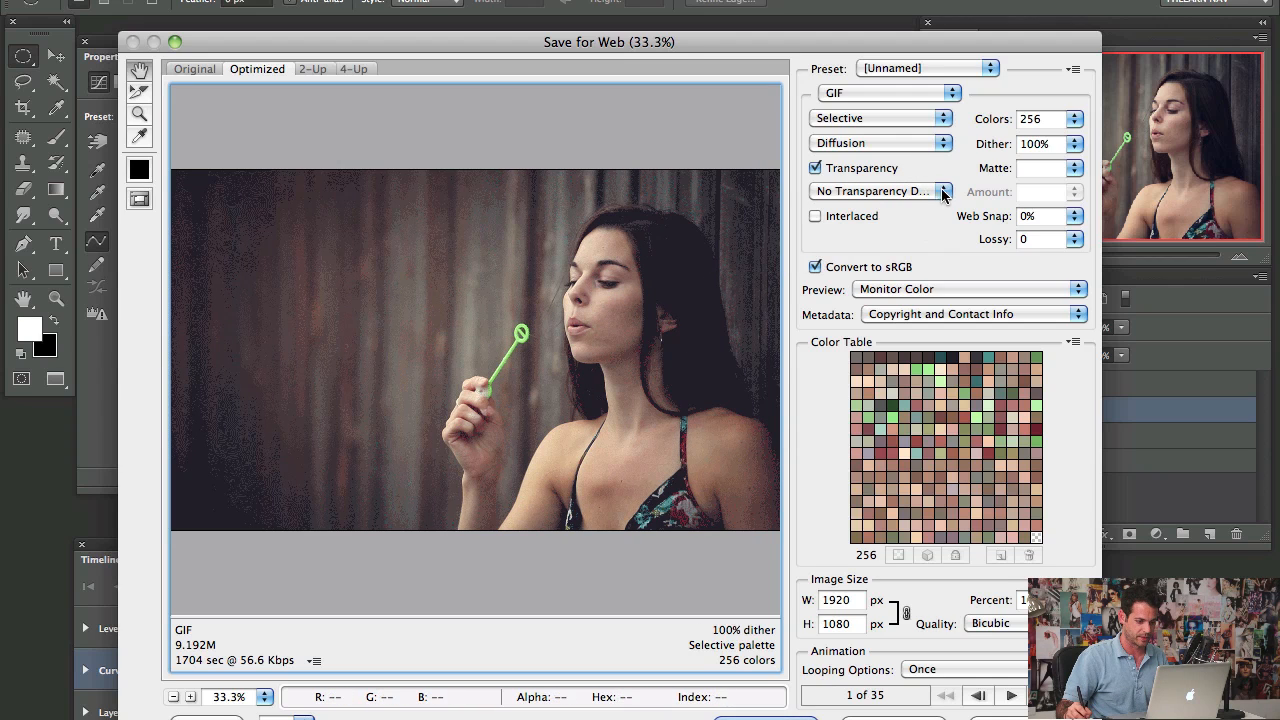
pyautogui.click(815, 167)
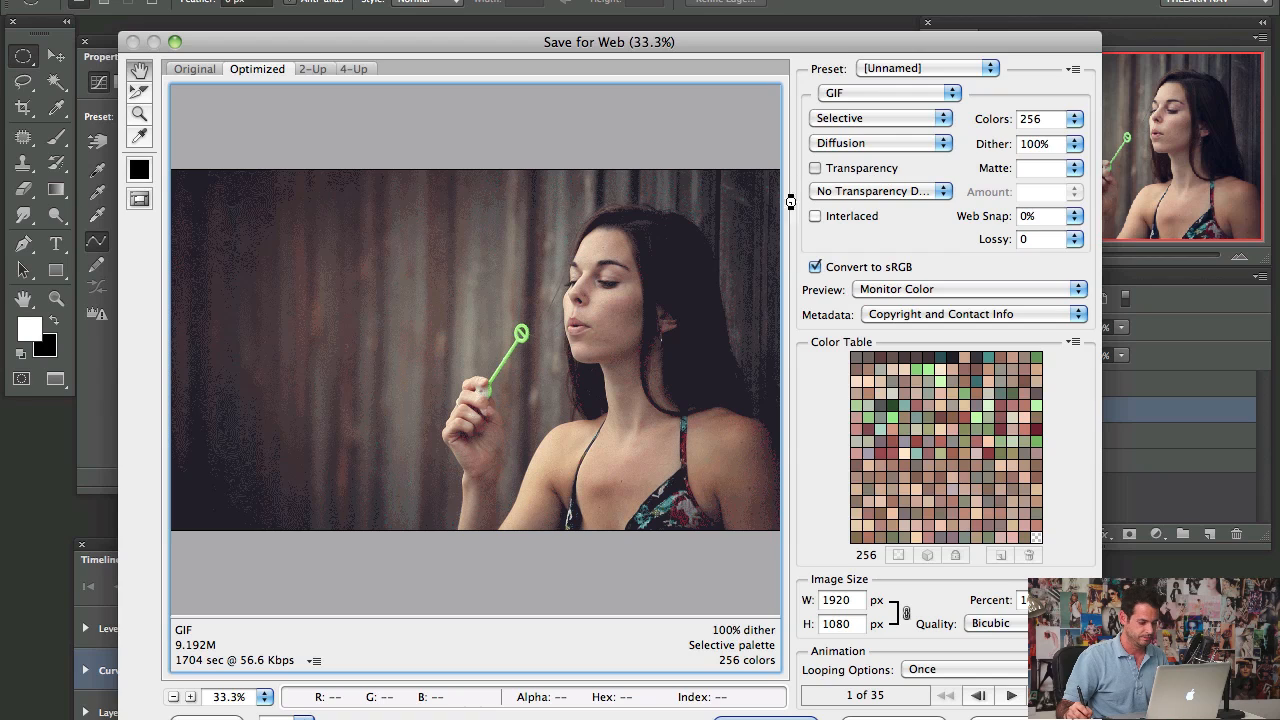
pyautogui.moveTo(810, 621)
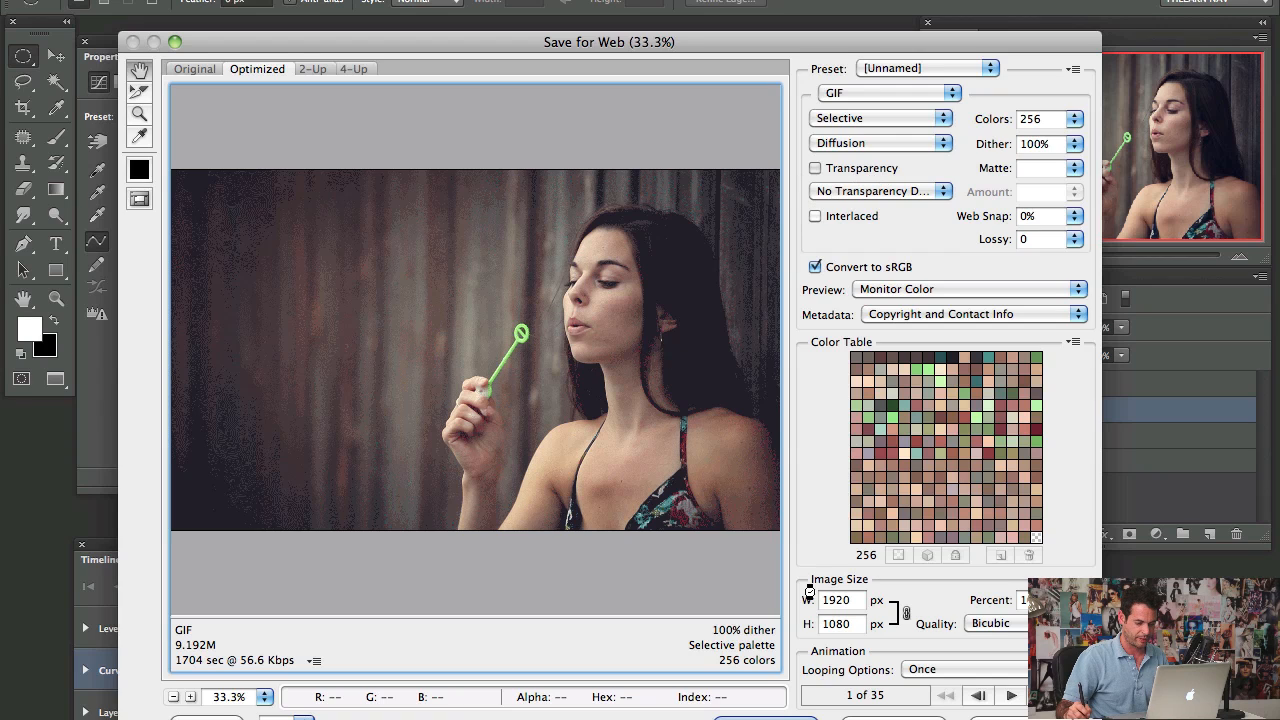
pyautogui.moveTo(1009, 125)
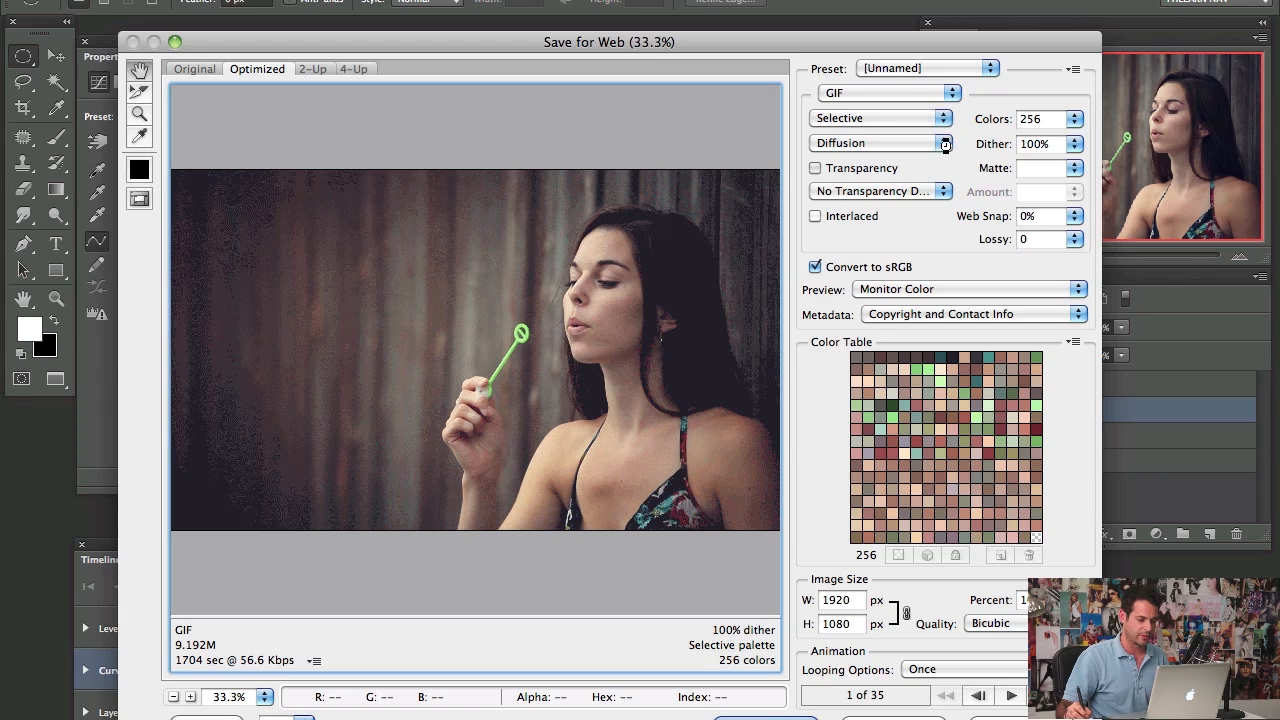
pyautogui.moveTo(916, 203)
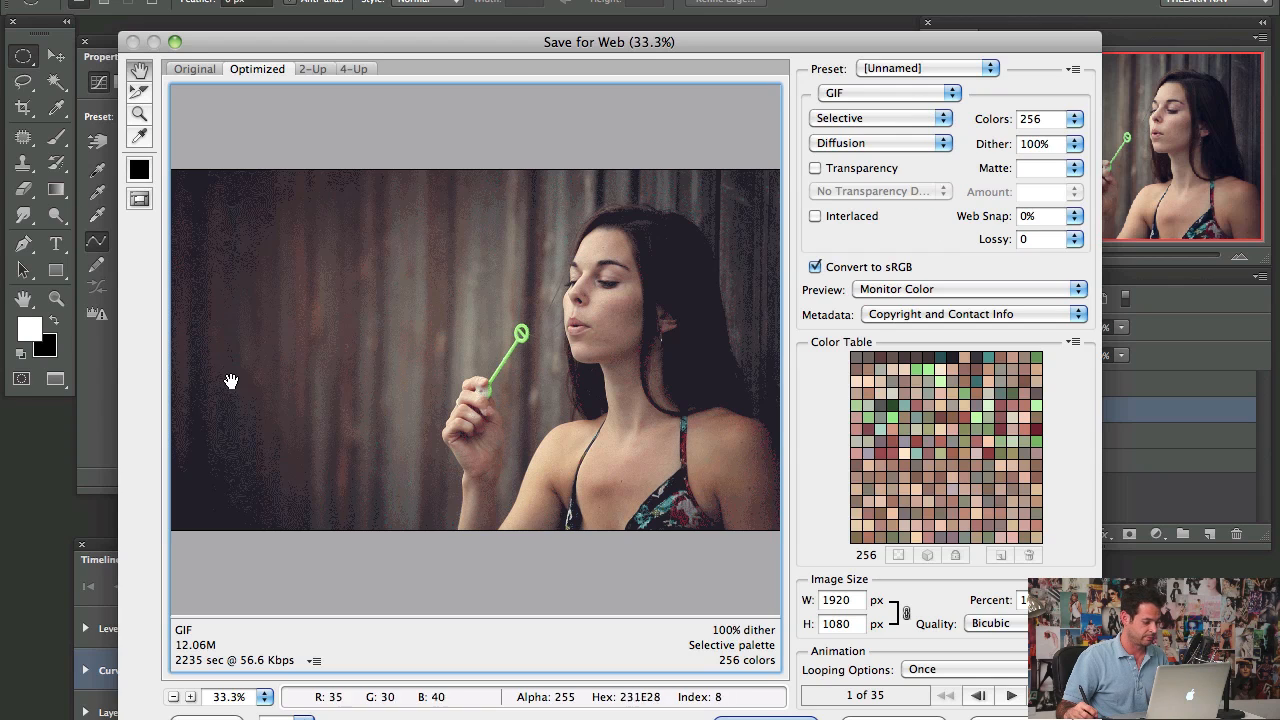
pyautogui.click(880, 118)
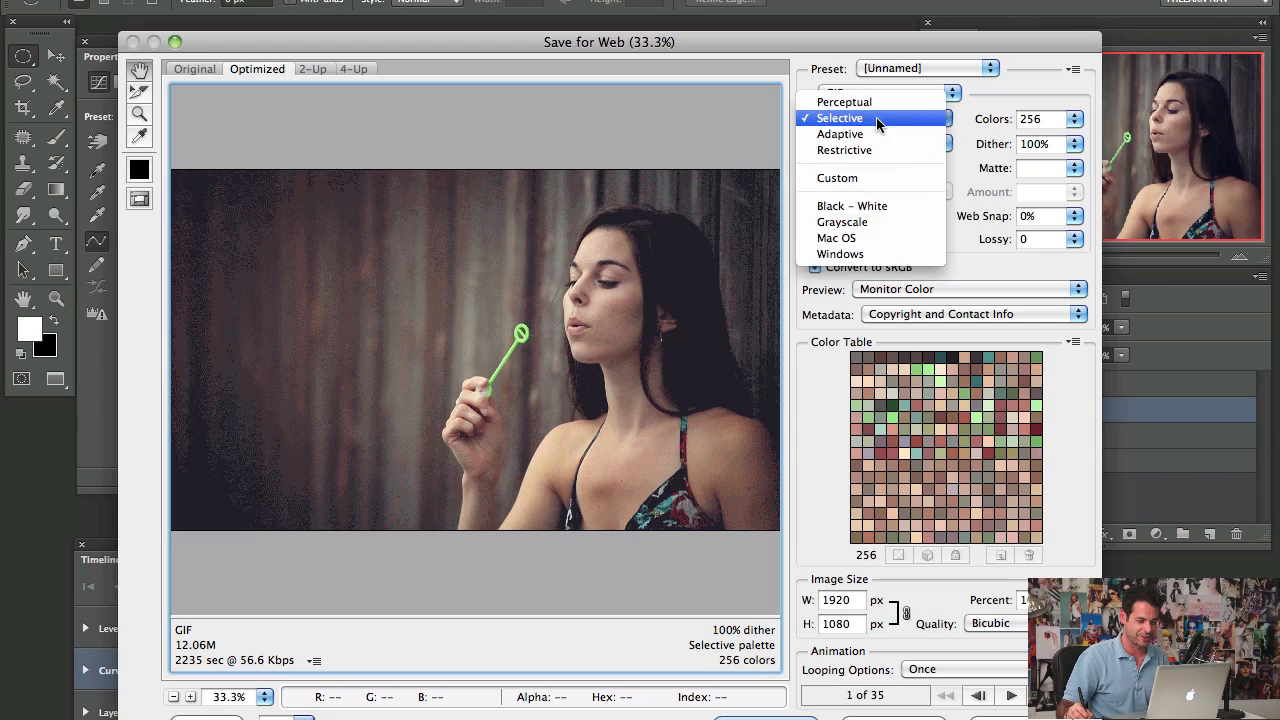
pyautogui.click(844, 102)
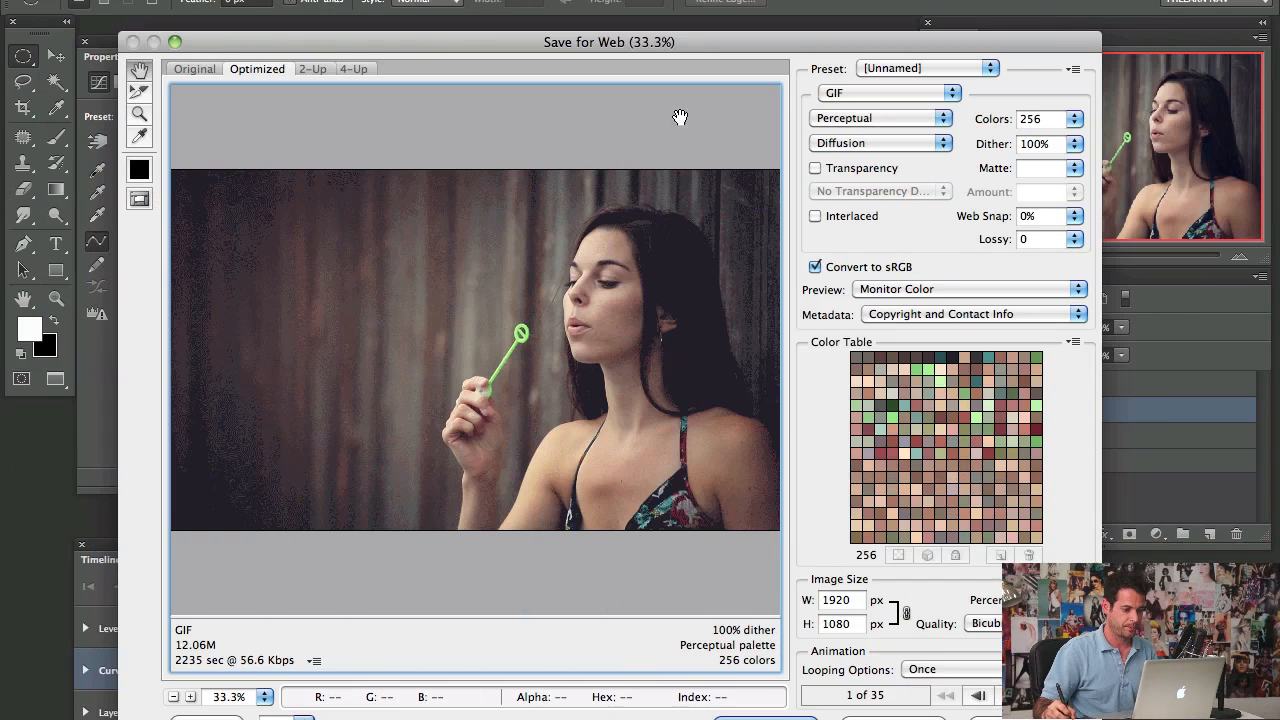
pyautogui.click(880, 143)
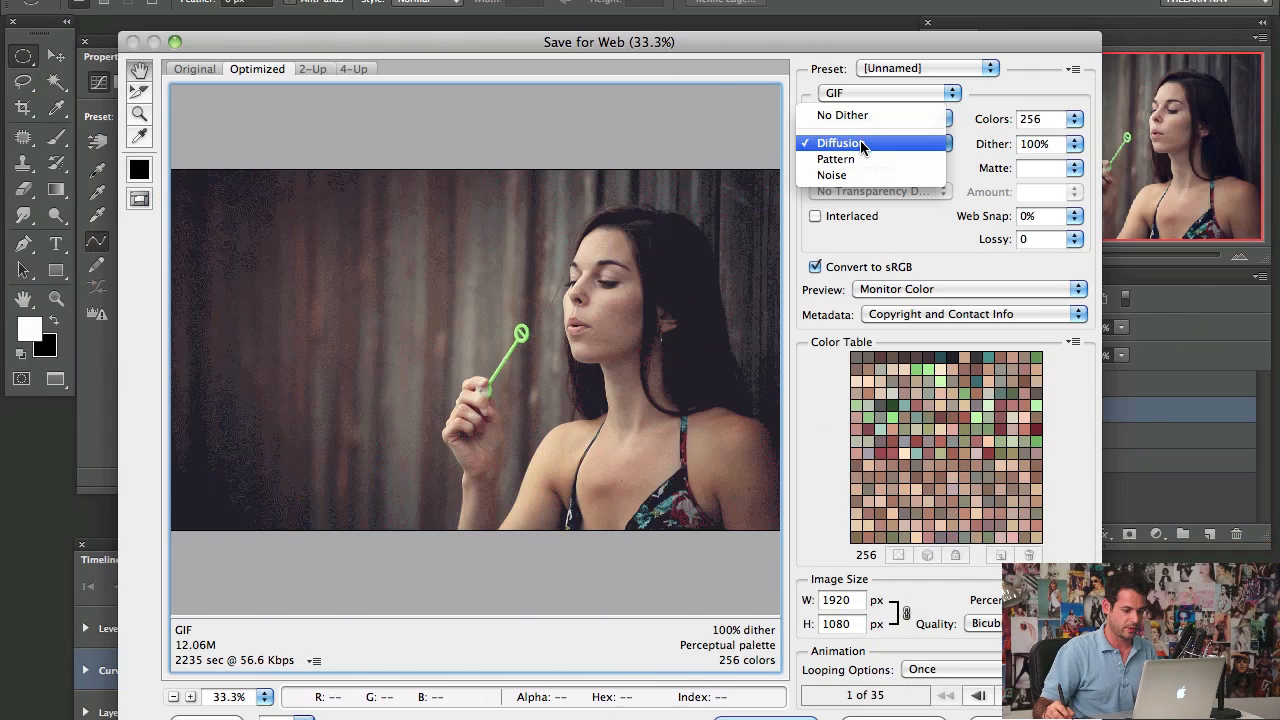
pyautogui.click(832, 175)
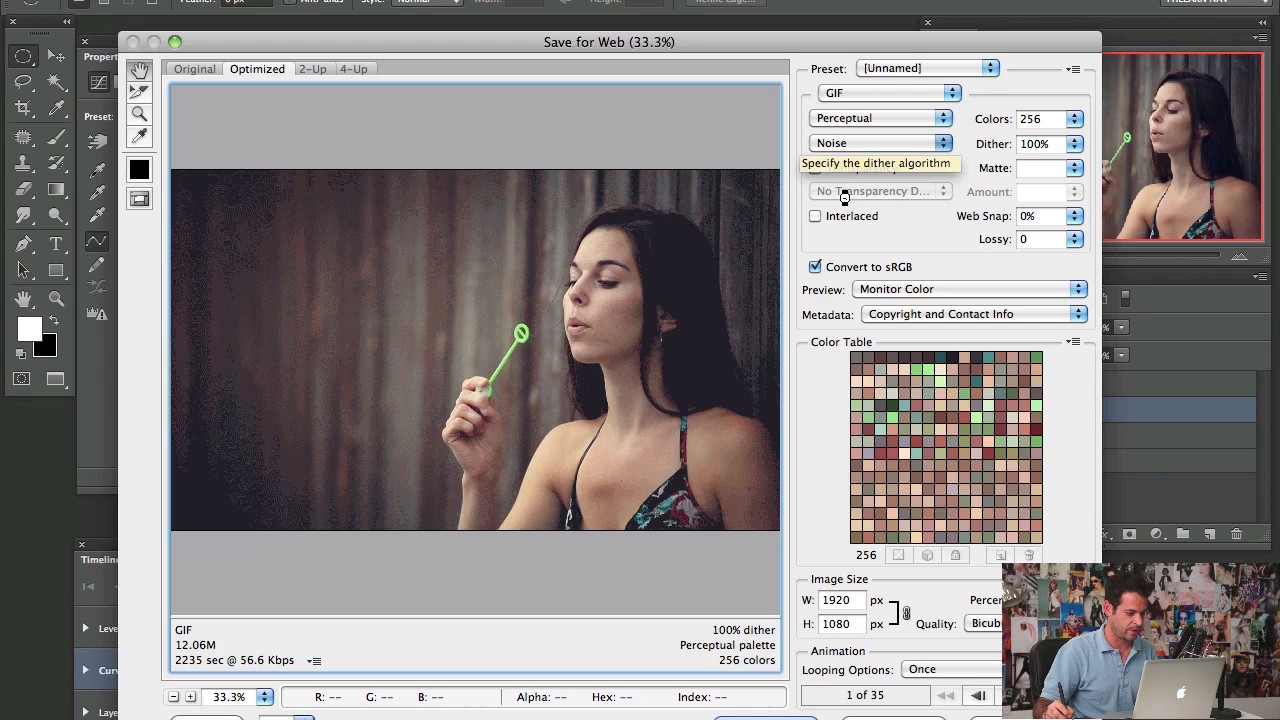
pyautogui.moveTo(1018, 176)
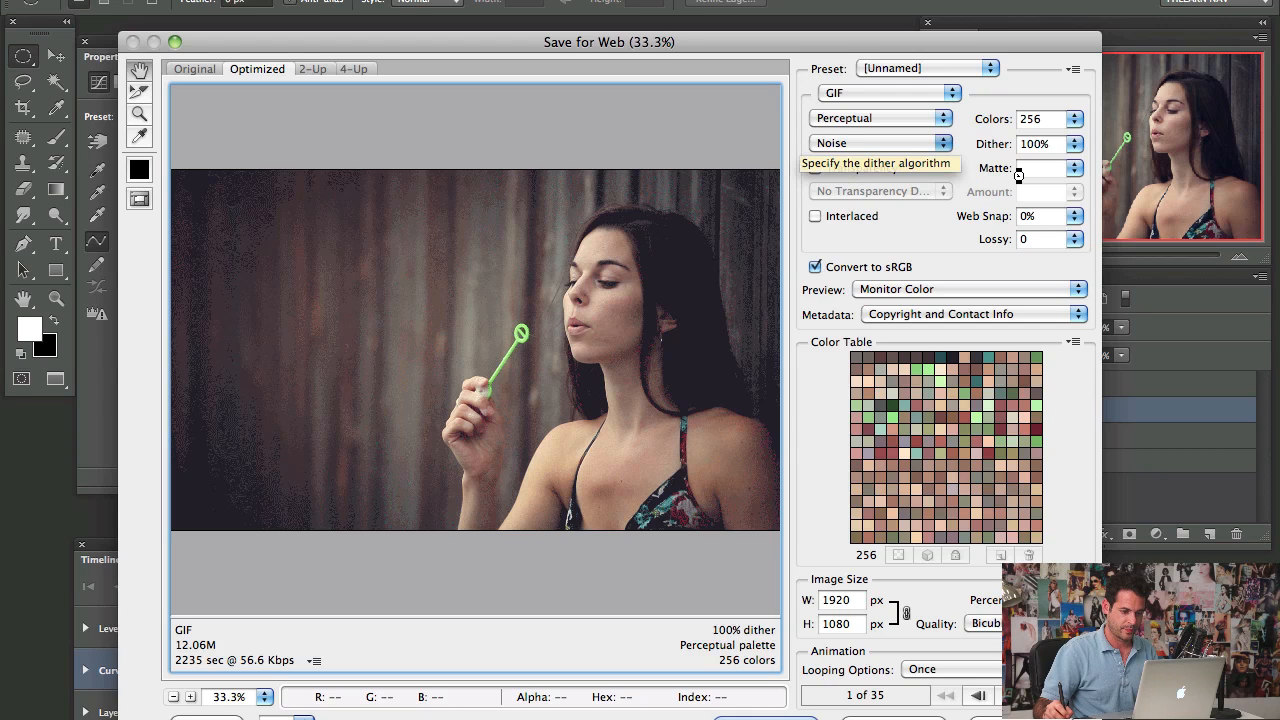
pyautogui.moveTo(974, 118)
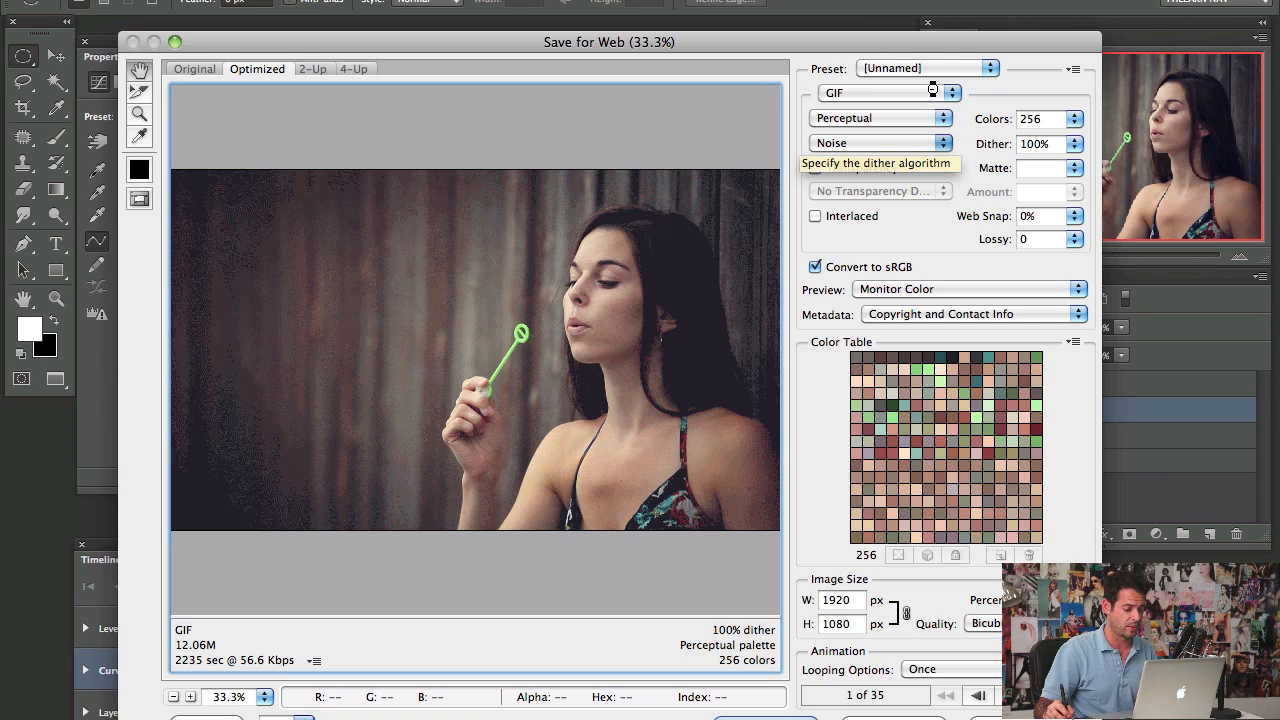
pyautogui.moveTo(353, 370)
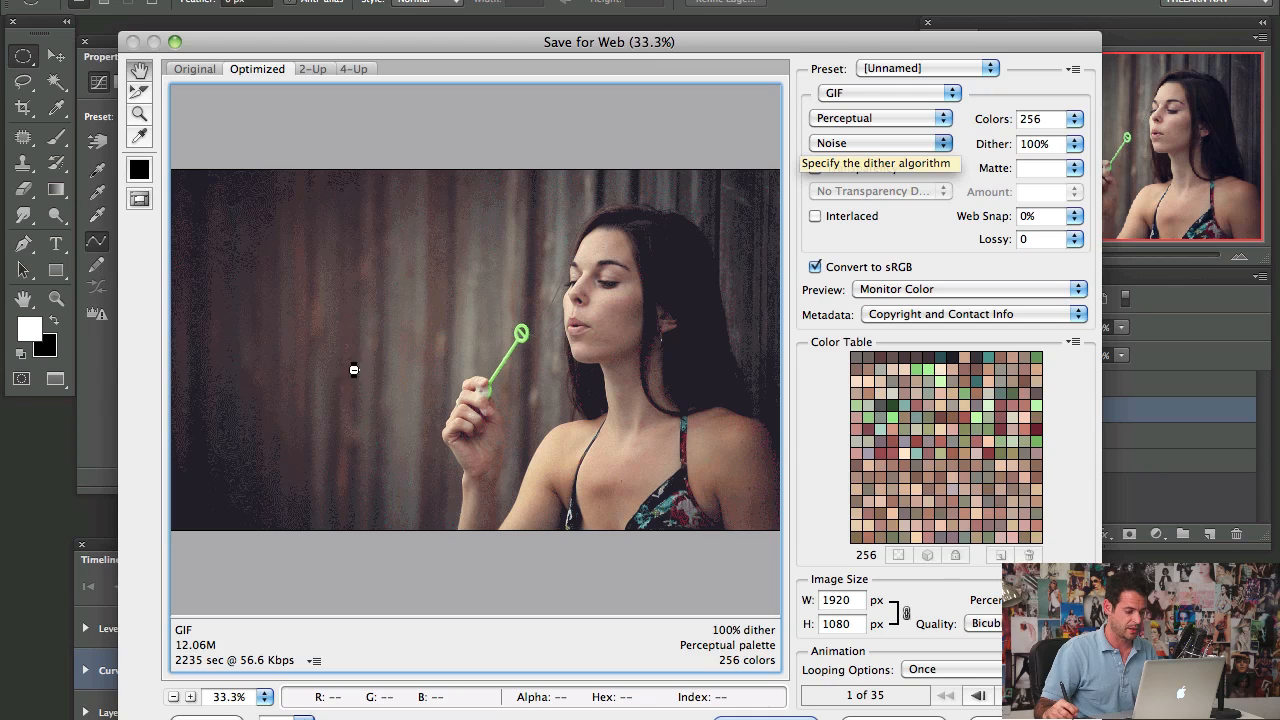
pyautogui.moveTo(597, 362)
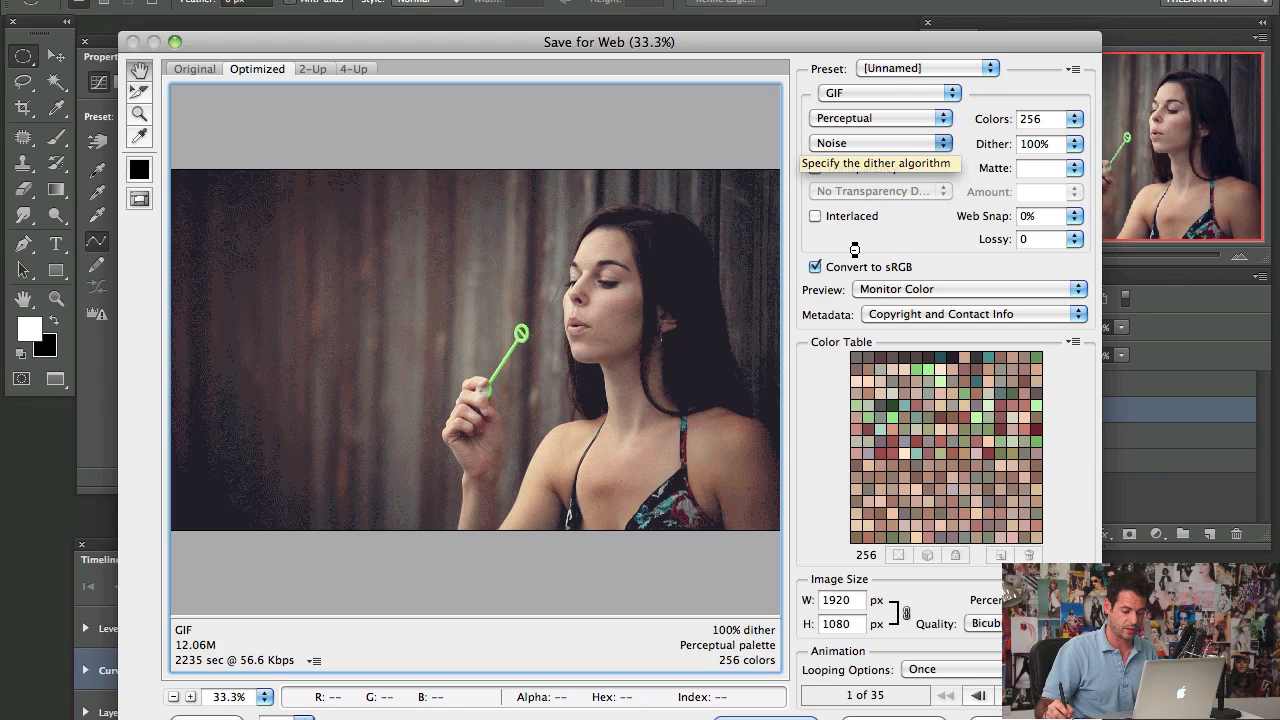
pyautogui.moveTo(567, 307)
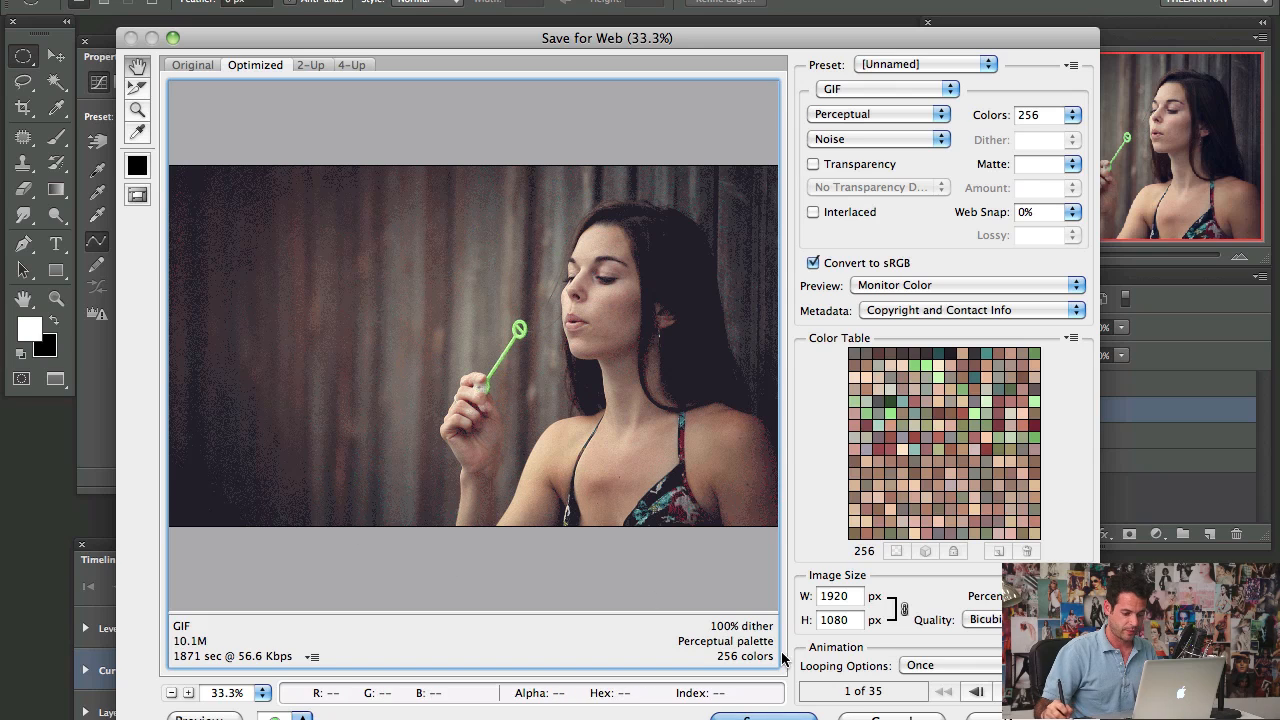
# Set GIF looping to Forever and play the animation preview through its 35 frames
pyautogui.click(960, 665)
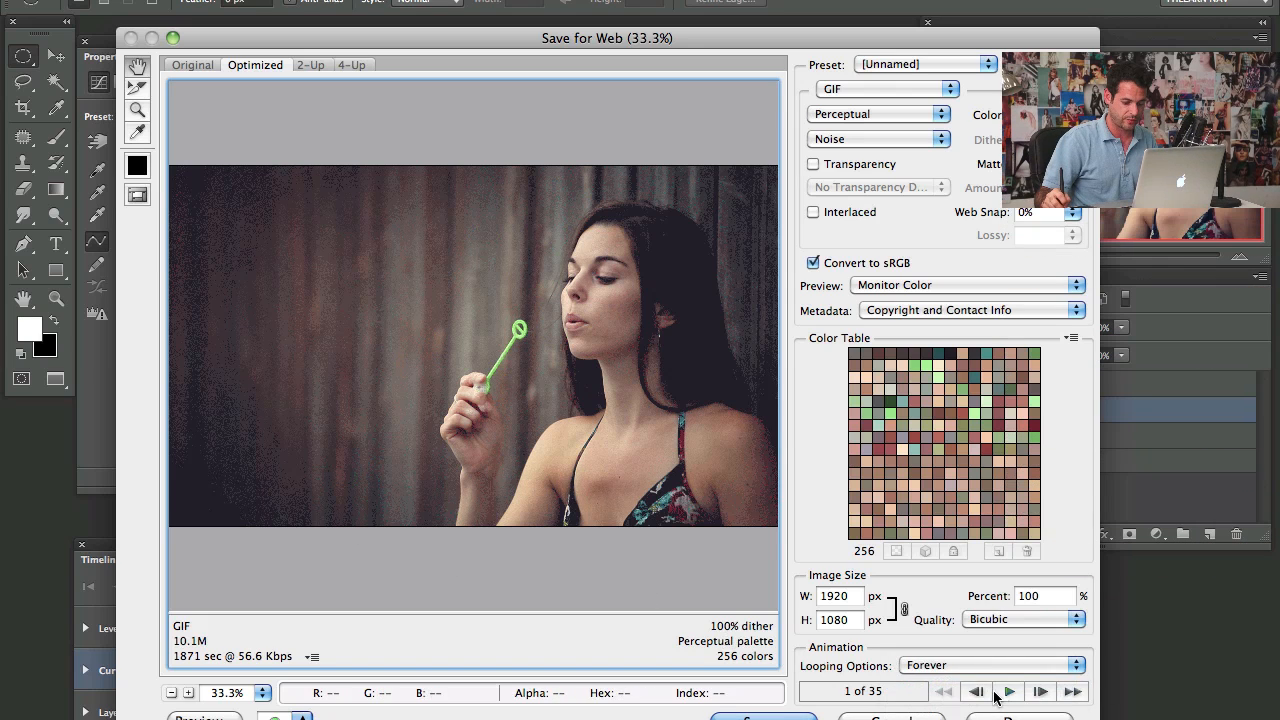
pyautogui.click(1025, 695)
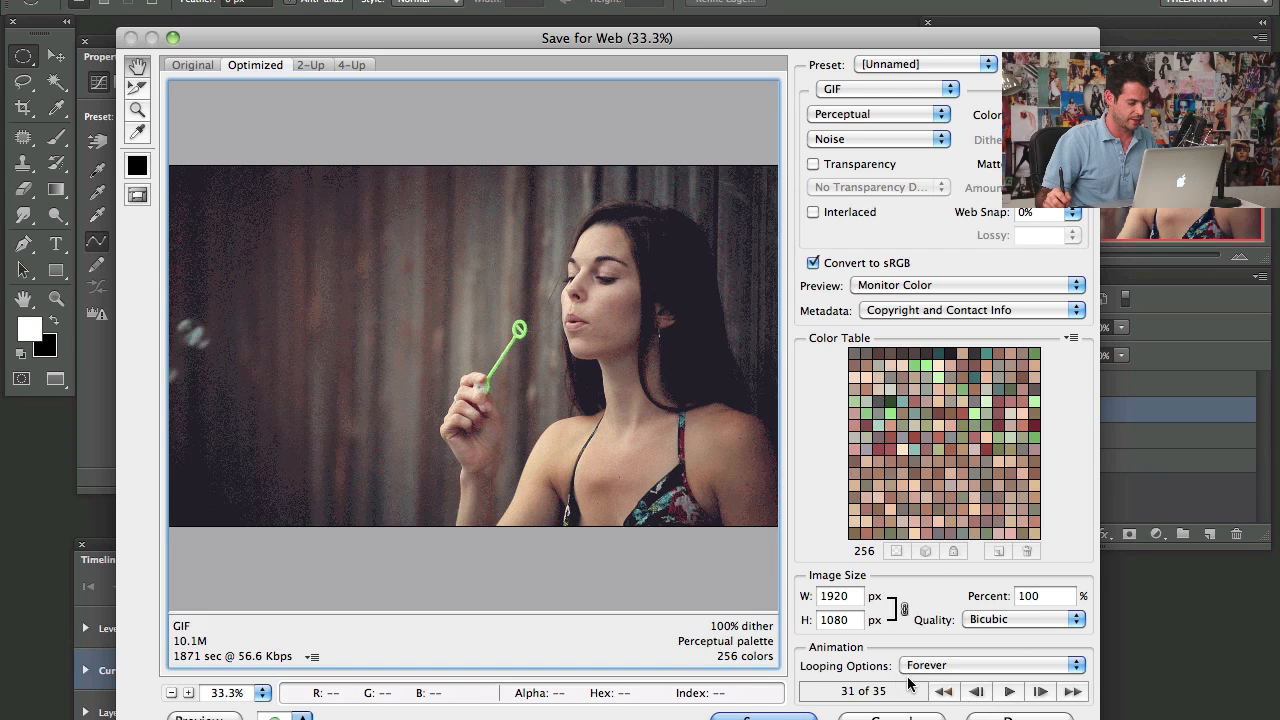
pyautogui.moveTo(392, 316)
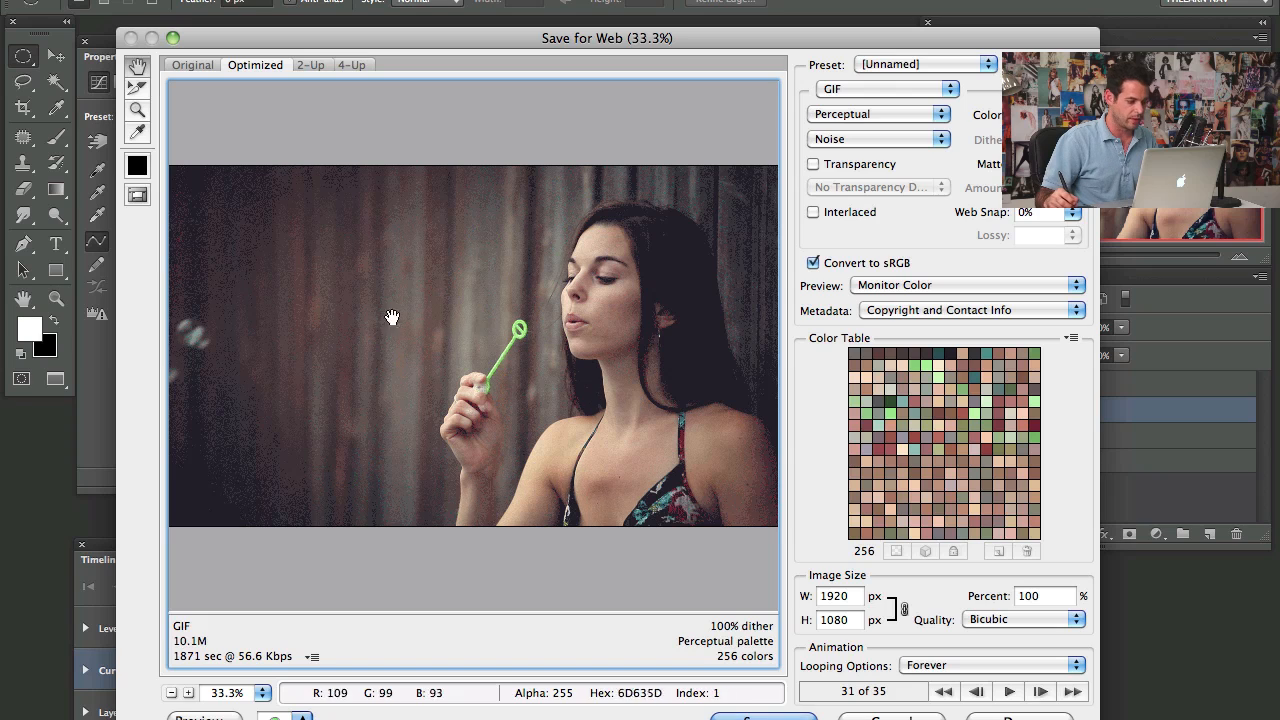
# View the preview at 100%, keep 256 colours, and enable interlacing
pyautogui.click(188, 692)
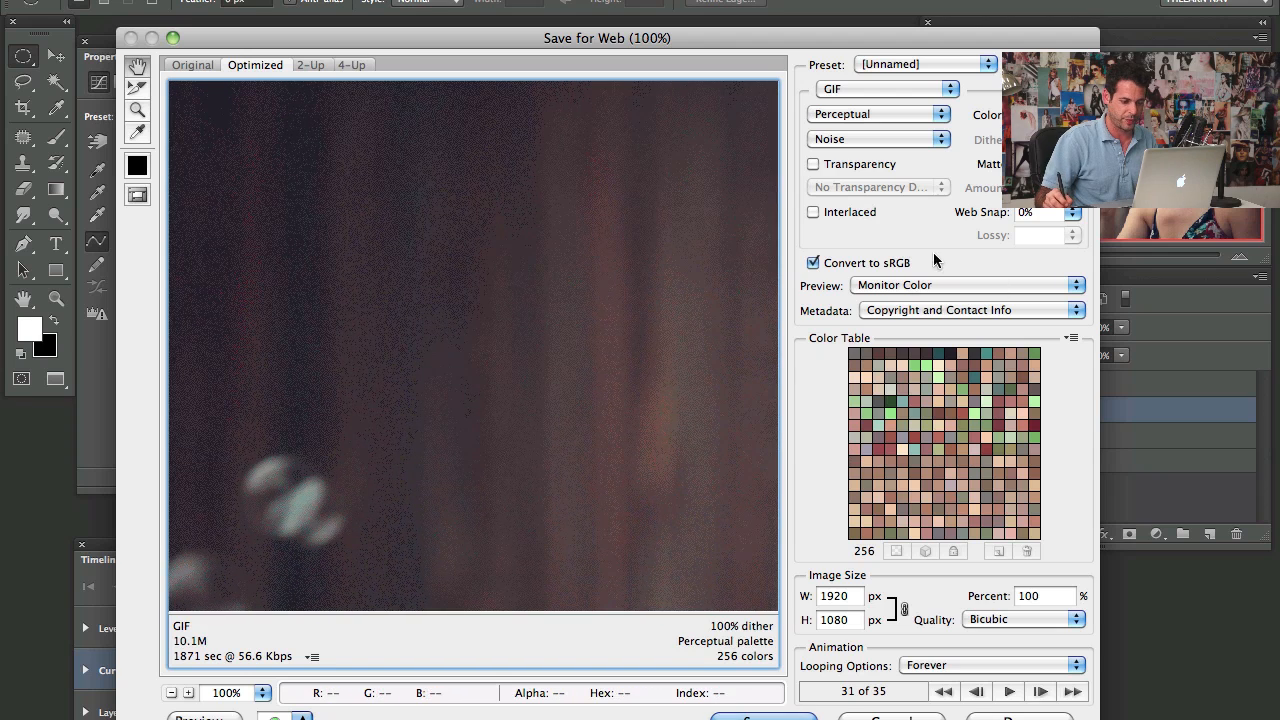
pyautogui.click(1075, 212)
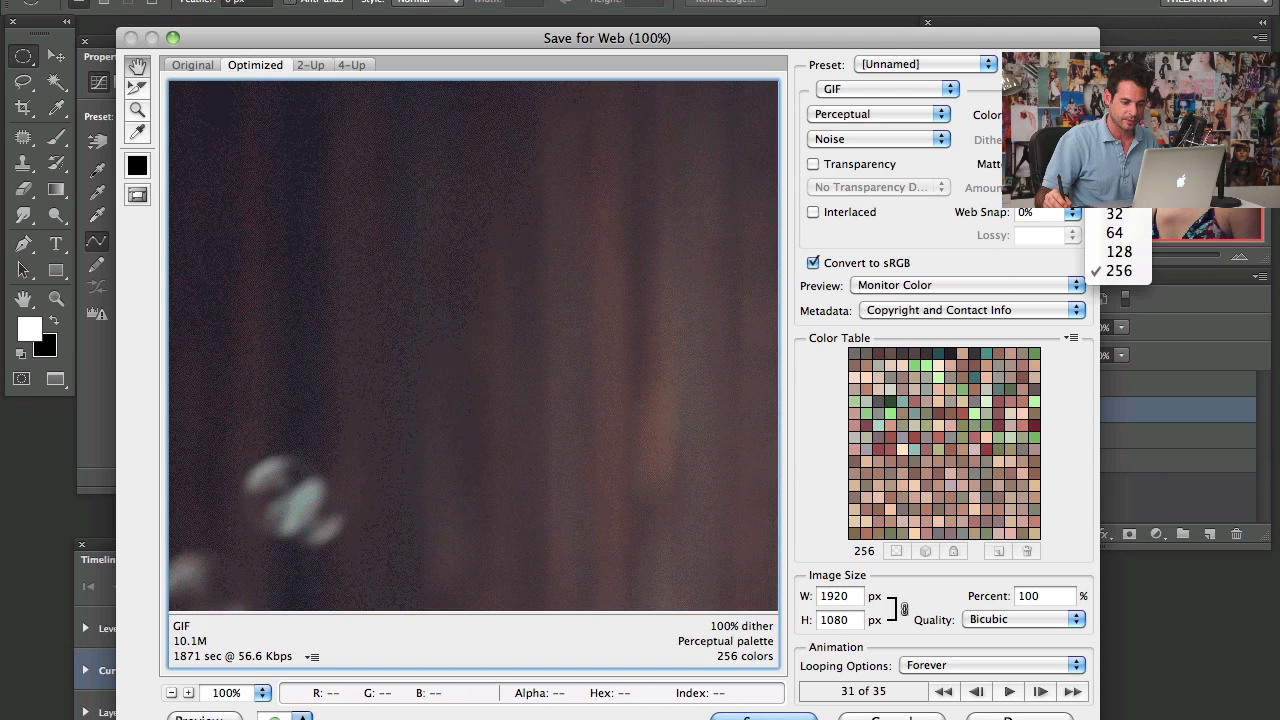
pyautogui.click(1116, 270)
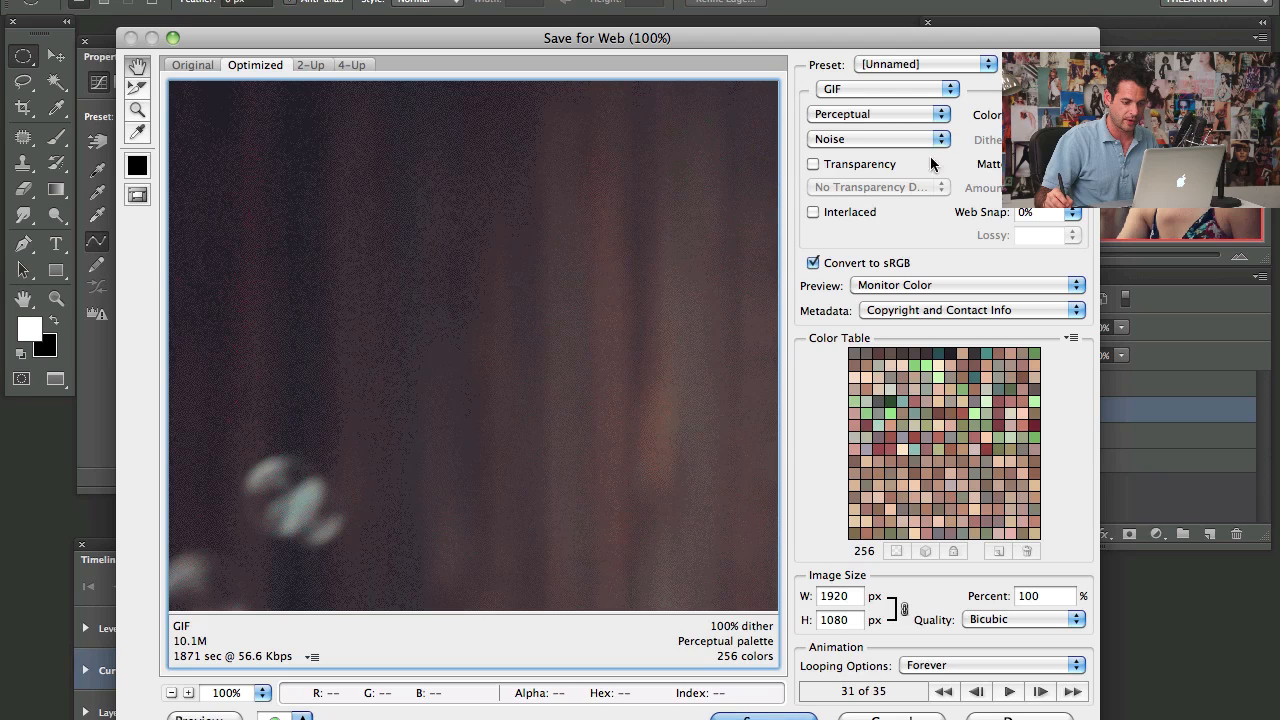
pyautogui.click(813, 211)
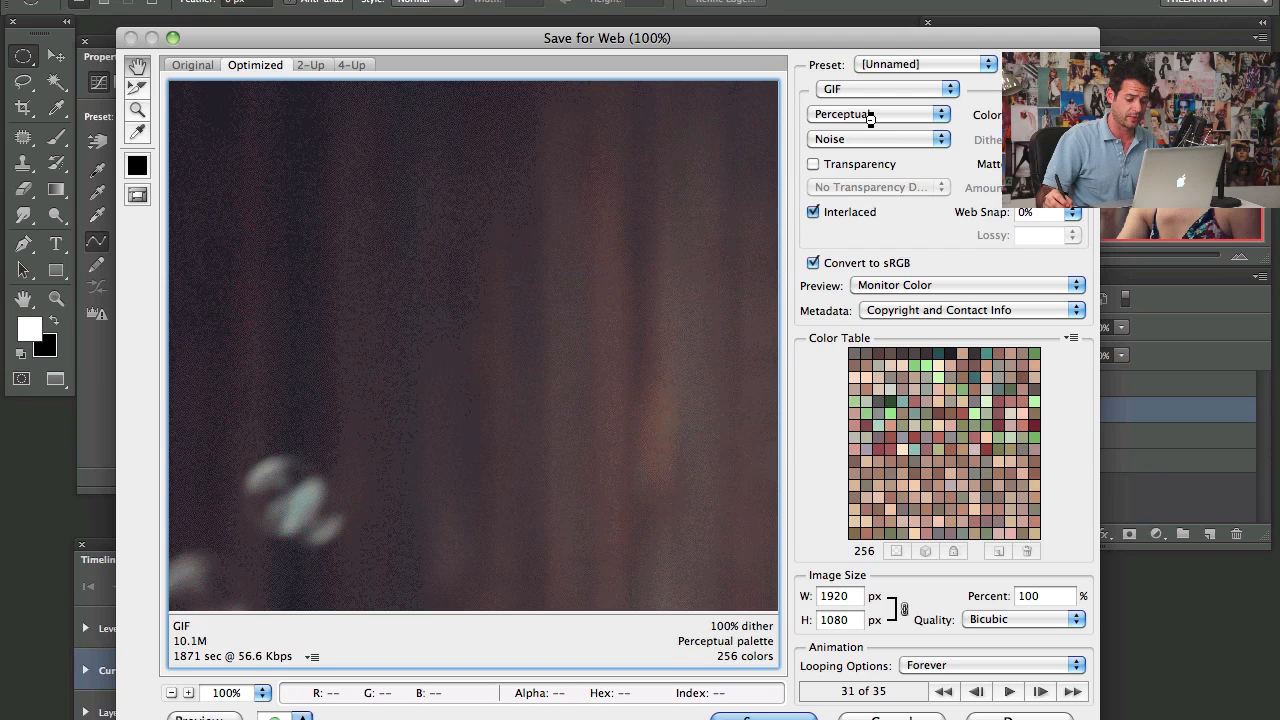
pyautogui.moveTo(548, 421)
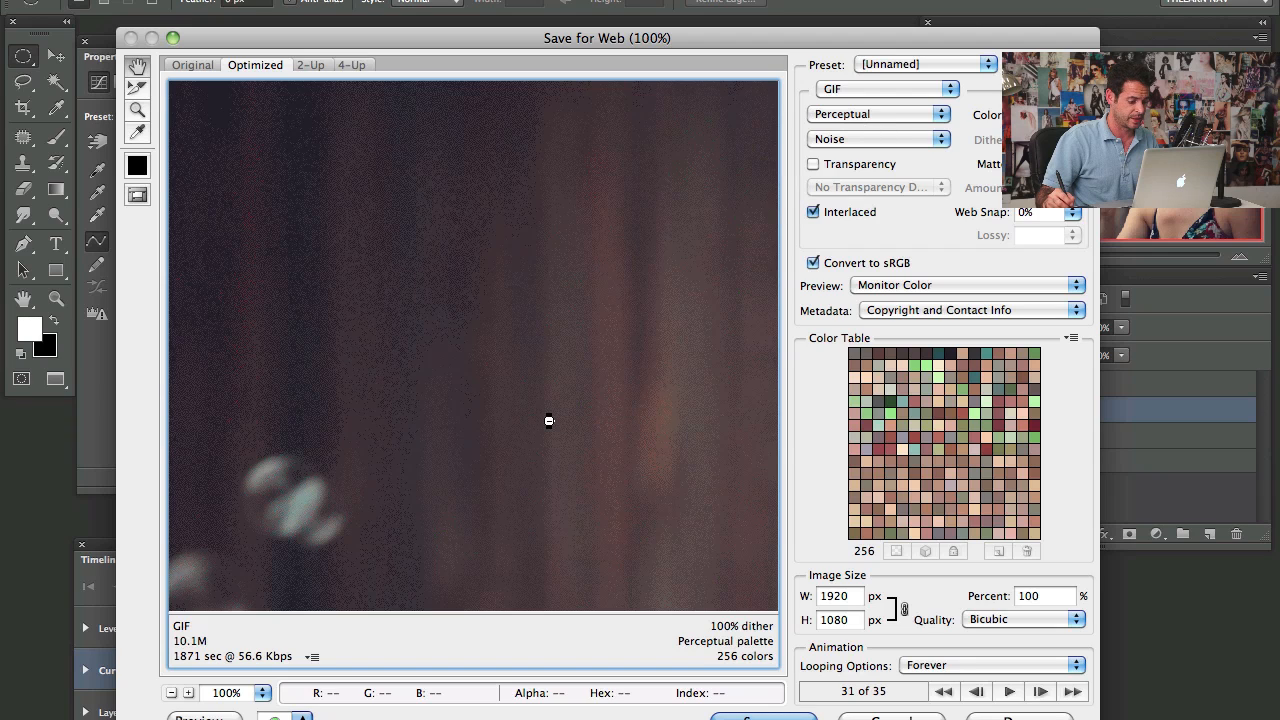
pyautogui.moveTo(623, 369)
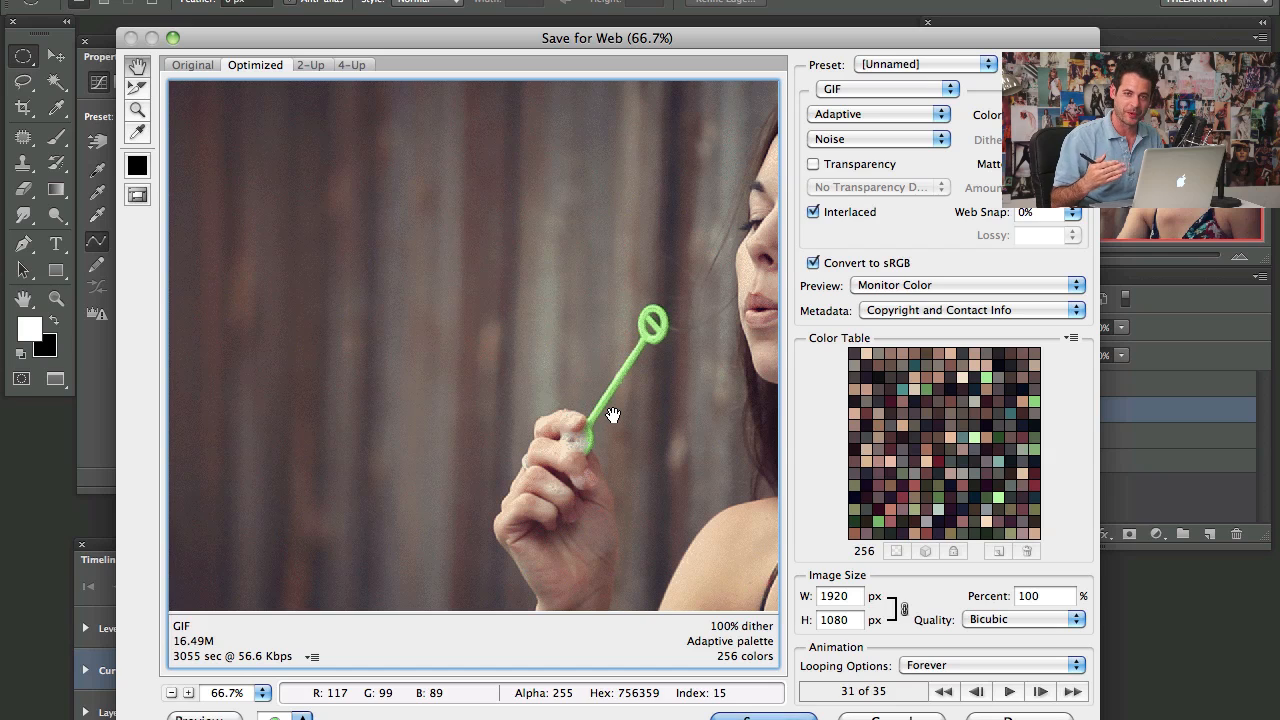
pyautogui.moveTo(795, 150)
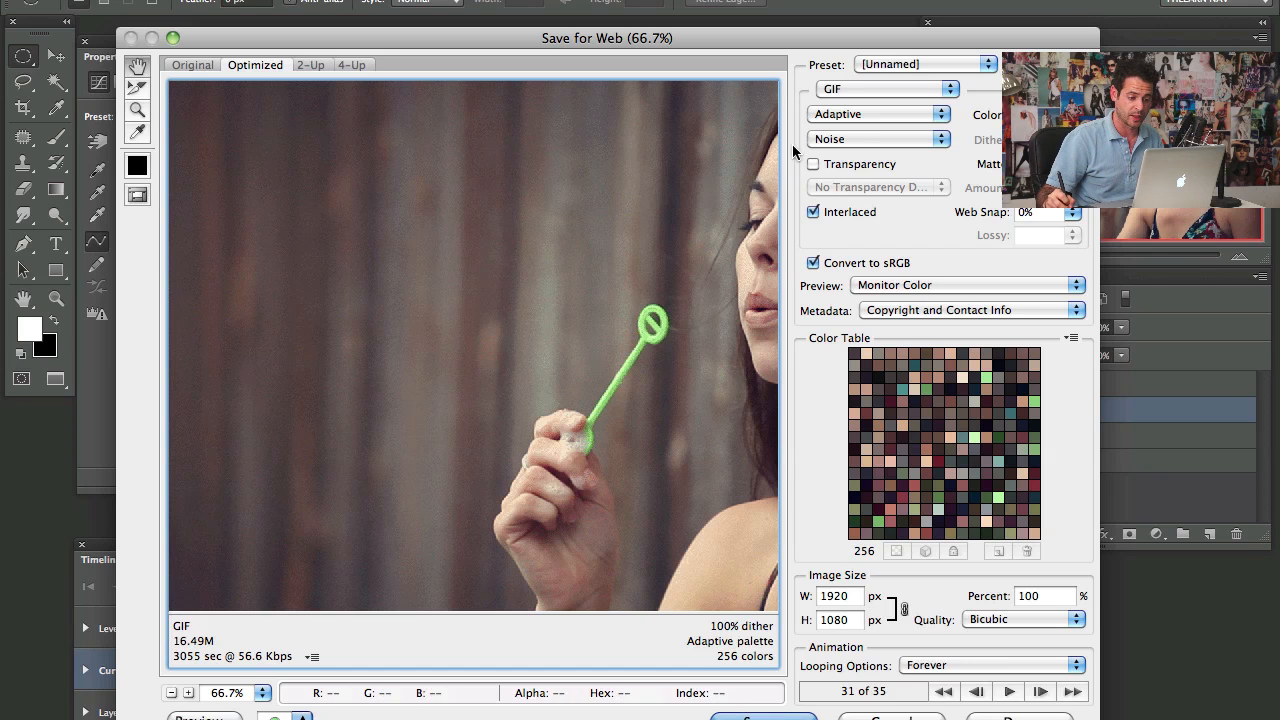
# Switch to an Adaptive palette, pan to the bubbles, and zoom the preview out past 50%
pyautogui.click(878, 113)
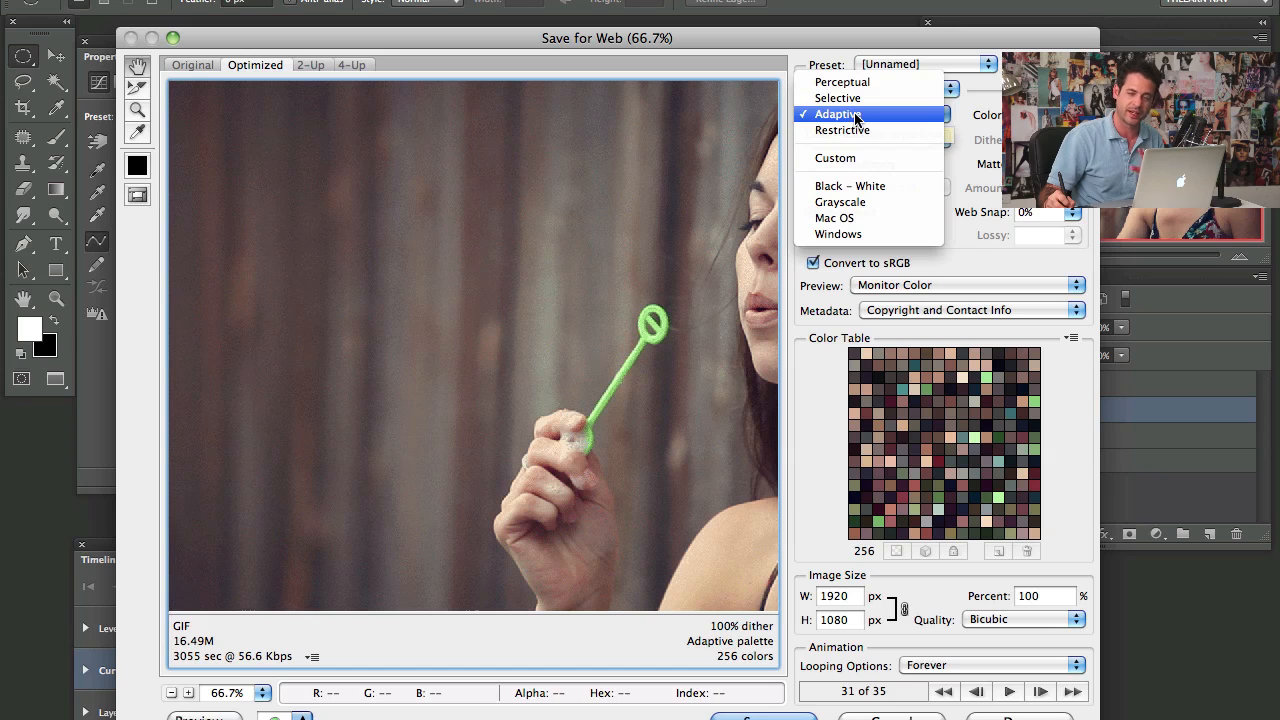
pyautogui.moveTo(853, 81)
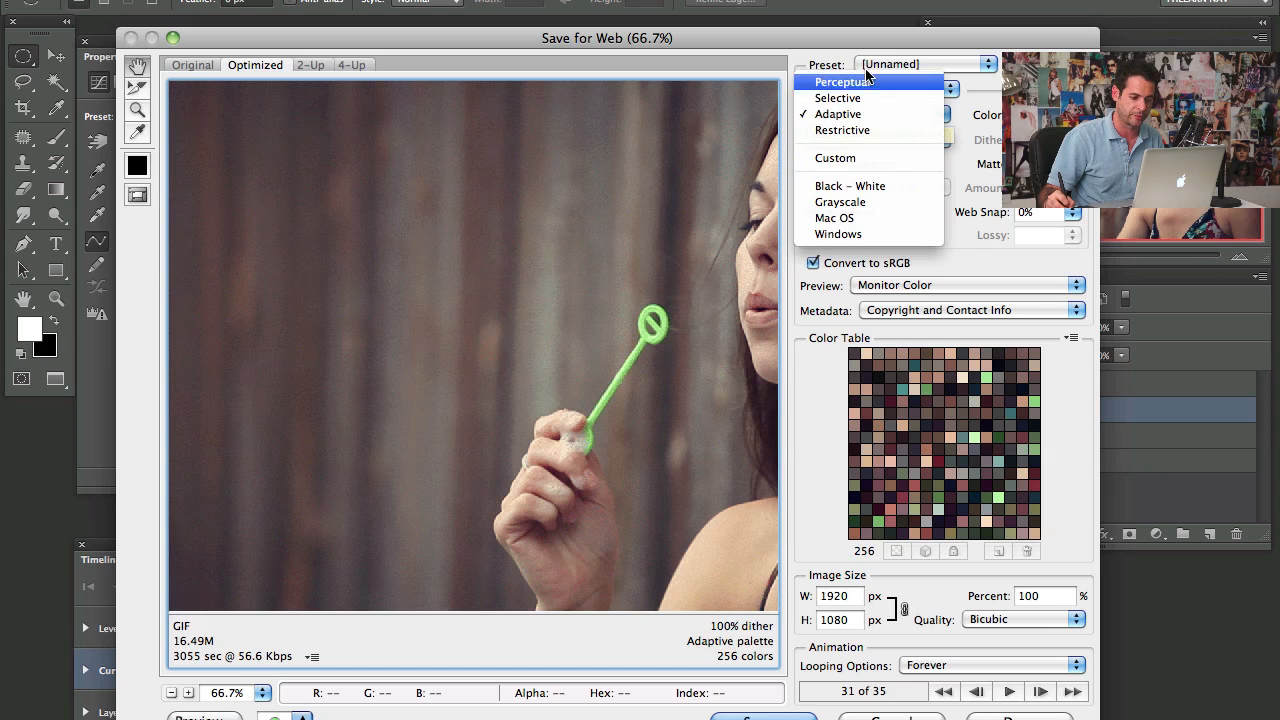
pyautogui.moveTo(890, 113)
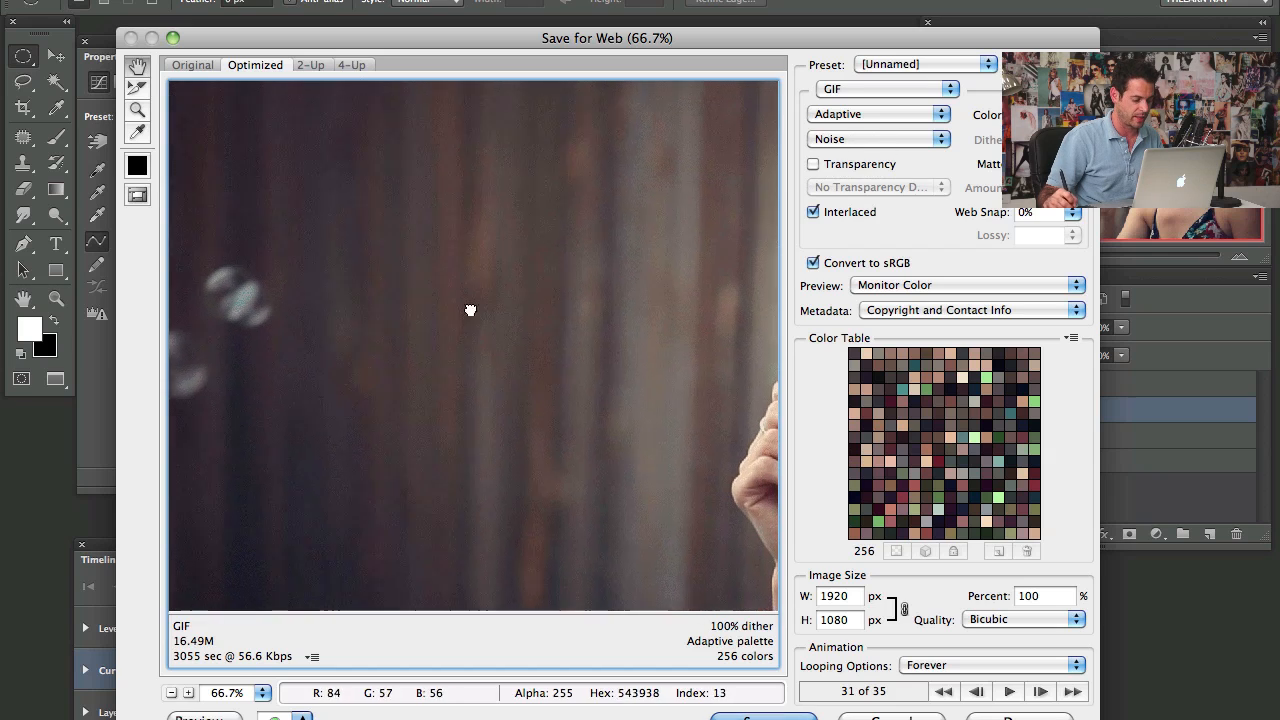
pyautogui.click(172, 693)
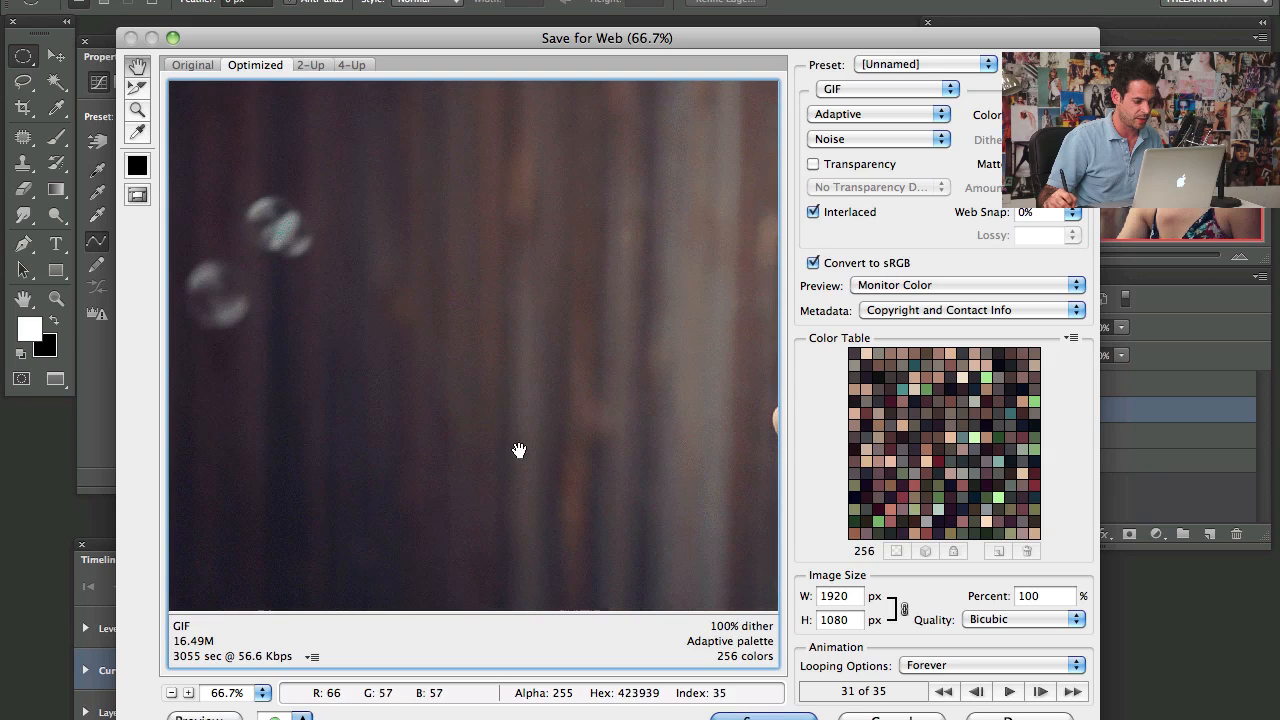
pyautogui.click(173, 693)
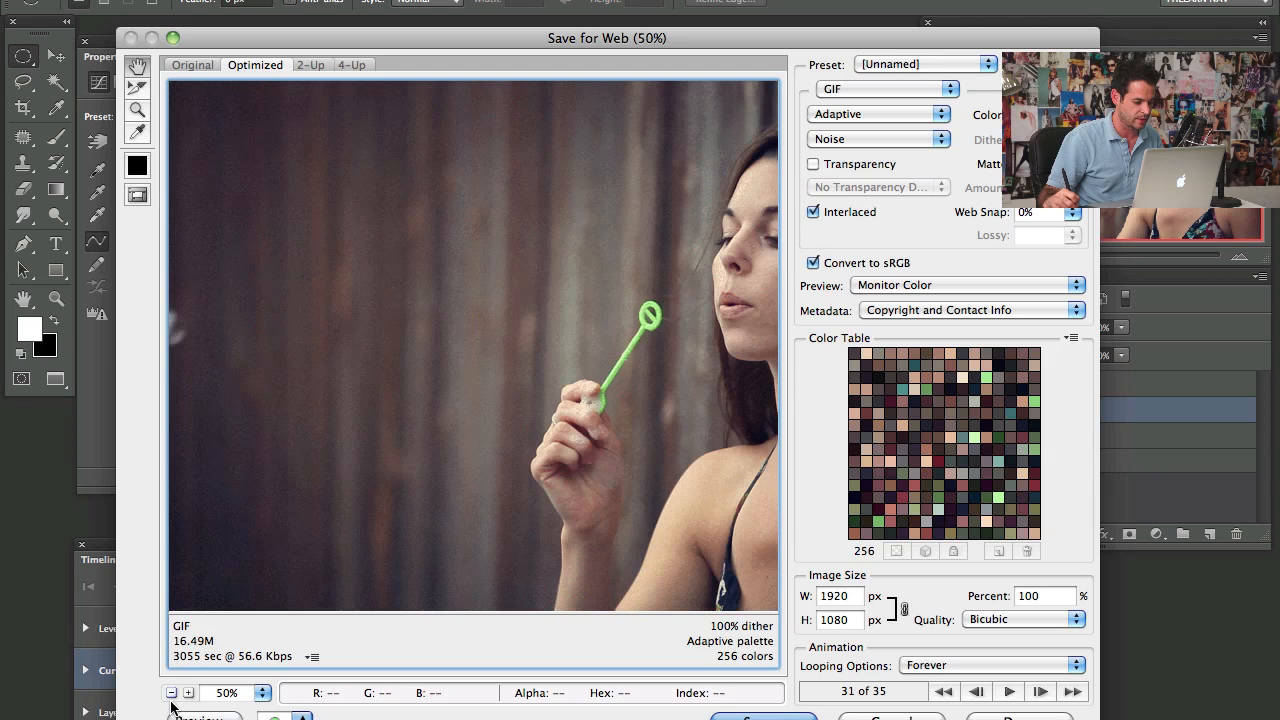
pyautogui.click(174, 692)
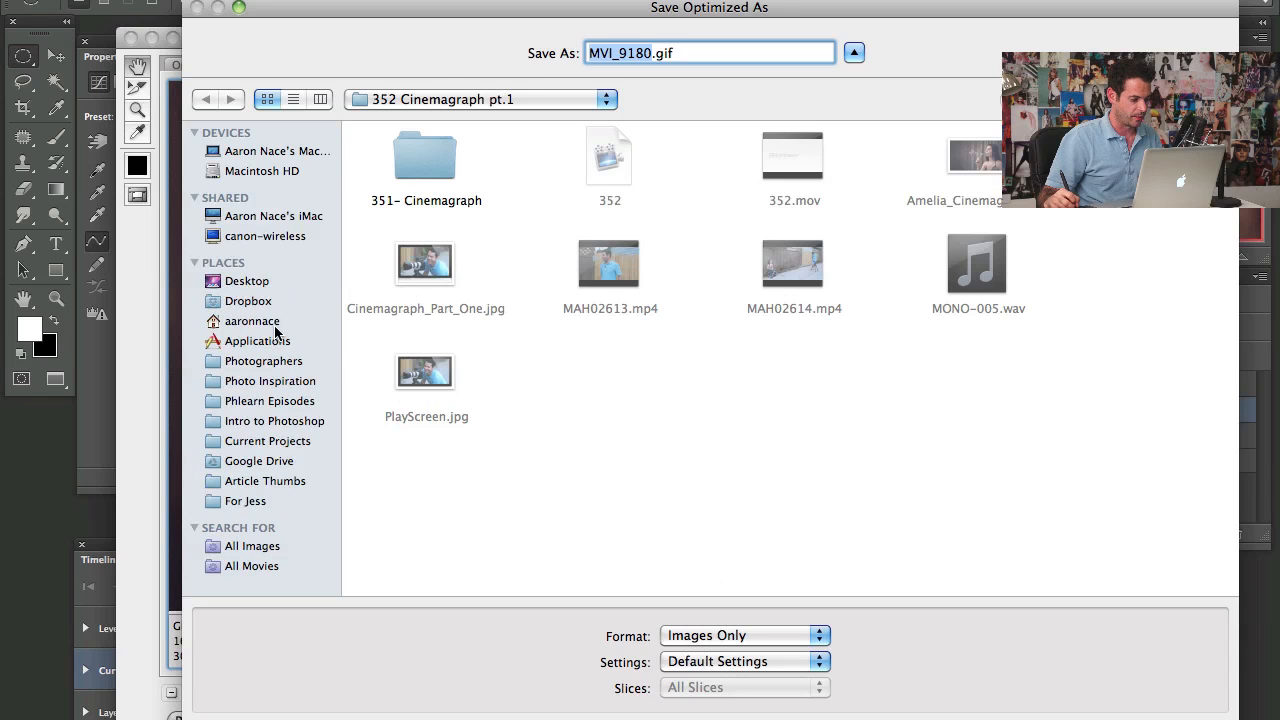
pyautogui.moveTo(613, 123)
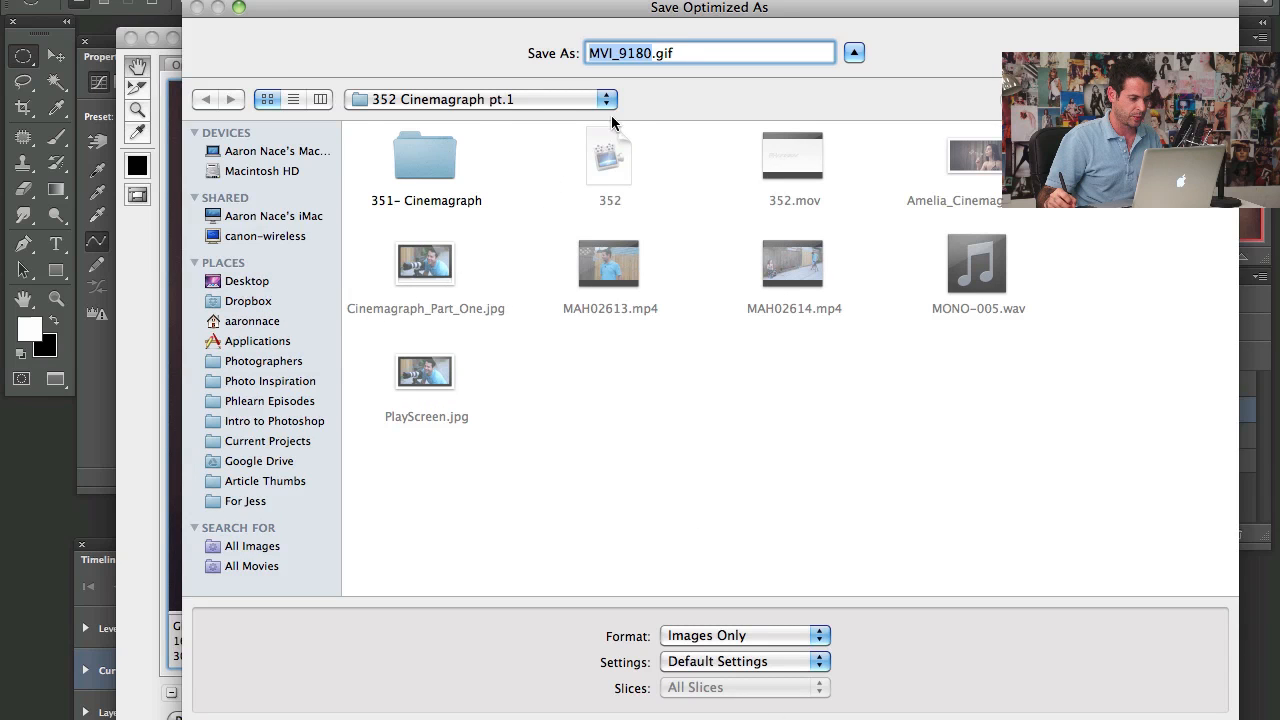
# Set the save destination to the Phlearn Episodes folder, keeping the name MVI_9180.gif
pyautogui.click(273, 401)
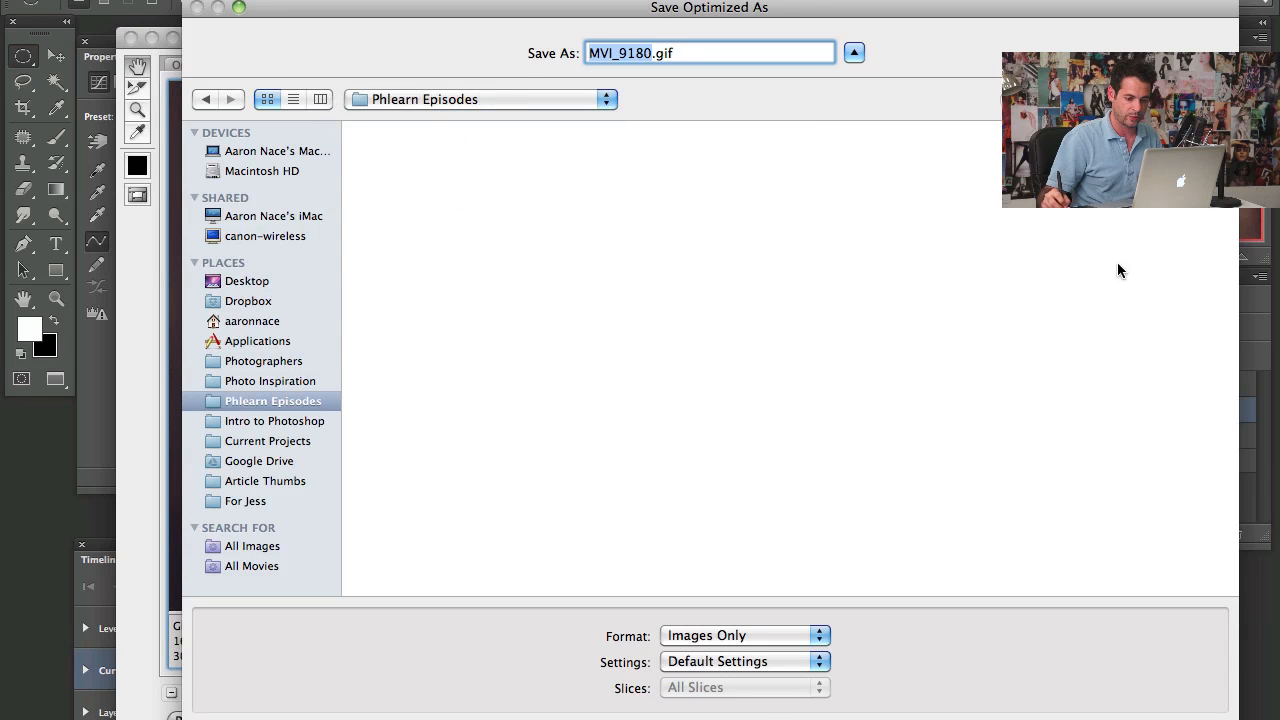